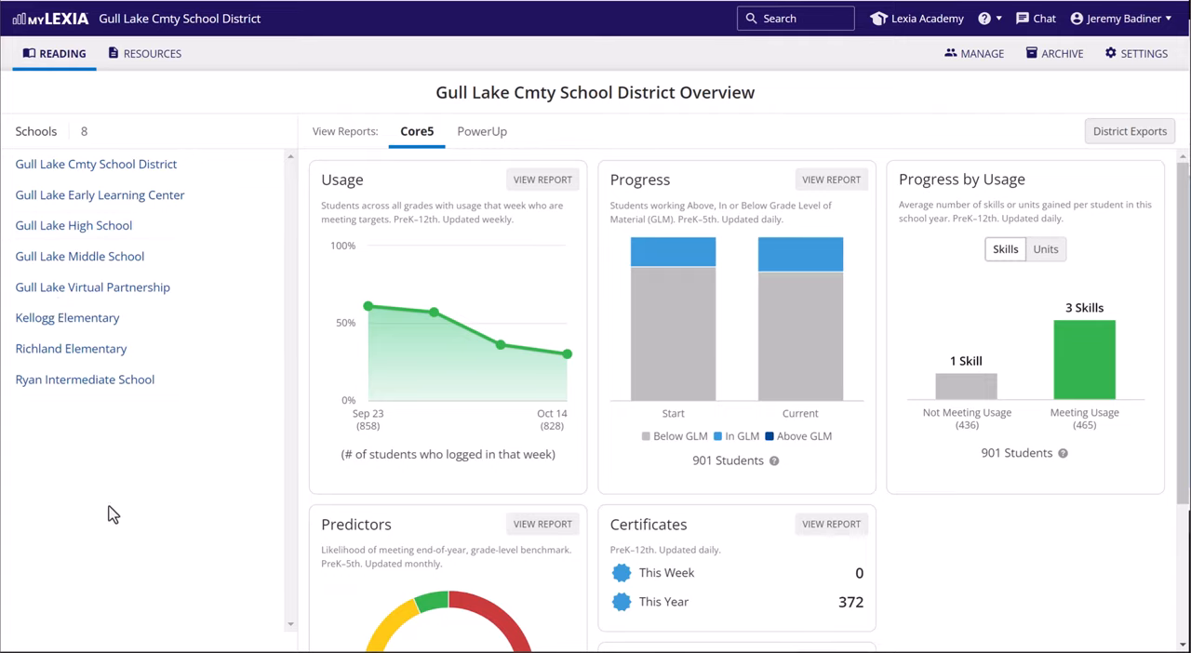
{"action": "mouse_move", "coordinate": [26, 28]}
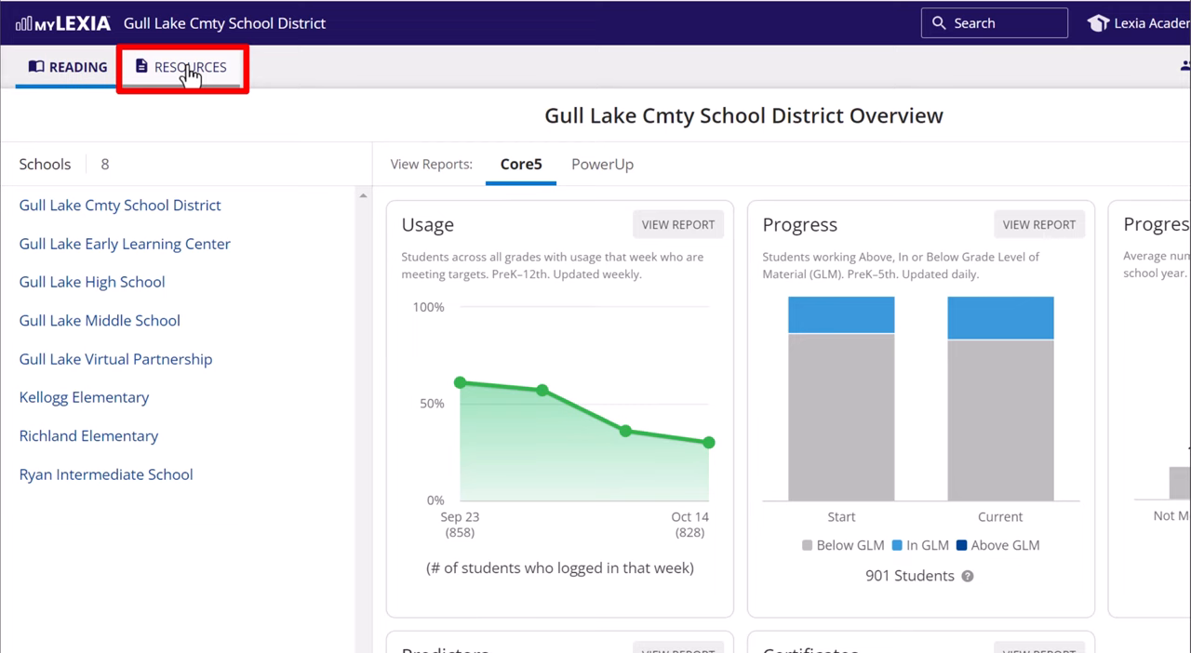
- Switch myLexia from the district overview to the Resources tab
{"action": "left_click", "coordinate": [189, 66]}
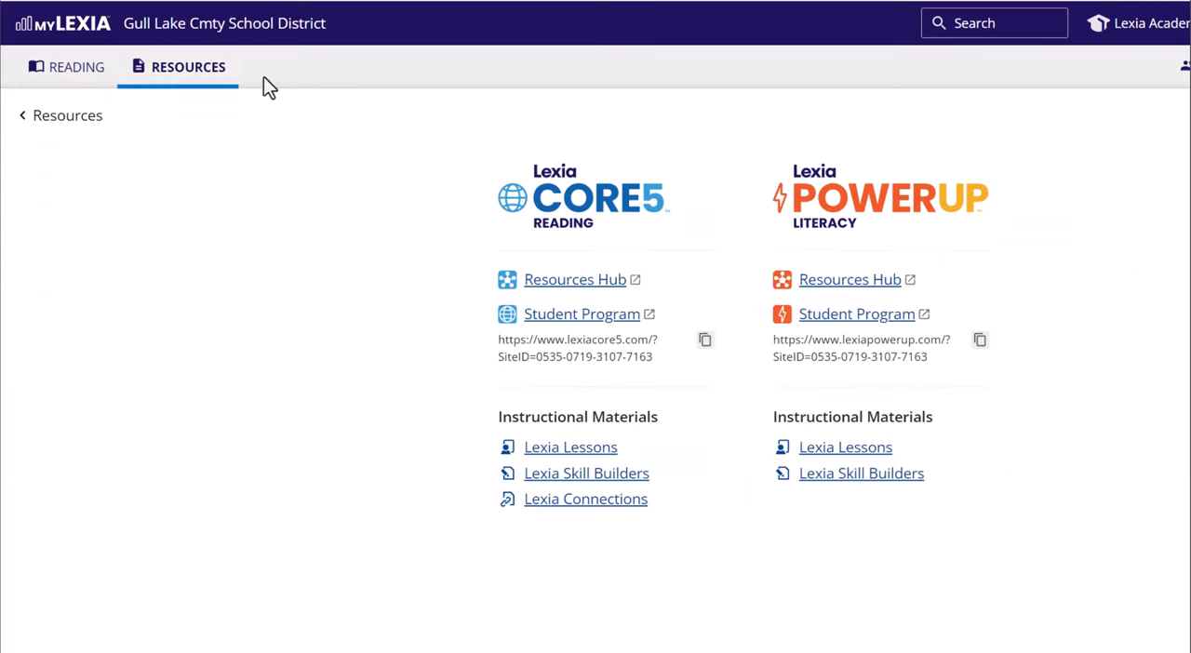
{"action": "mouse_move", "coordinate": [919, 155]}
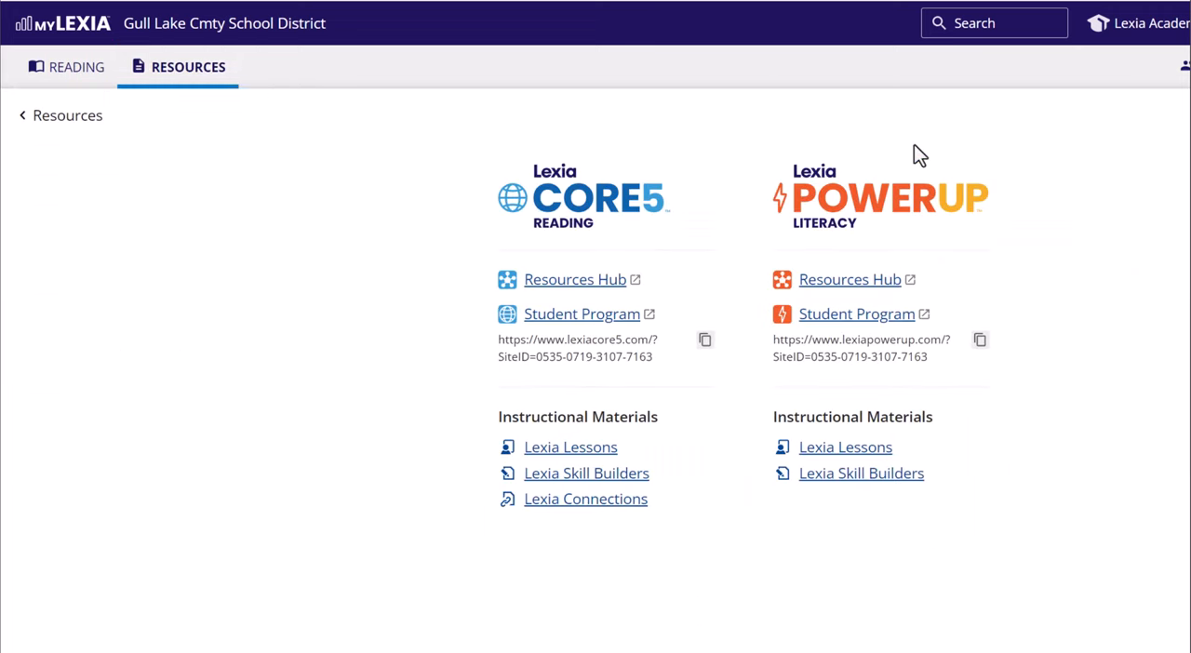
{"action": "mouse_move", "coordinate": [739, 119]}
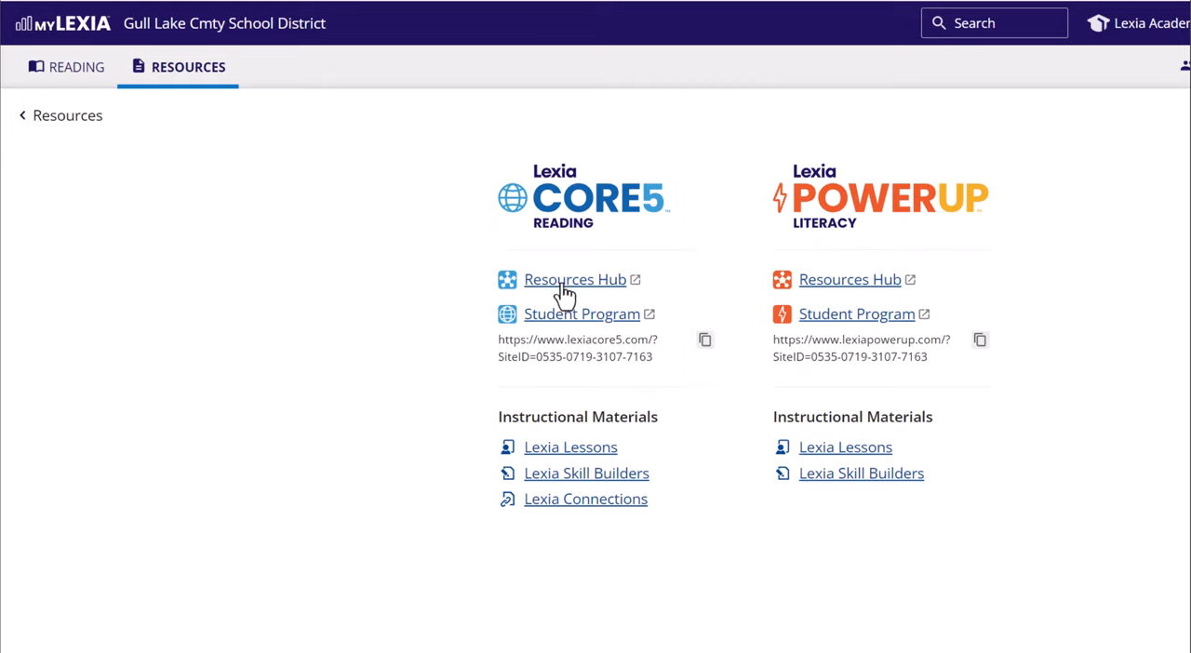
- Open the Core5 Resources Hub, then its Support for Instruction page
{"action": "left_click", "coordinate": [574, 279]}
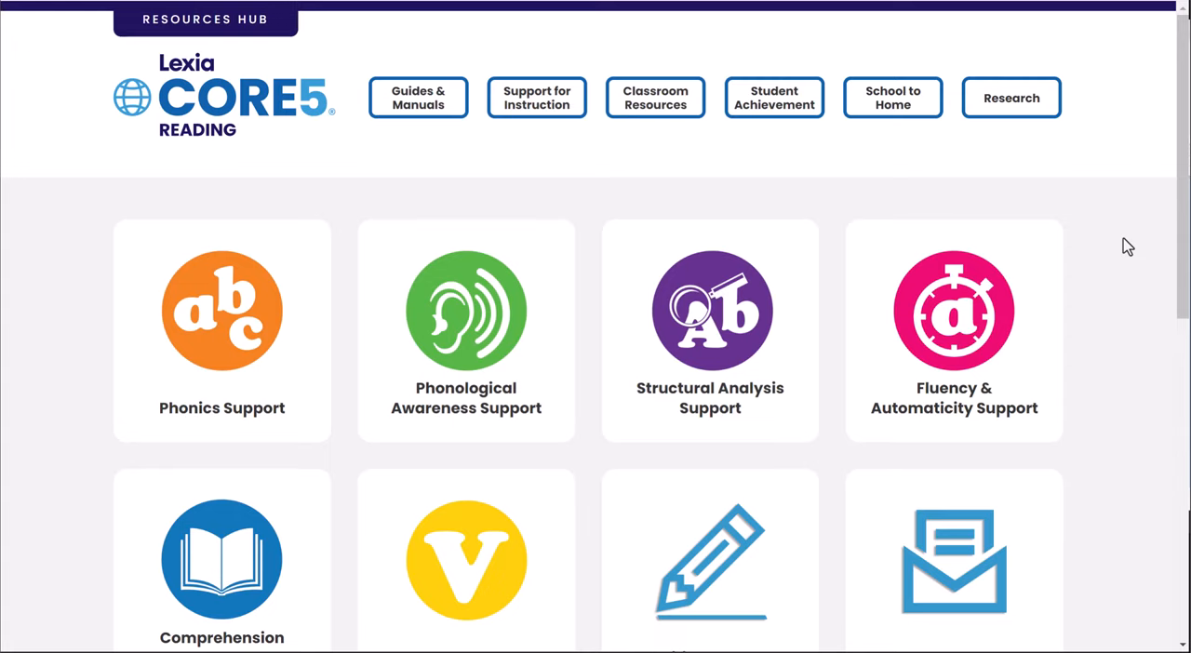
{"action": "mouse_move", "coordinate": [1104, 218]}
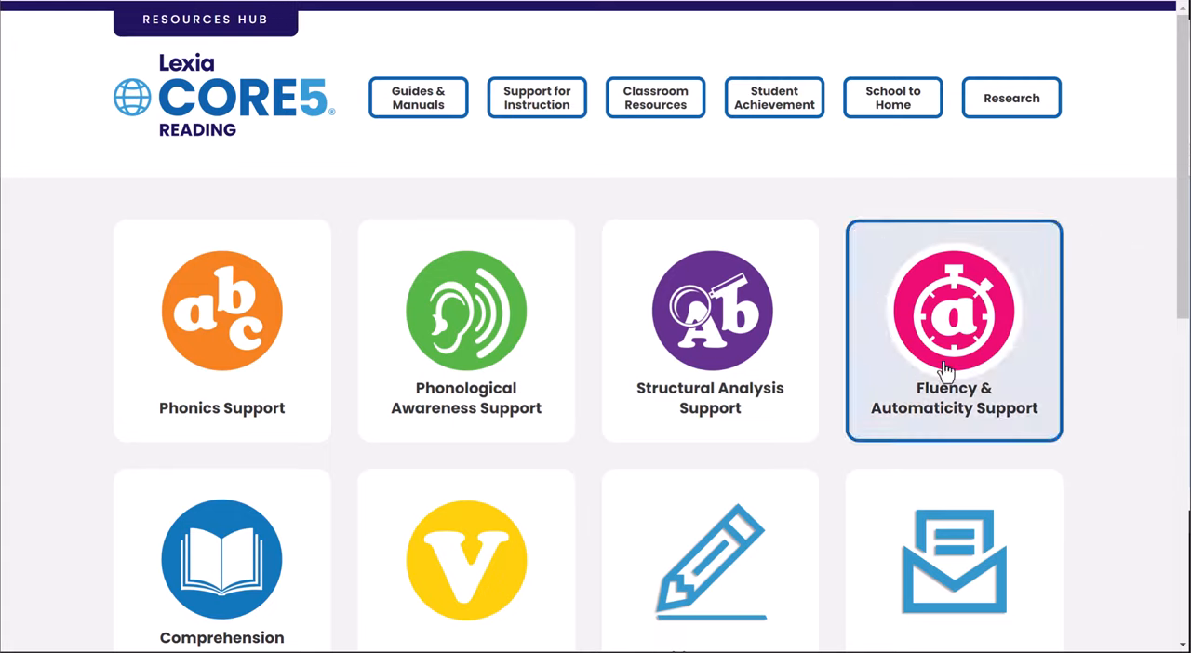
{"action": "left_click", "coordinate": [952, 330]}
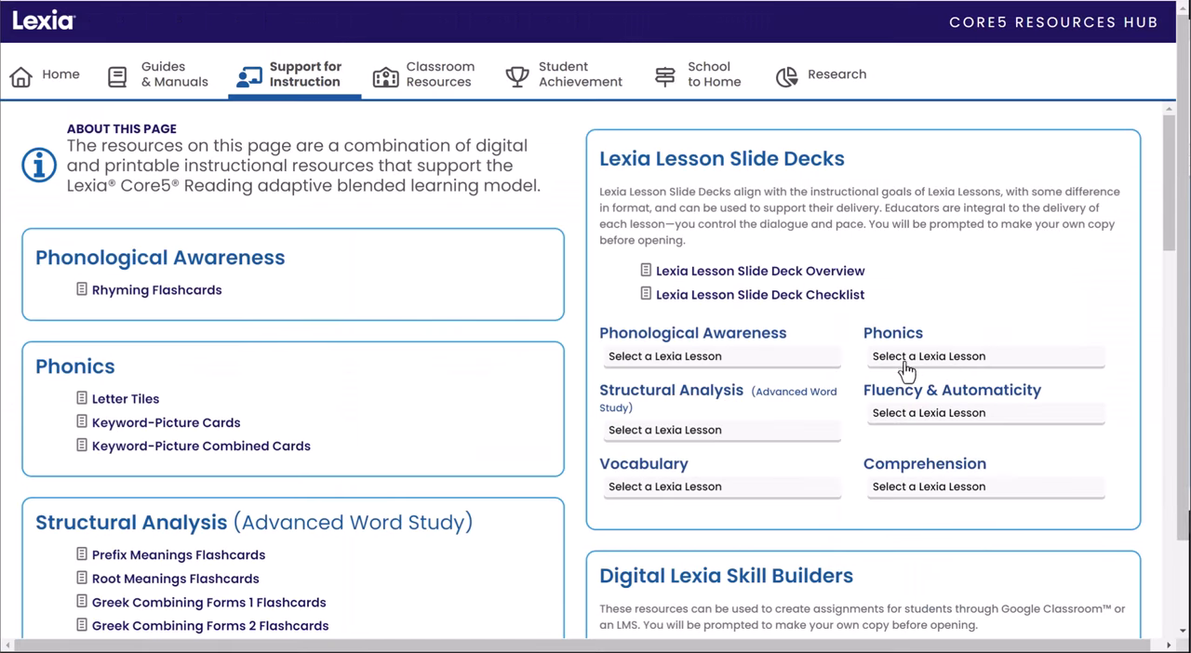
{"action": "mouse_move", "coordinate": [263, 319]}
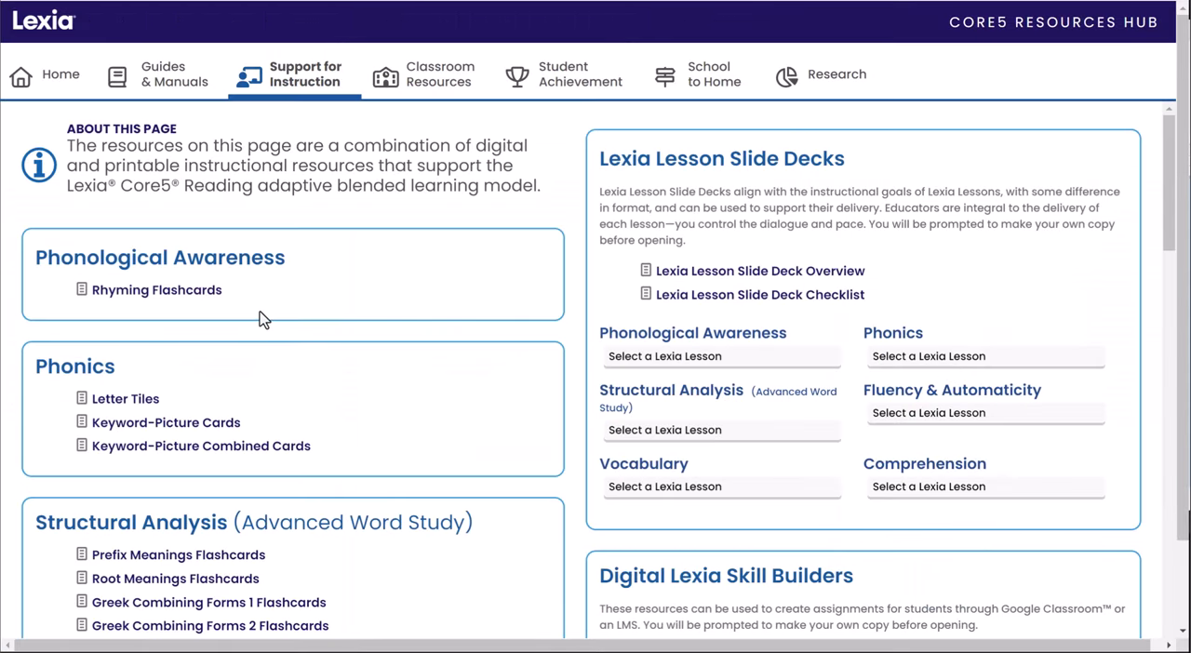
{"action": "mouse_move", "coordinate": [156, 290]}
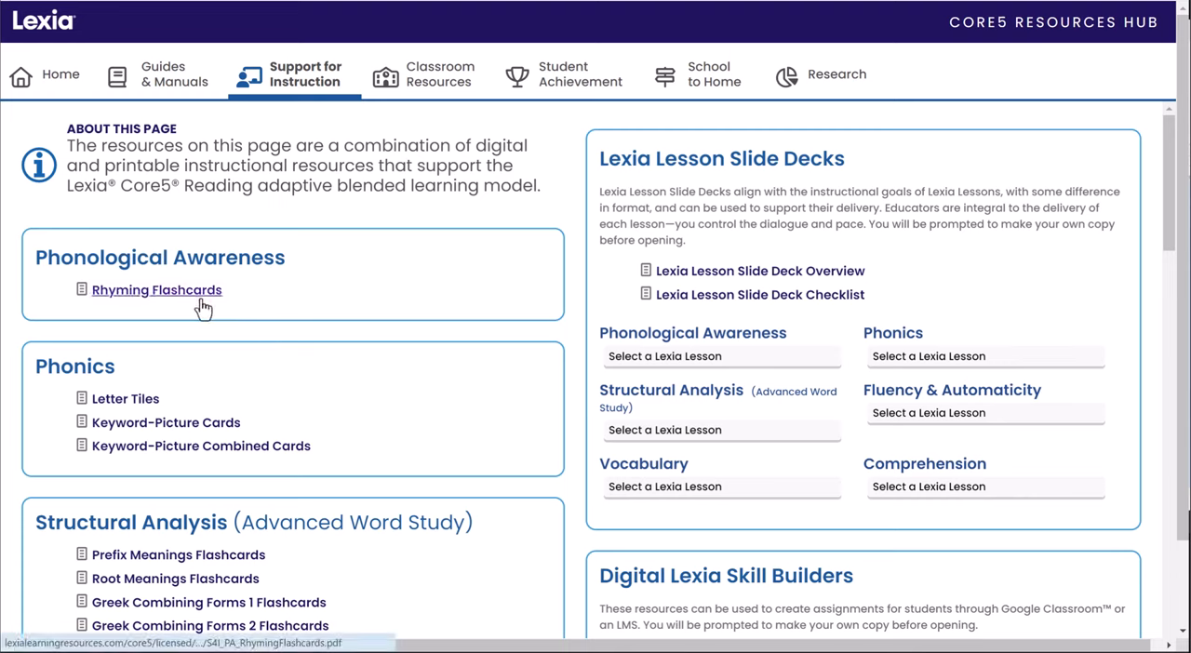
{"action": "mouse_move", "coordinate": [186, 303]}
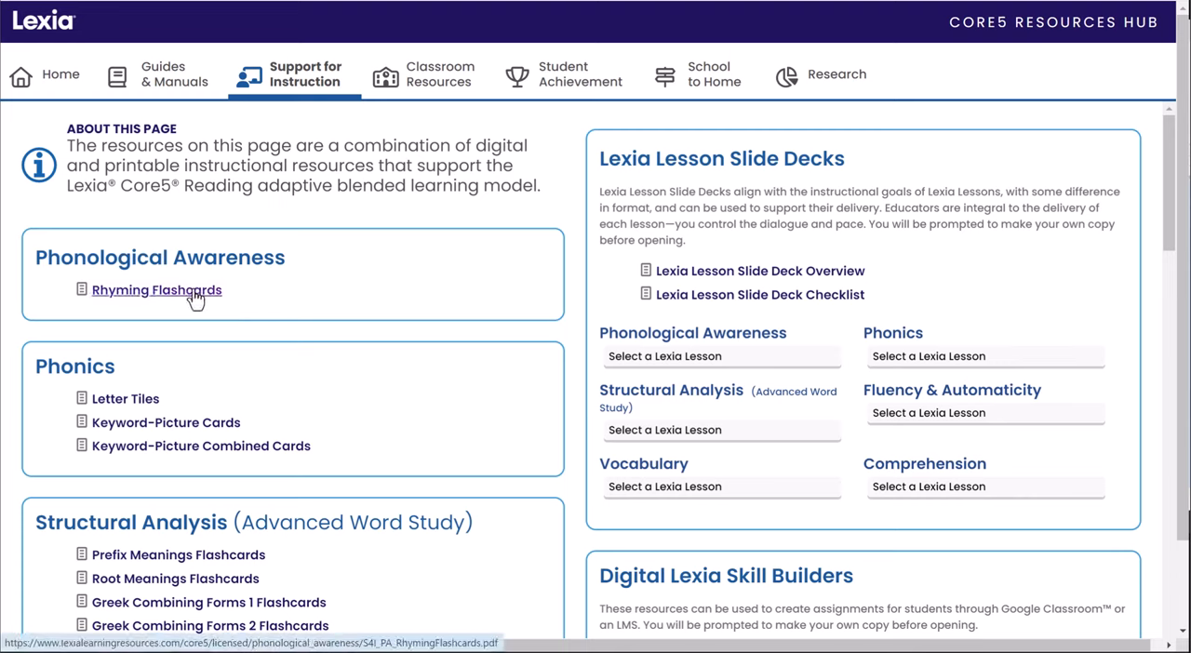
{"action": "left_click", "coordinate": [156, 289]}
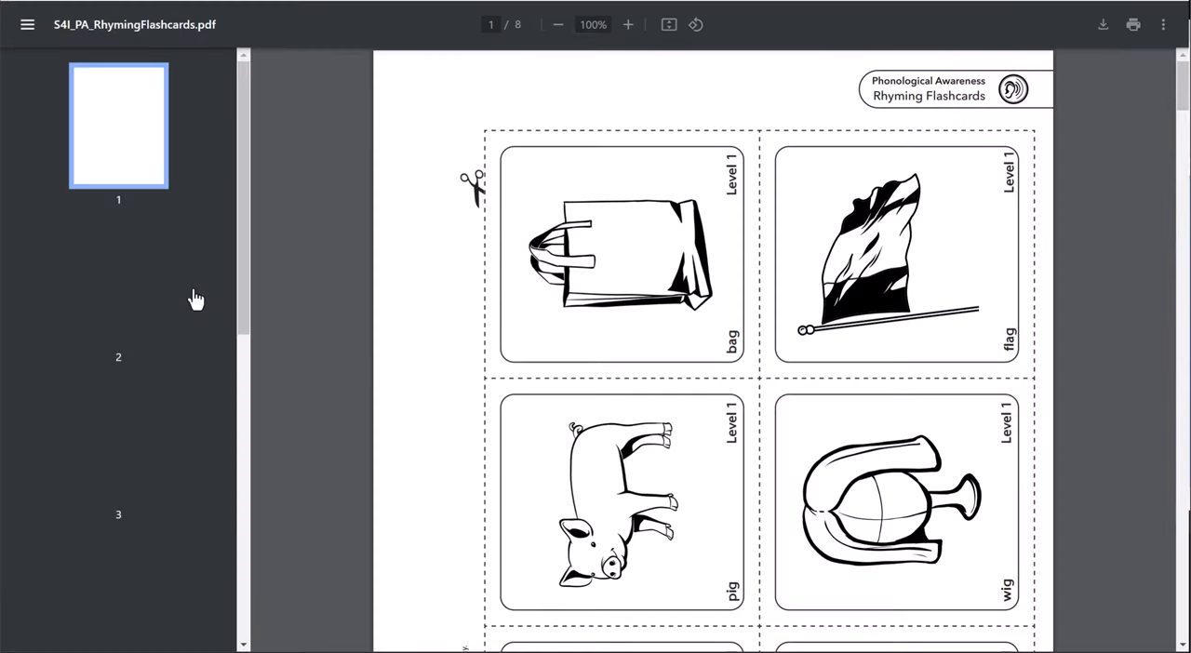
{"action": "scroll", "scroll_direction": "down", "scroll_amount": 3}
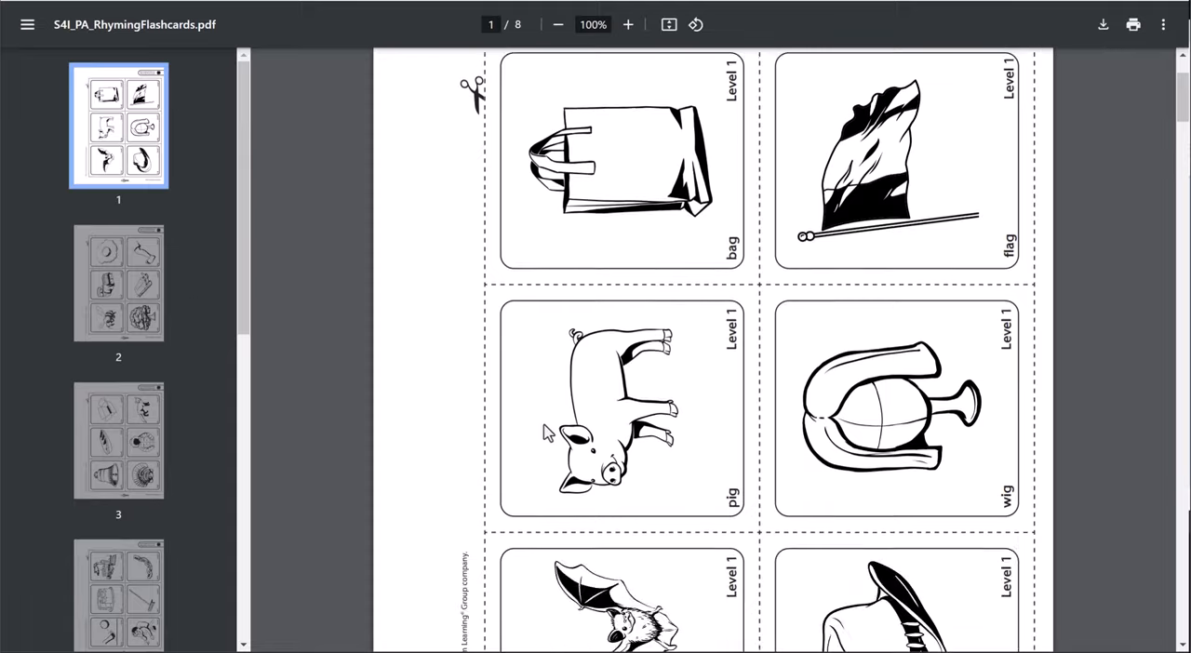
{"action": "scroll", "scroll_direction": "down", "scroll_amount": 3}
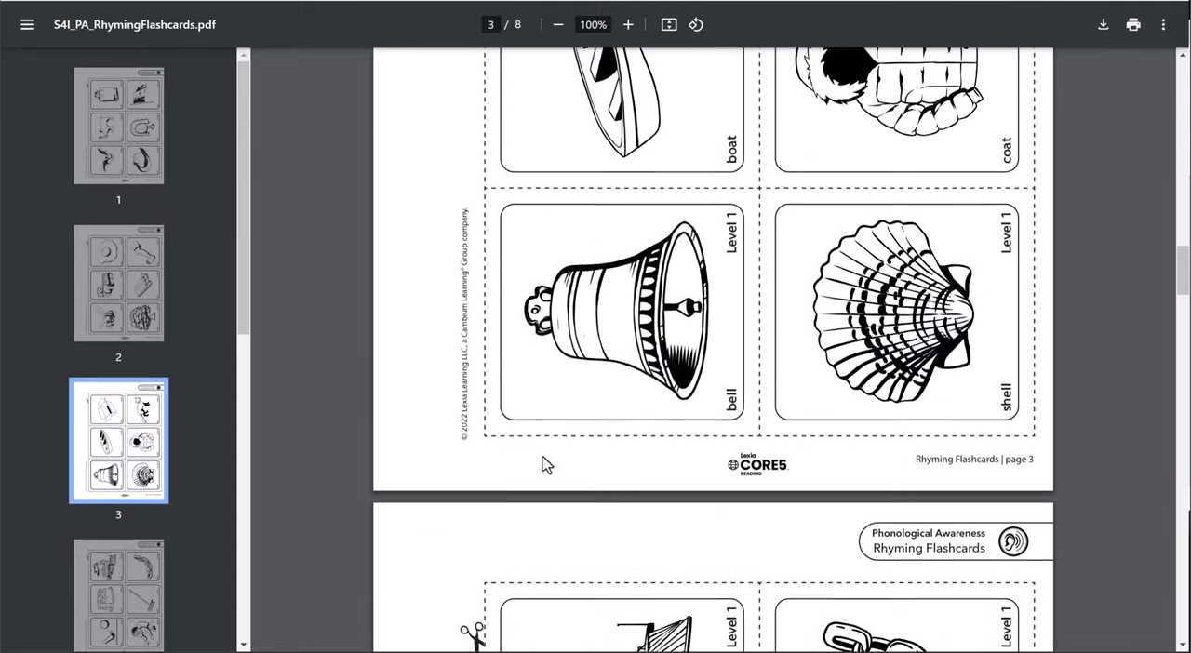
{"action": "scroll", "scroll_direction": "down", "scroll_amount": 3}
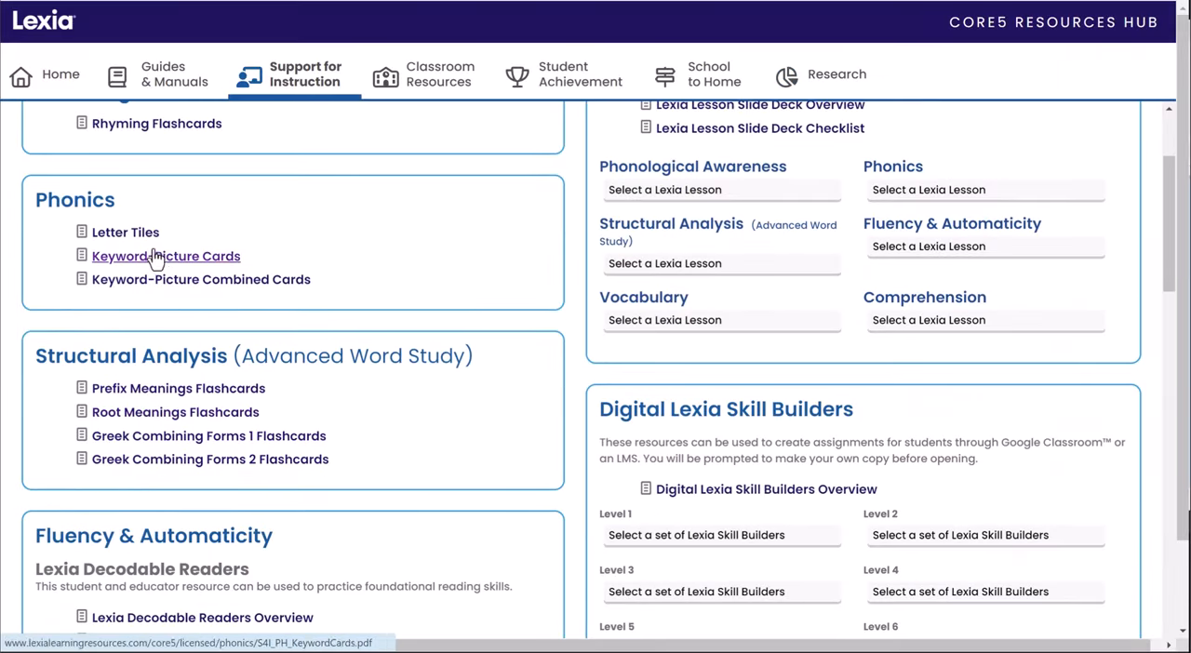
{"action": "left_click", "coordinate": [125, 232]}
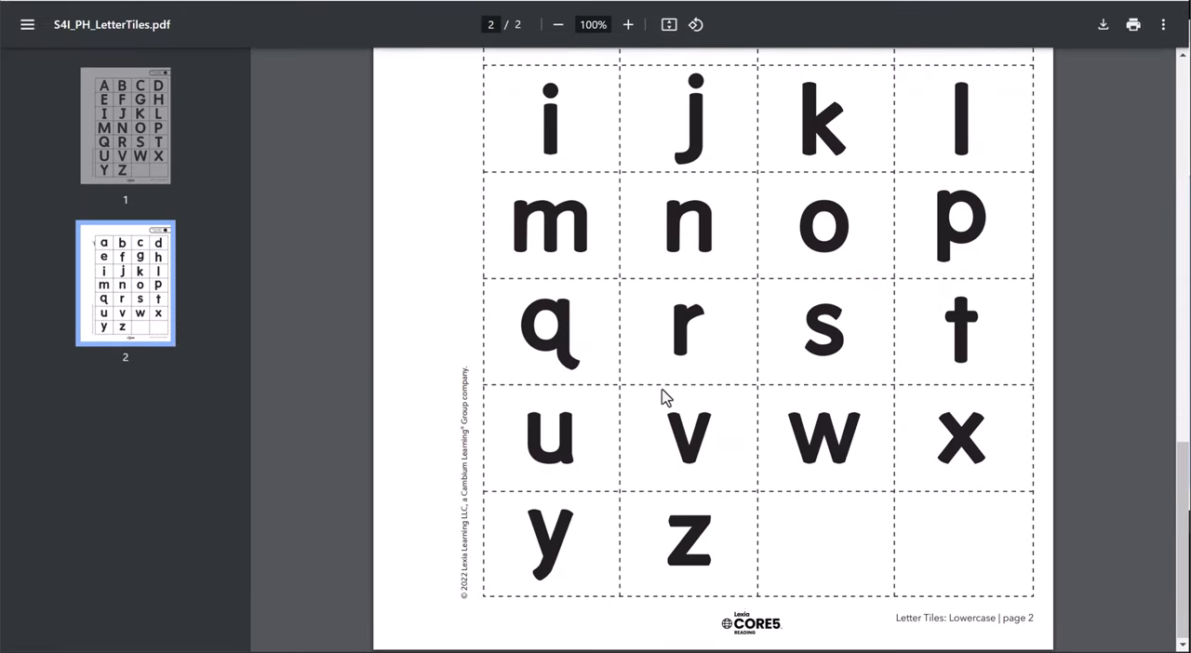
{"action": "left_click", "coordinate": [126, 126]}
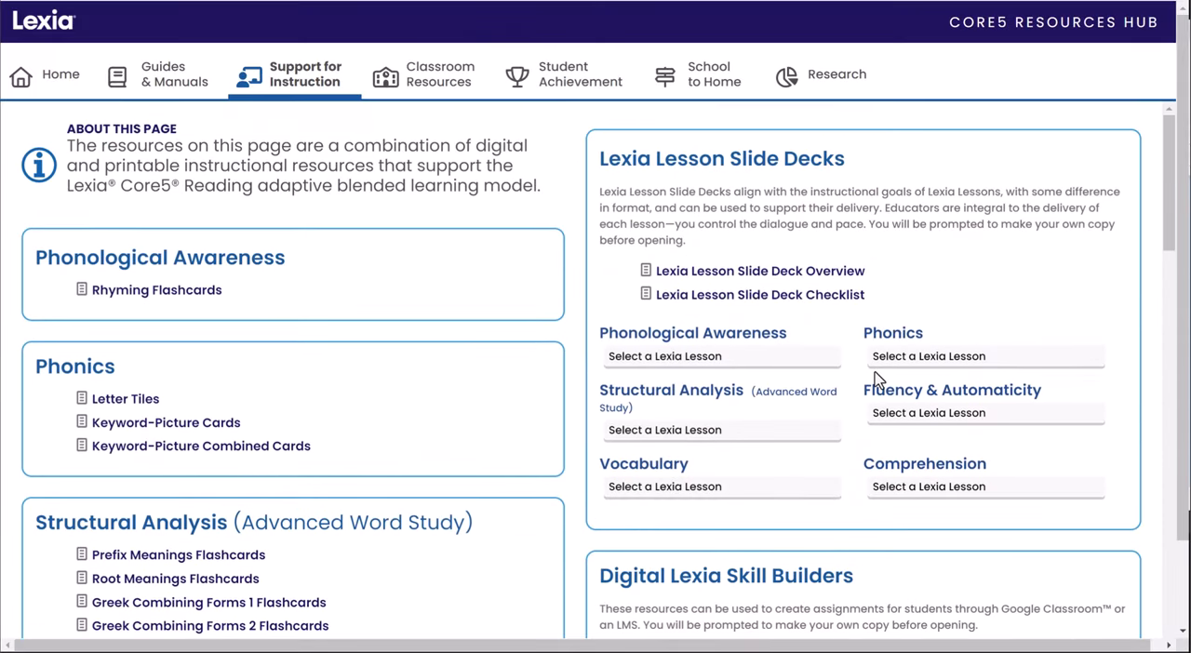
{"action": "mouse_move", "coordinate": [875, 244]}
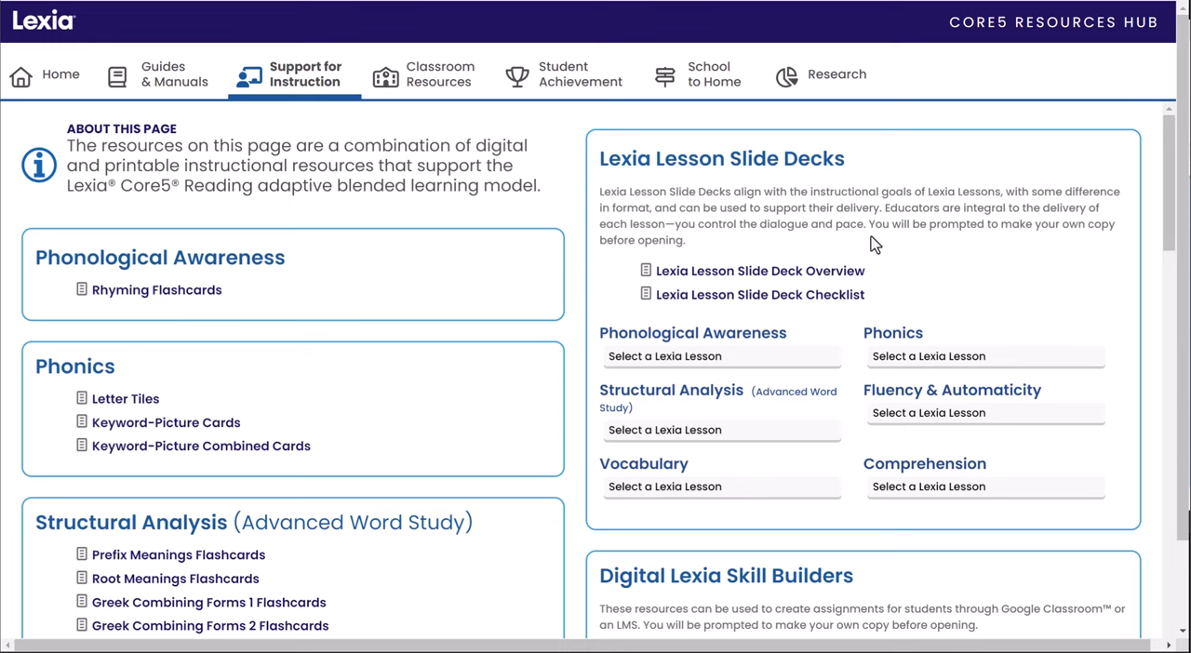
{"action": "mouse_move", "coordinate": [920, 266]}
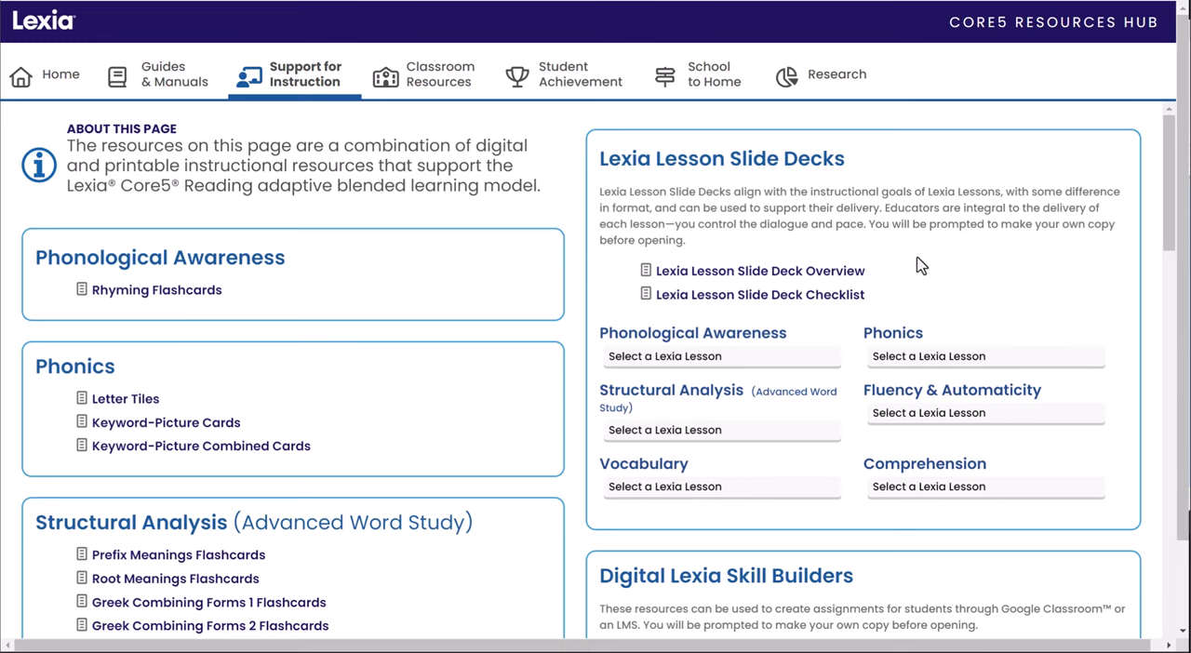
- Pick High-Frequency Words, Lesson 2 from the Fluency & Automaticity lesson dropdown
{"action": "scroll", "scroll_direction": "down", "scroll_amount": 3}
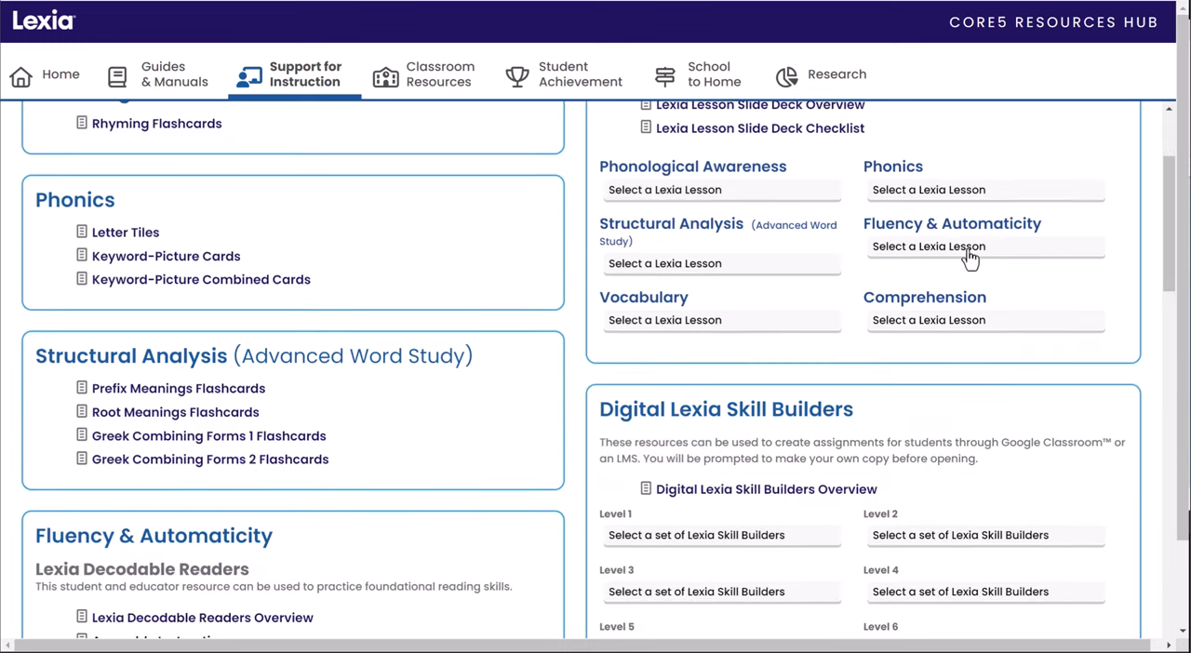
{"action": "left_click", "coordinate": [983, 246]}
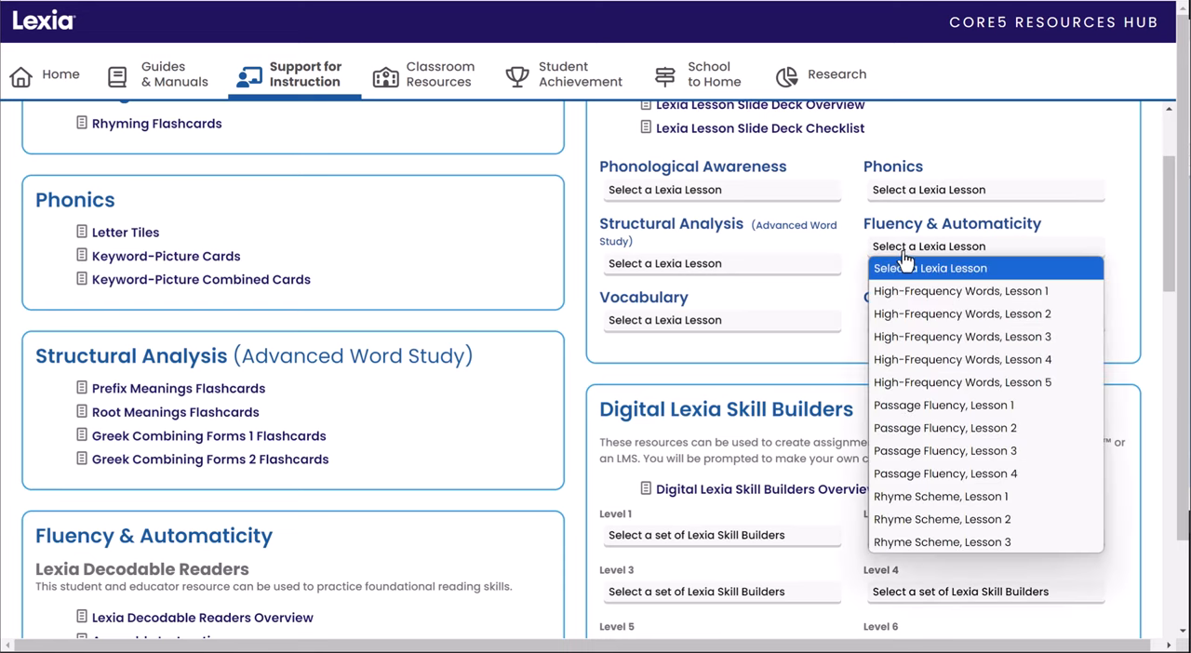
{"action": "mouse_move", "coordinate": [962, 313]}
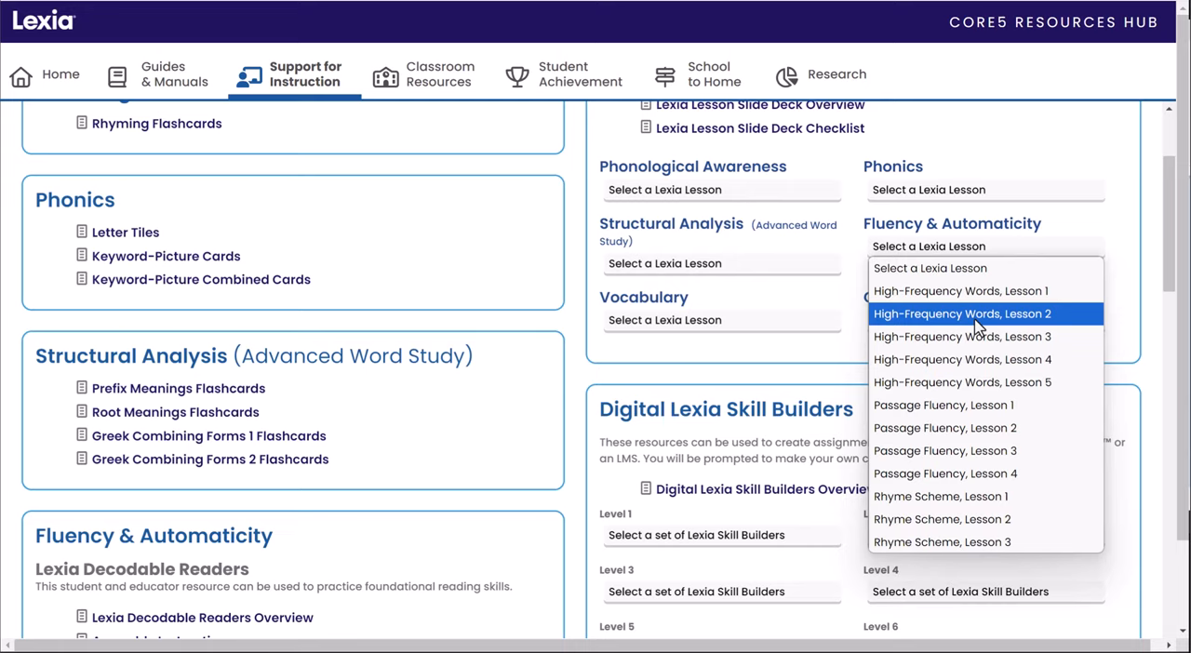
{"action": "left_click", "coordinate": [962, 313]}
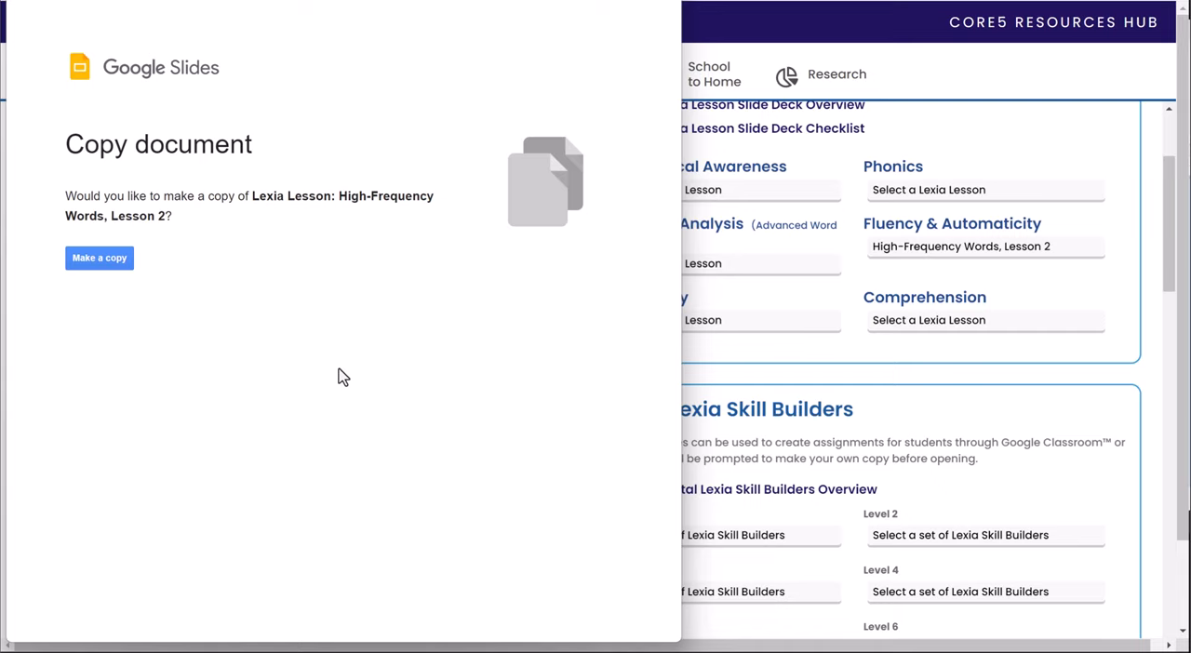
{"action": "mouse_move", "coordinate": [336, 368]}
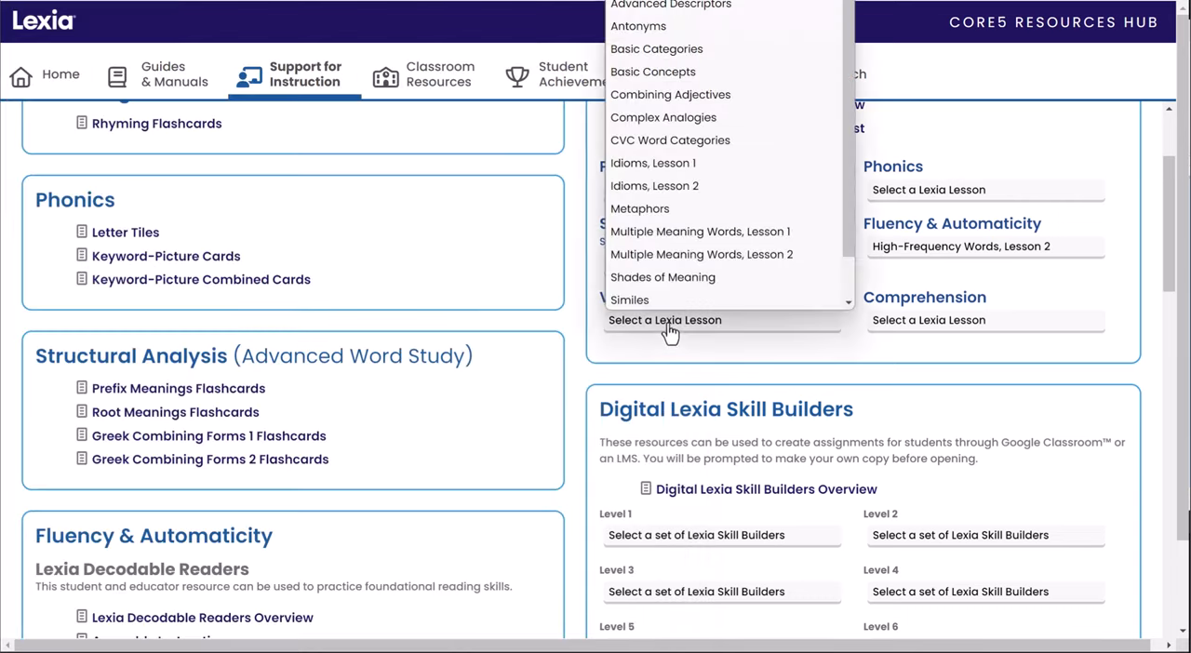
{"action": "mouse_move", "coordinate": [700, 253]}
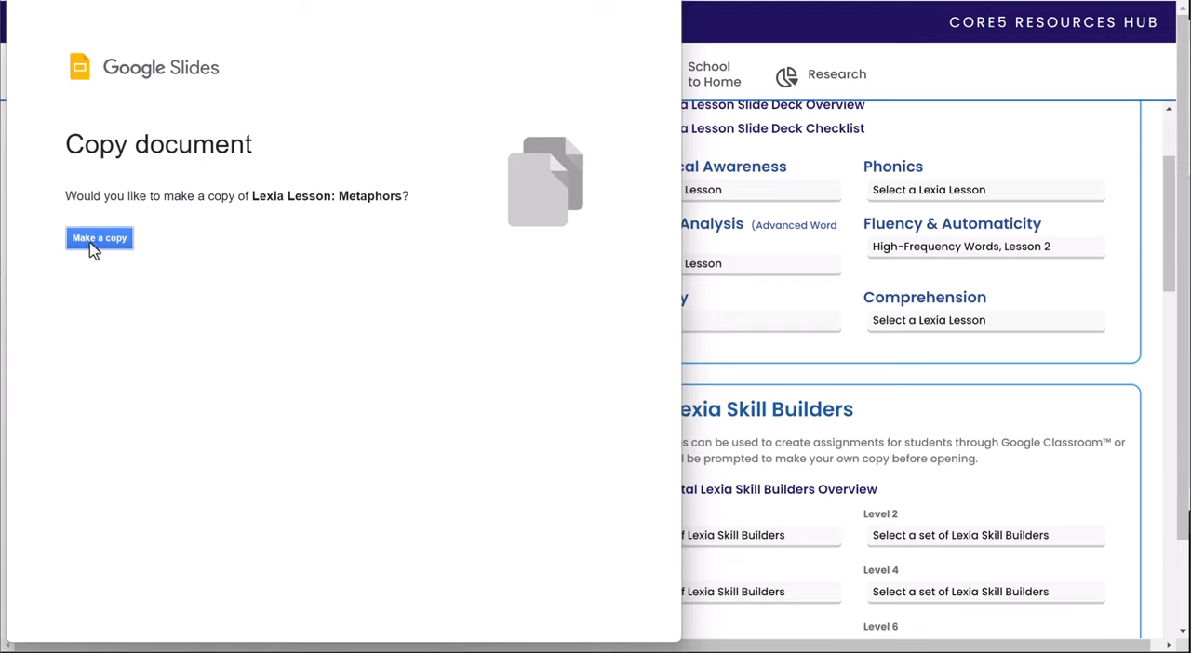
- Copy the Metaphors lesson deck, view its final slide, then leave Google Slides
{"action": "left_click", "coordinate": [99, 238]}
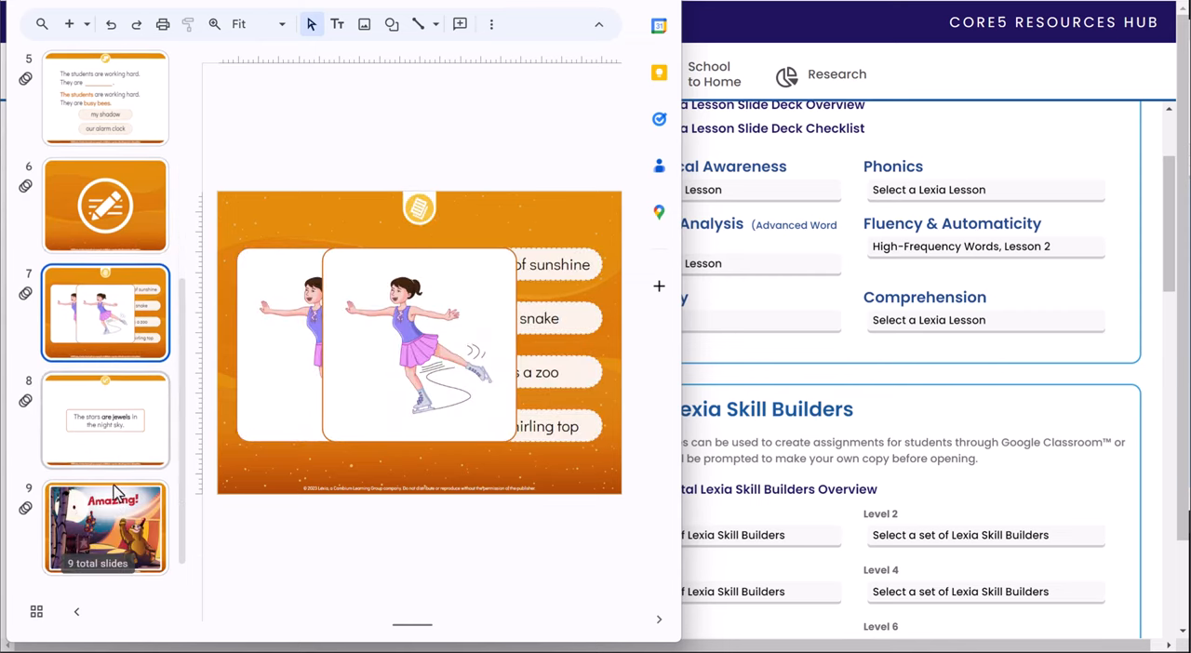
{"action": "left_click", "coordinate": [105, 526]}
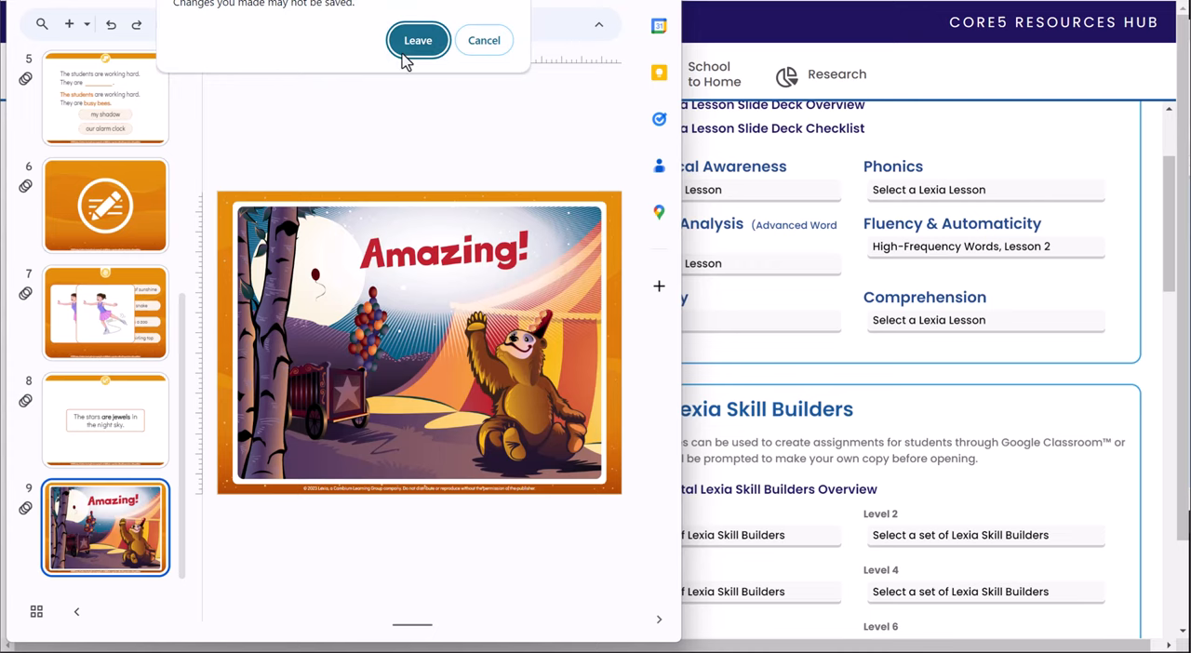
{"action": "left_click", "coordinate": [417, 40]}
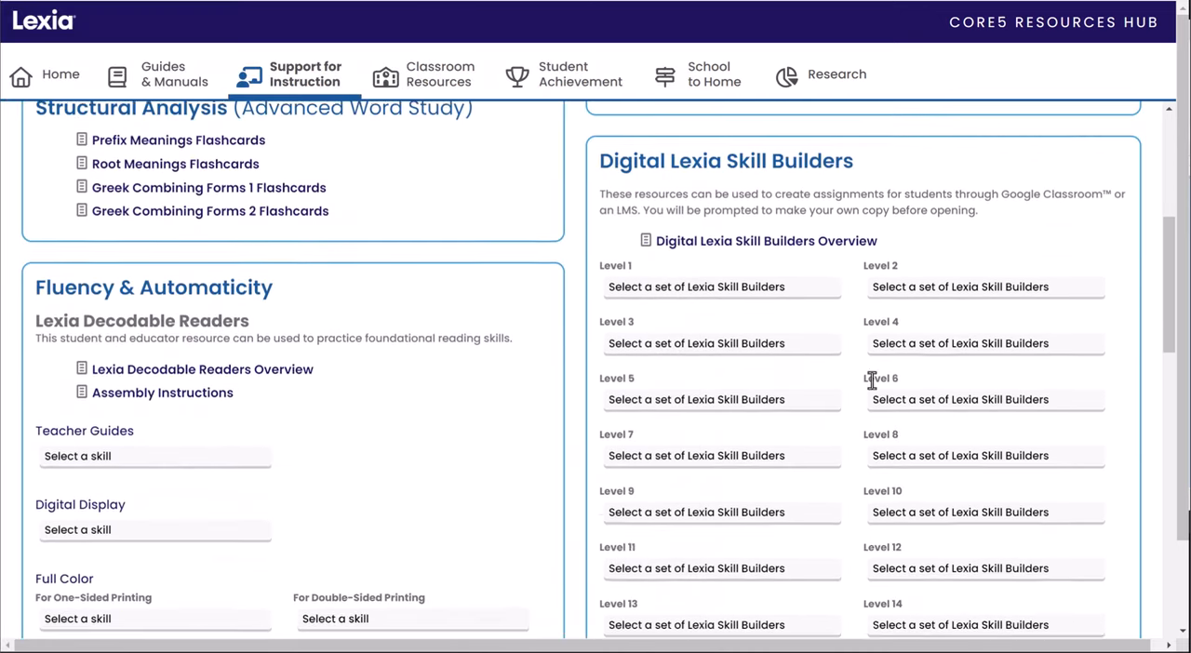
- Scroll the Support for Instruction page and reopen it from the Hub home
{"action": "scroll", "scroll_direction": "down", "scroll_amount": 3}
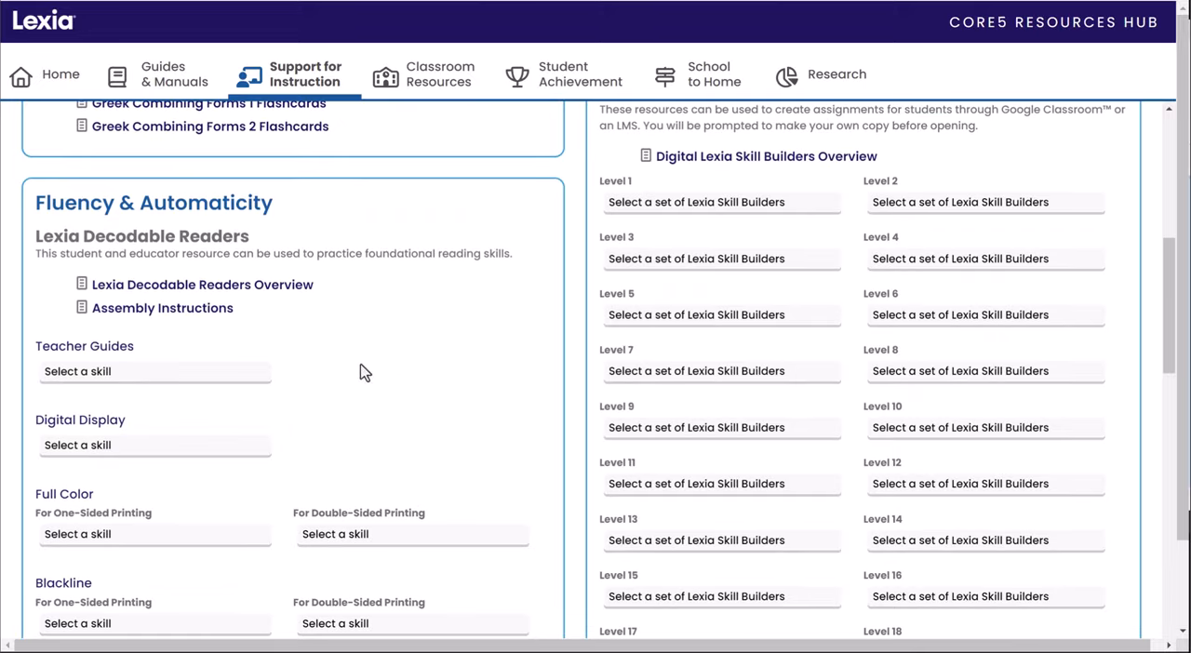
{"action": "scroll", "scroll_direction": "down", "scroll_amount": 3}
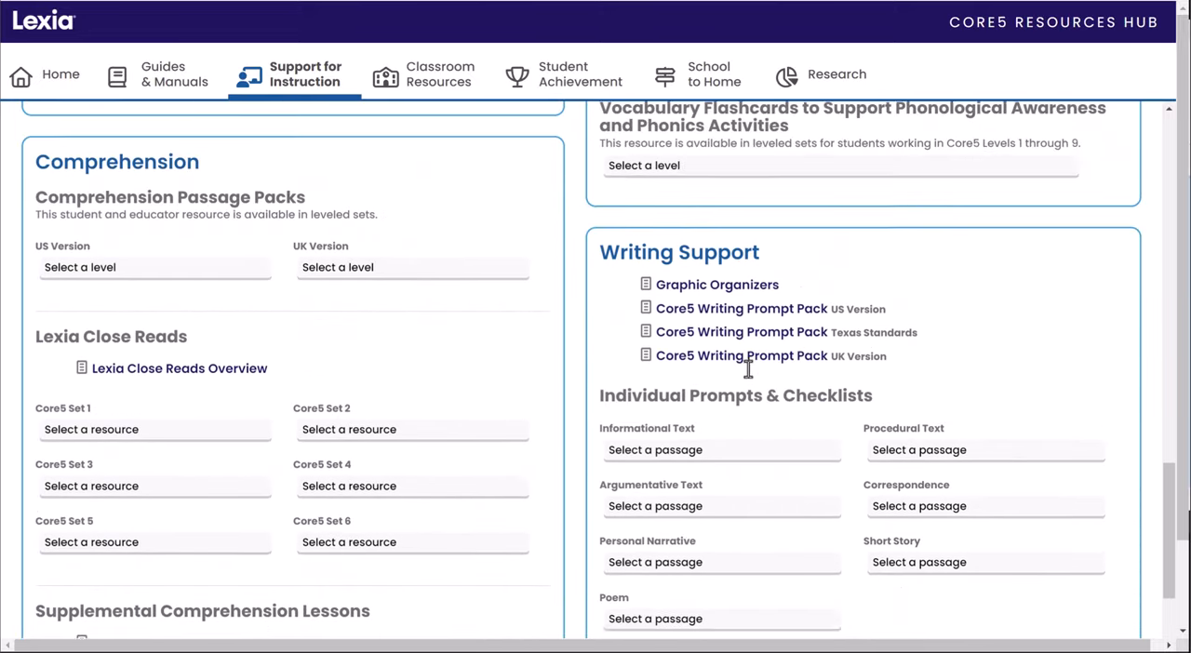
{"action": "scroll", "scroll_direction": "down", "scroll_amount": 3}
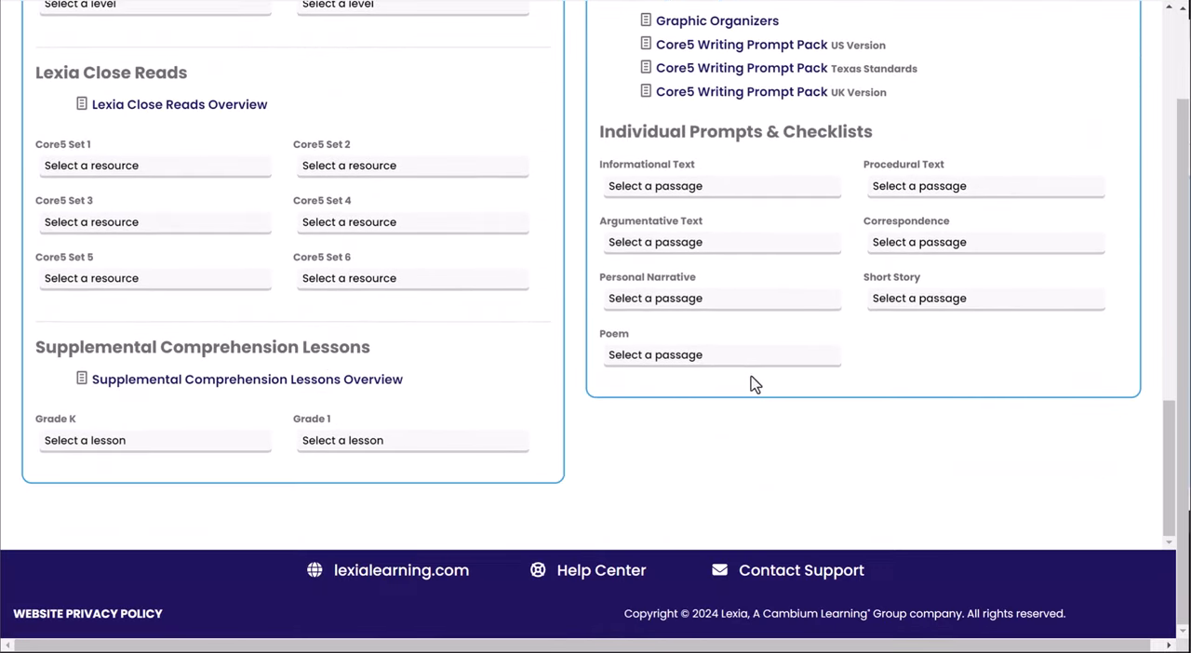
{"action": "mouse_move", "coordinate": [741, 402]}
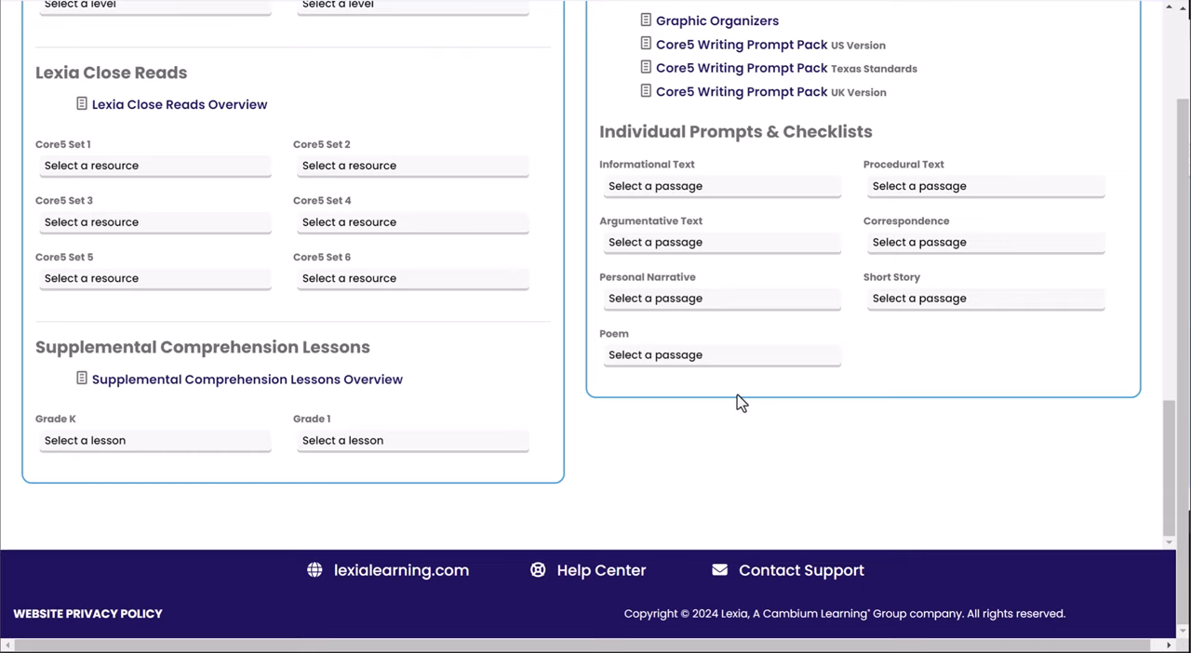
{"action": "mouse_move", "coordinate": [740, 394]}
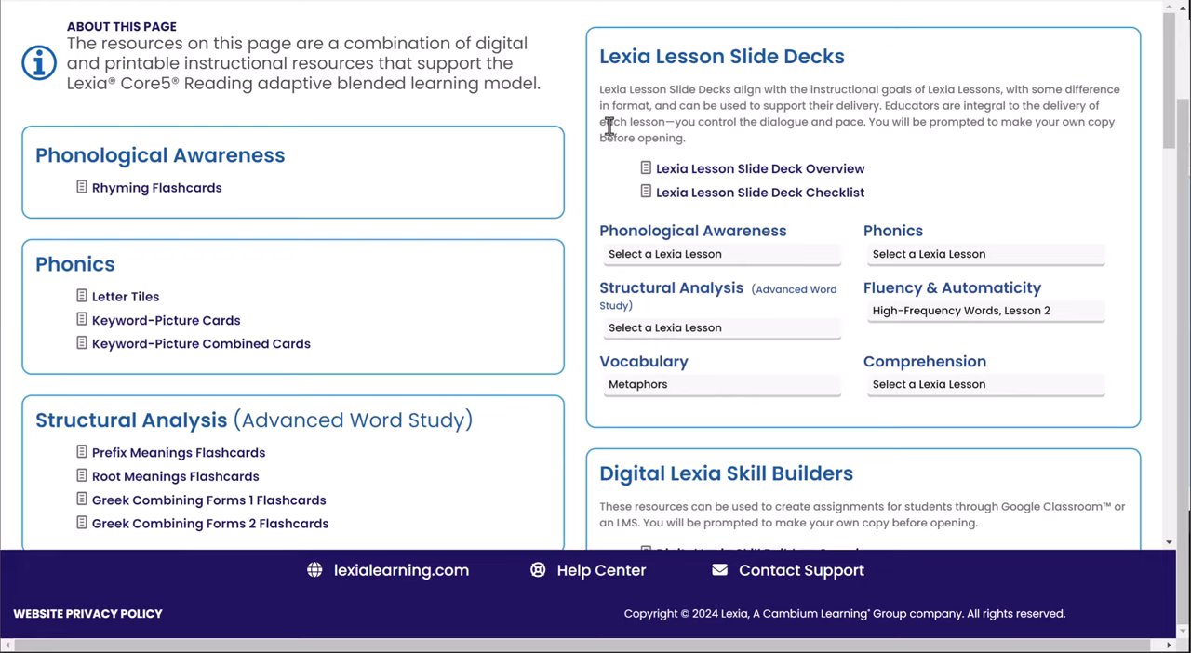
{"action": "mouse_move", "coordinate": [610, 126]}
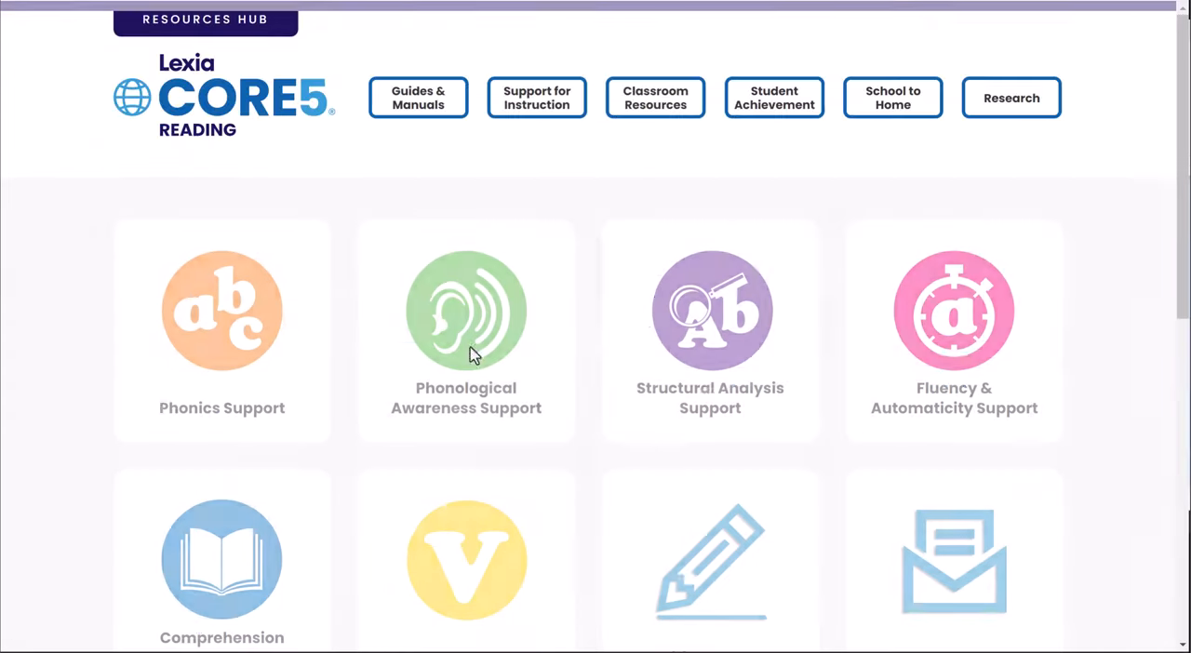
{"action": "scroll", "scroll_direction": "down", "scroll_amount": 3}
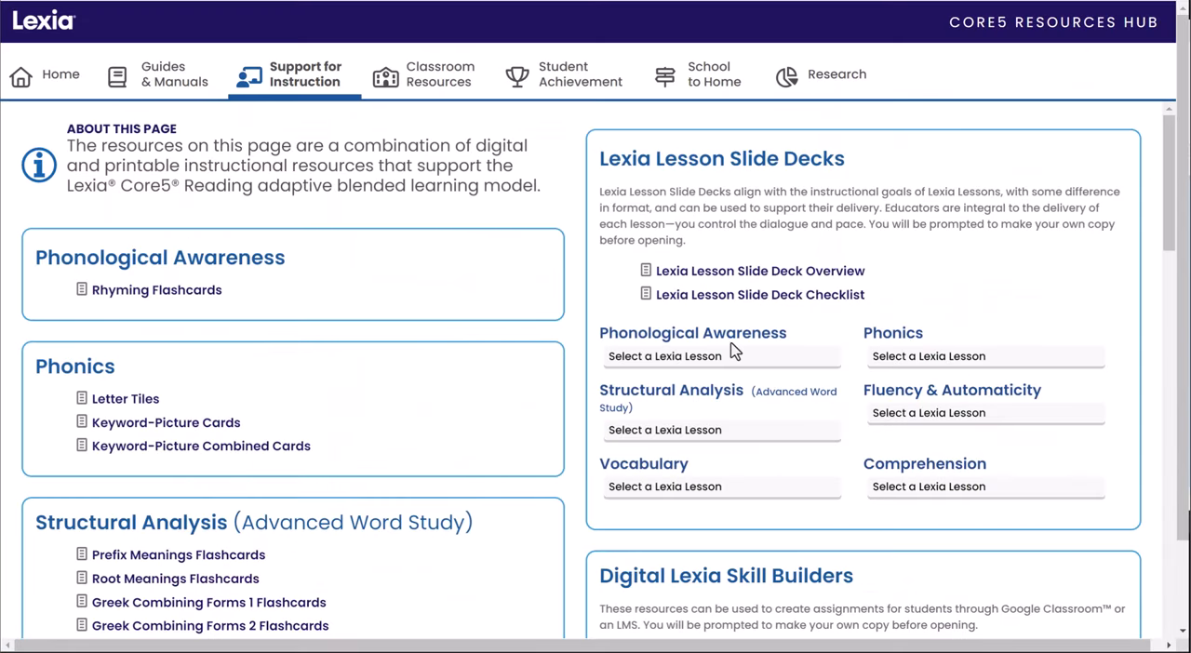
{"action": "left_click", "coordinate": [721, 356]}
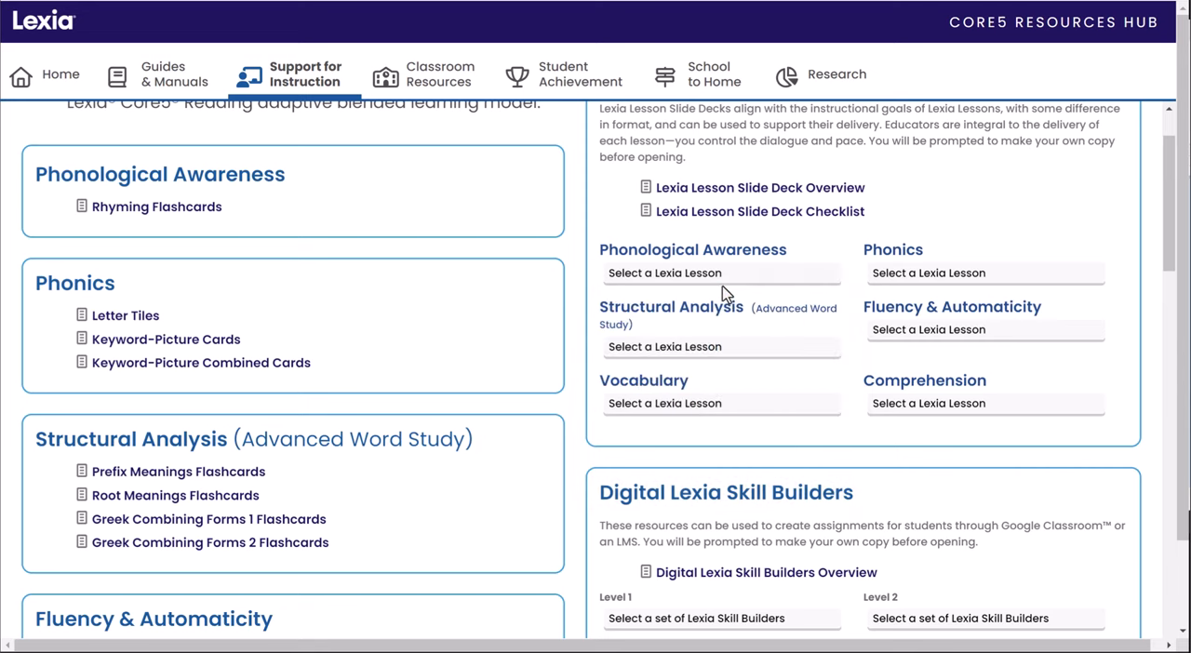
{"action": "mouse_move", "coordinate": [535, 294]}
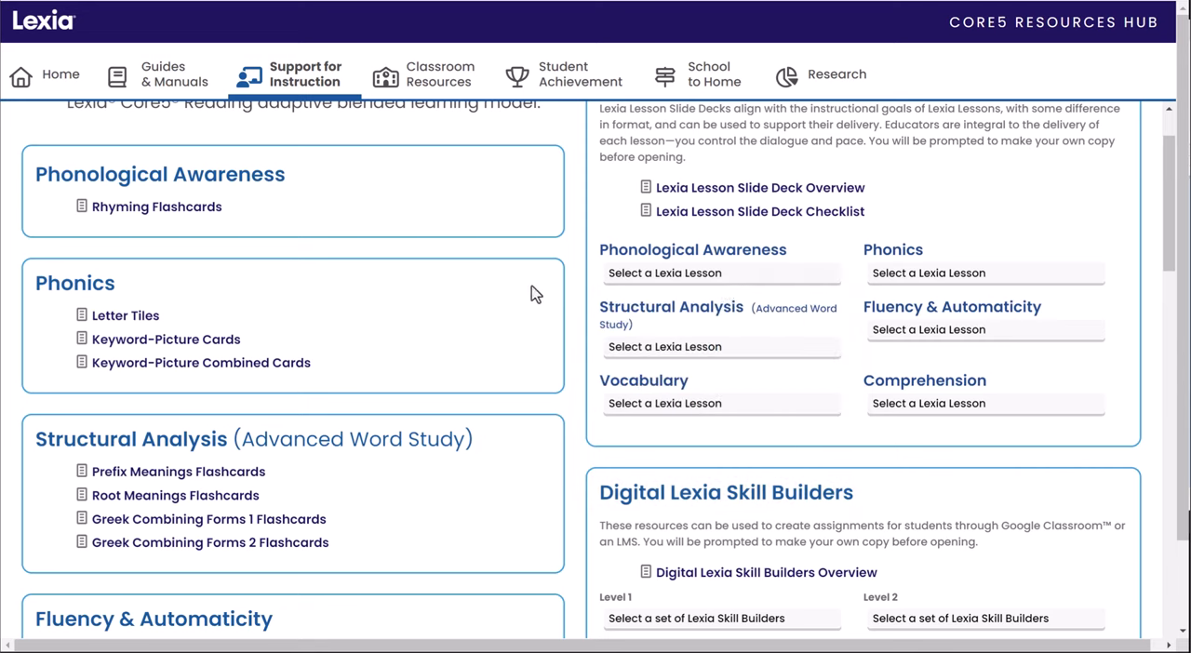
{"action": "mouse_move", "coordinate": [167, 258]}
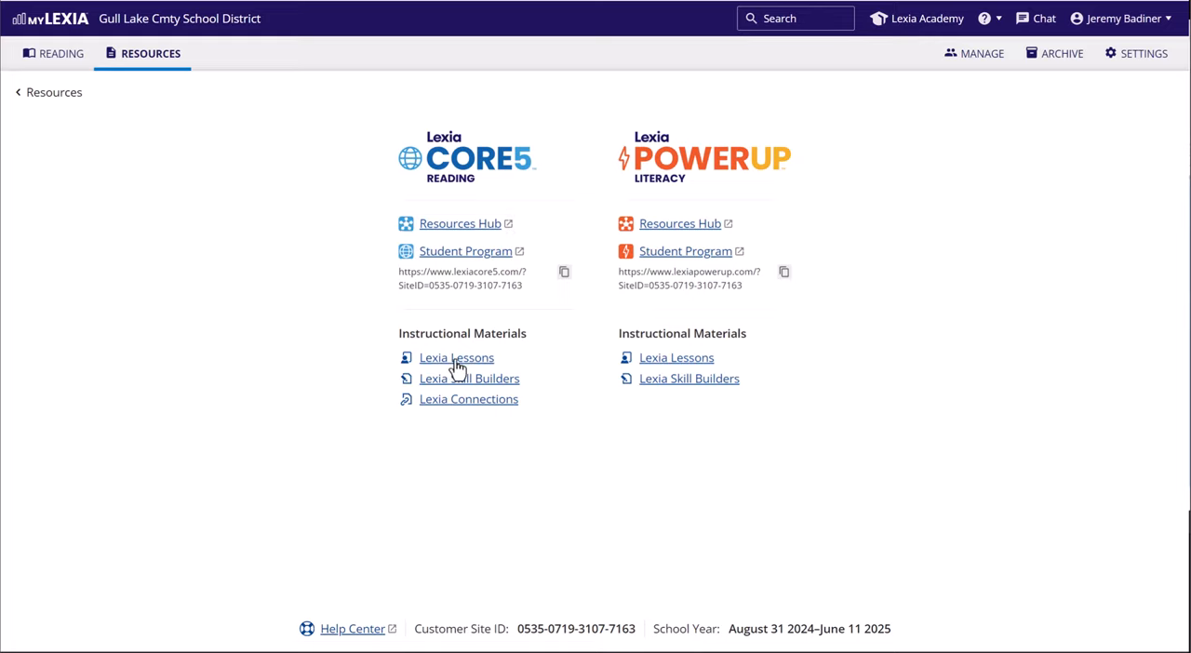
- Open the Lexia Lessons library filtered to 2nd grade and Vocabulary
{"action": "left_click", "coordinate": [456, 357]}
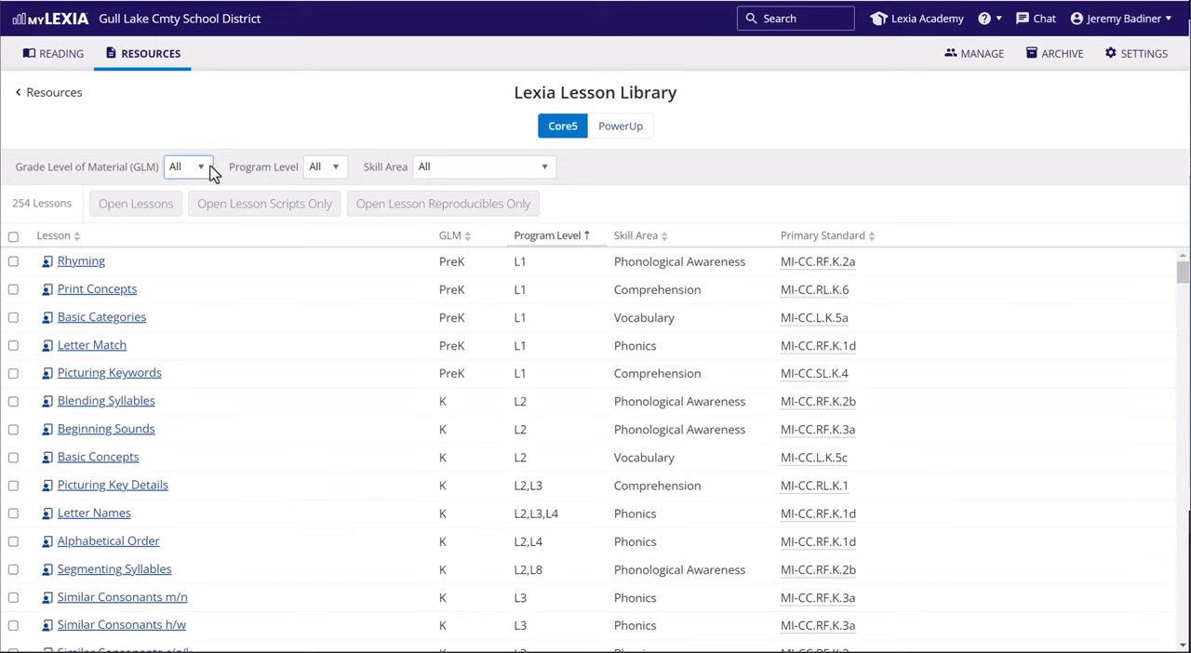
{"action": "left_click", "coordinate": [188, 167]}
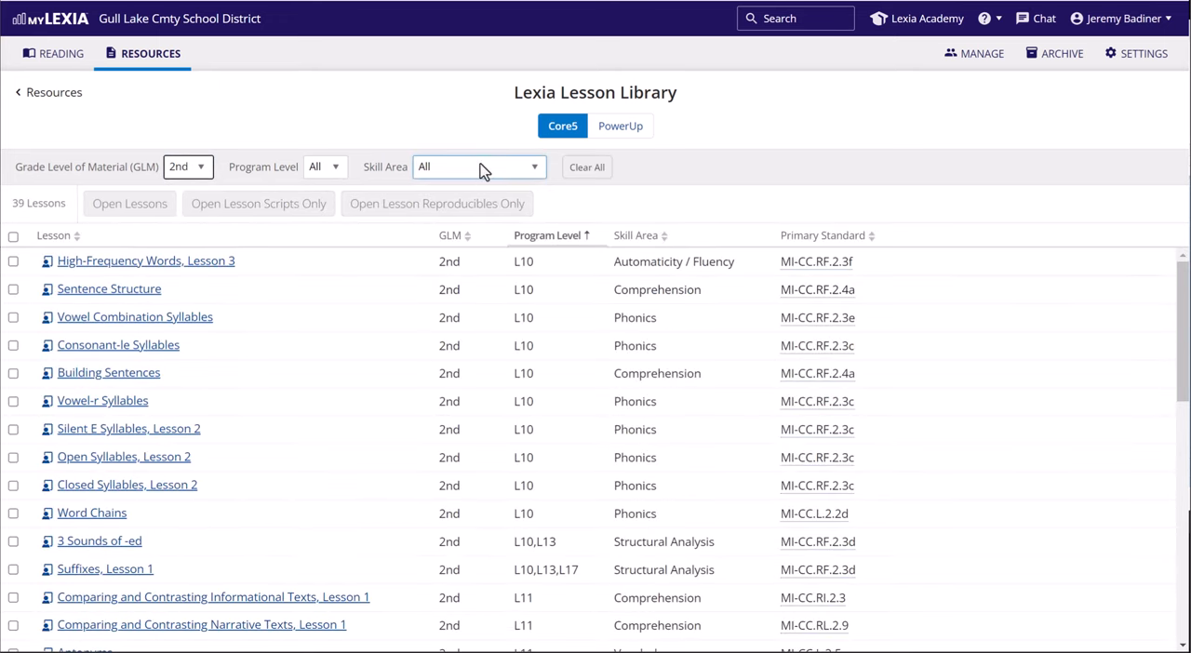
{"action": "left_click", "coordinate": [477, 166]}
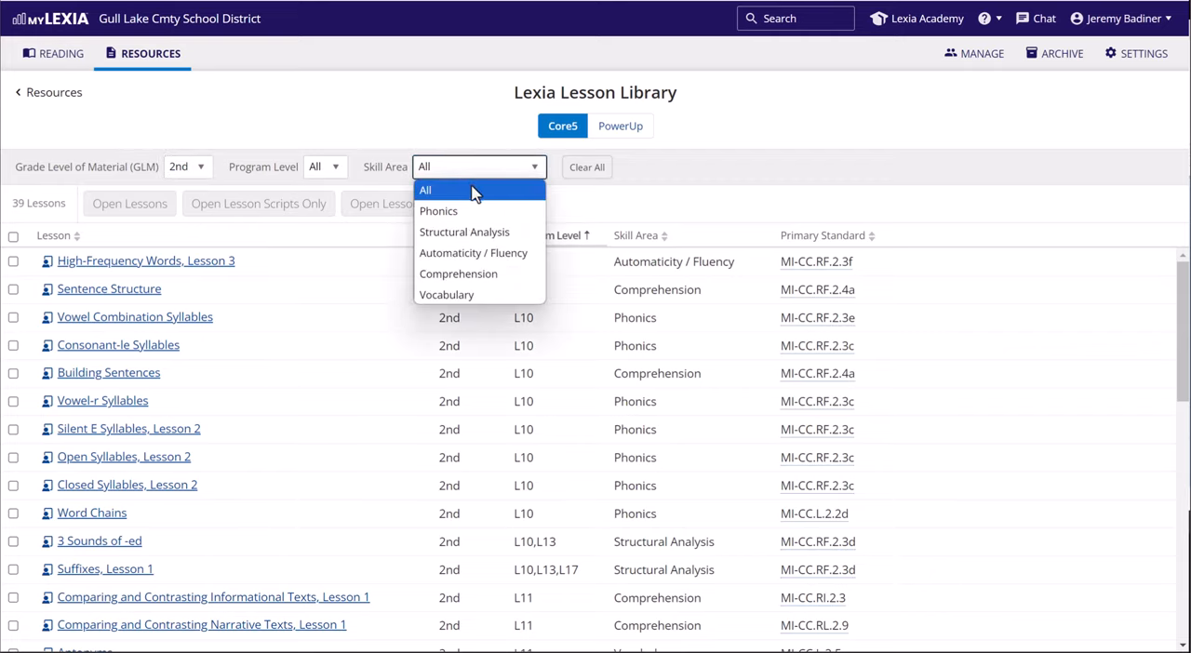
{"action": "left_click", "coordinate": [447, 295]}
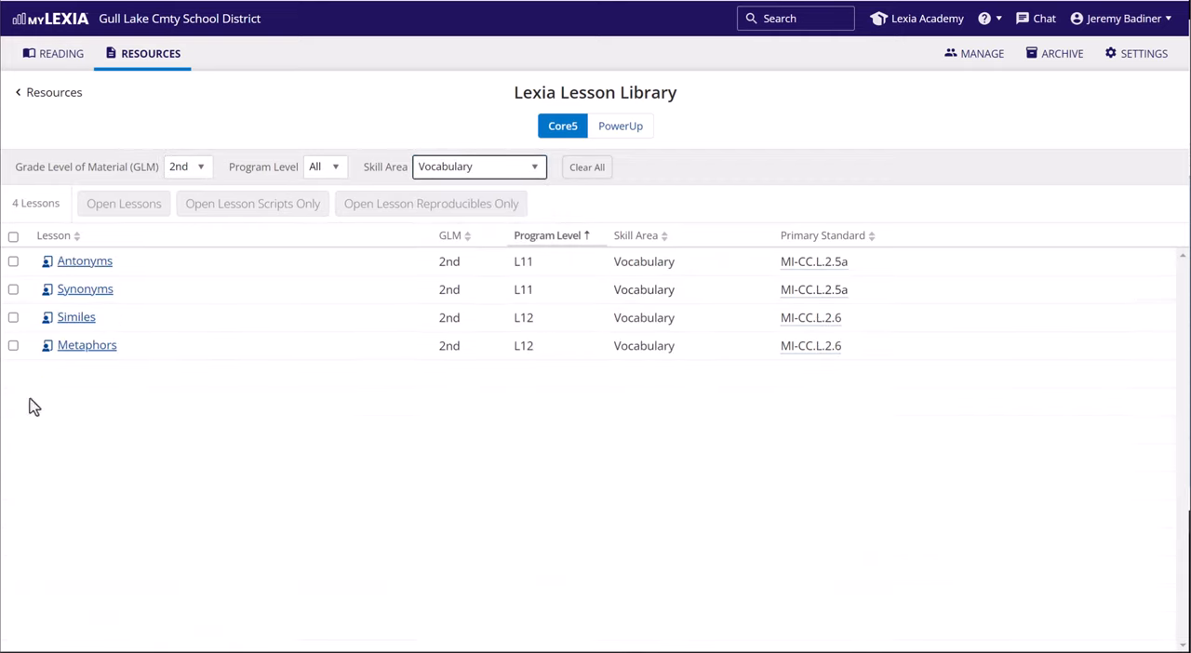
{"action": "mouse_move", "coordinate": [135, 426]}
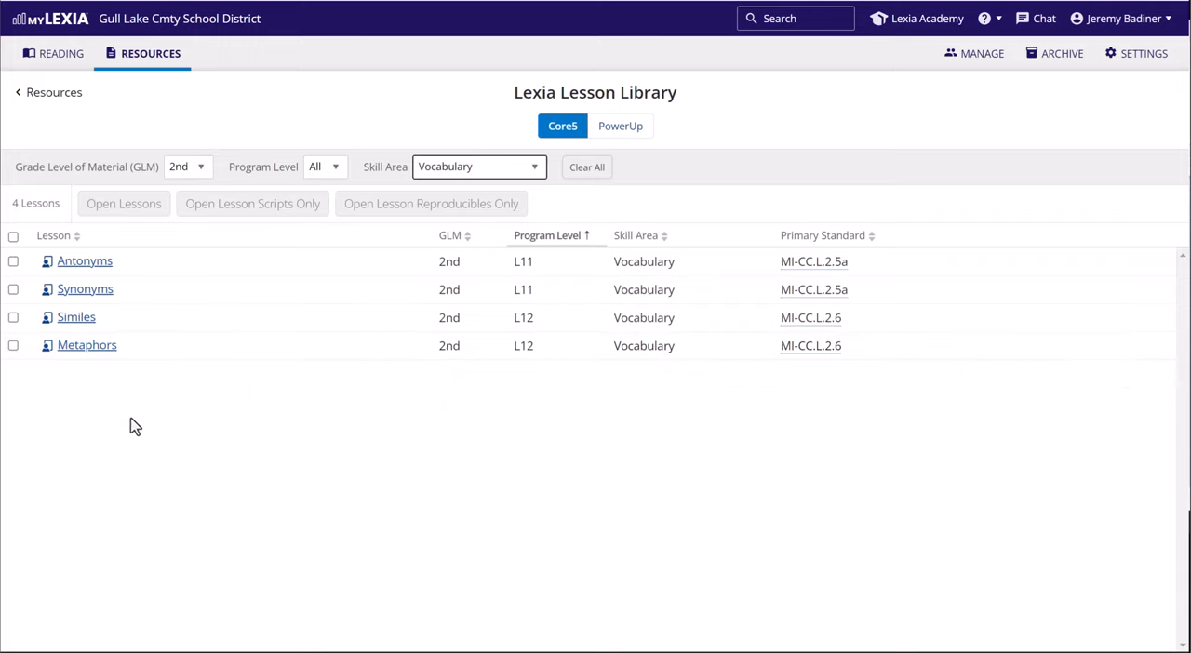
- Preview the seven-page Metaphors lesson PDF, then close it
{"action": "left_click", "coordinate": [87, 345]}
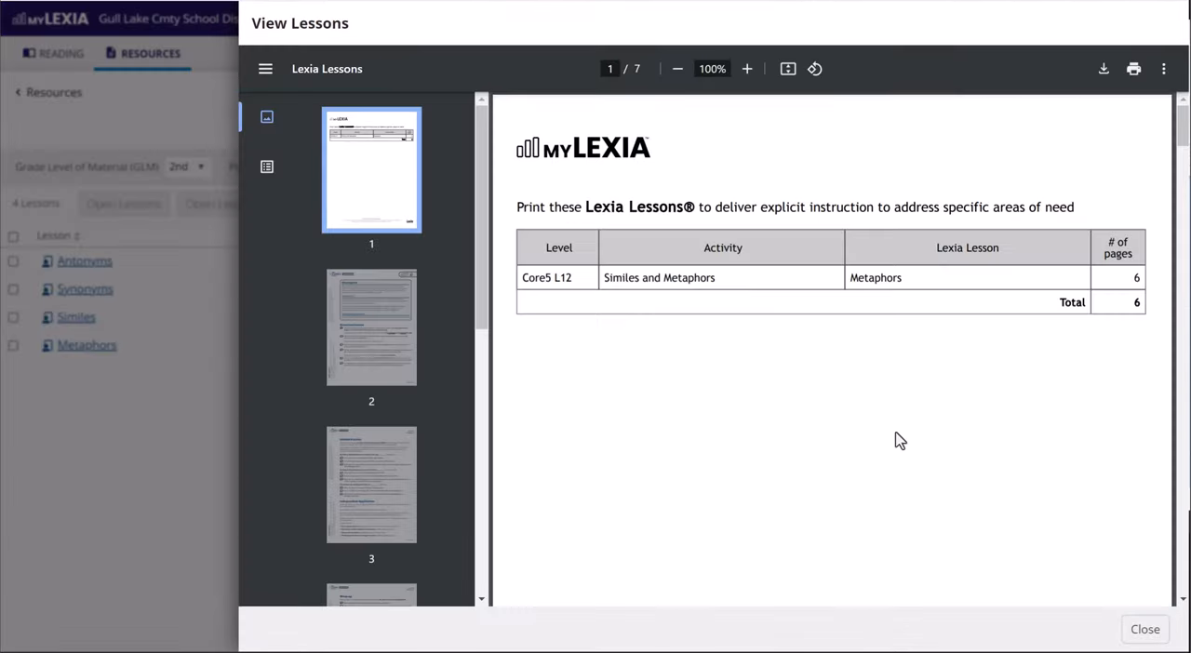
{"action": "mouse_move", "coordinate": [826, 337]}
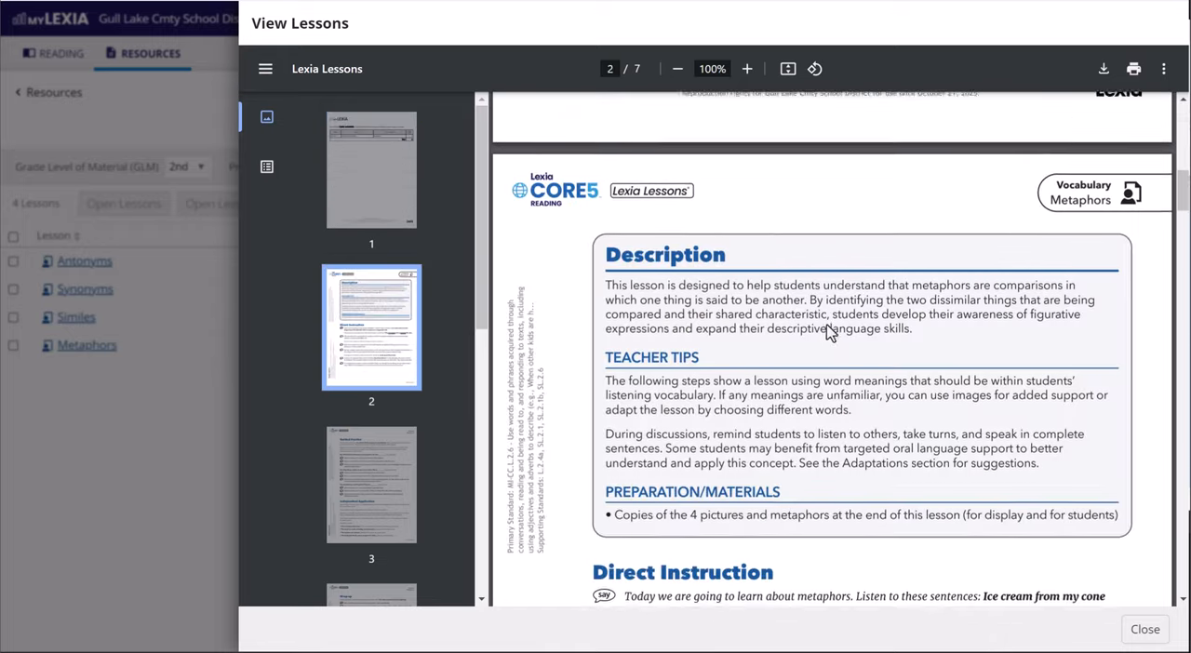
{"action": "scroll", "scroll_direction": "down", "scroll_amount": 3}
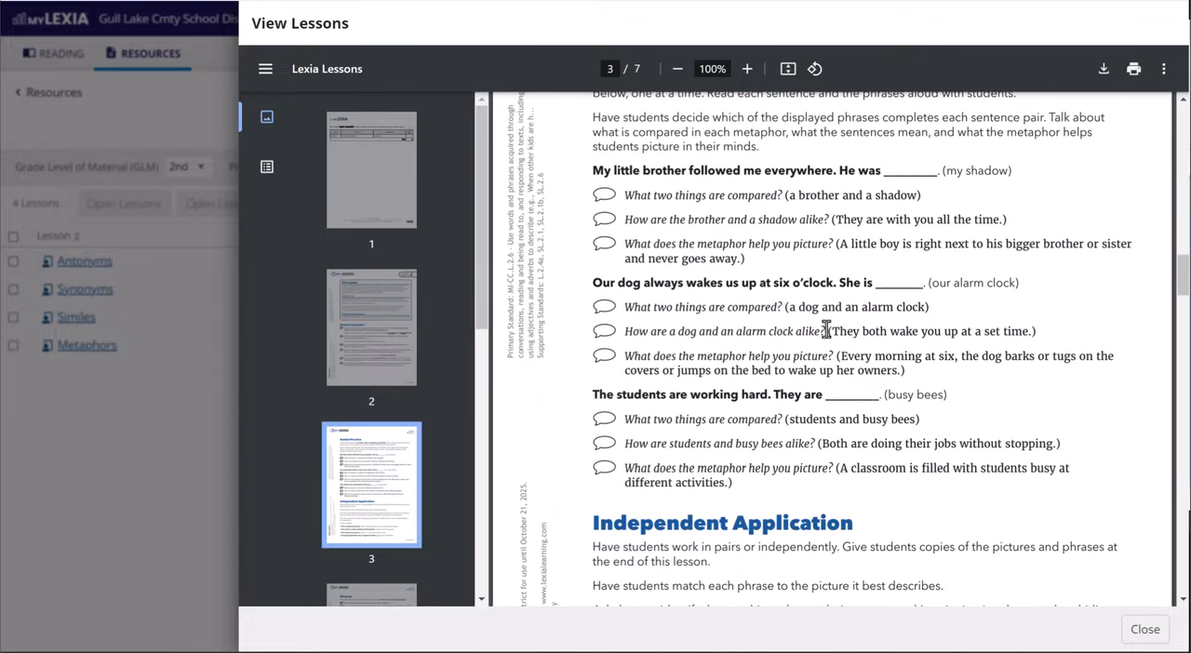
{"action": "scroll", "scroll_direction": "down", "scroll_amount": 3}
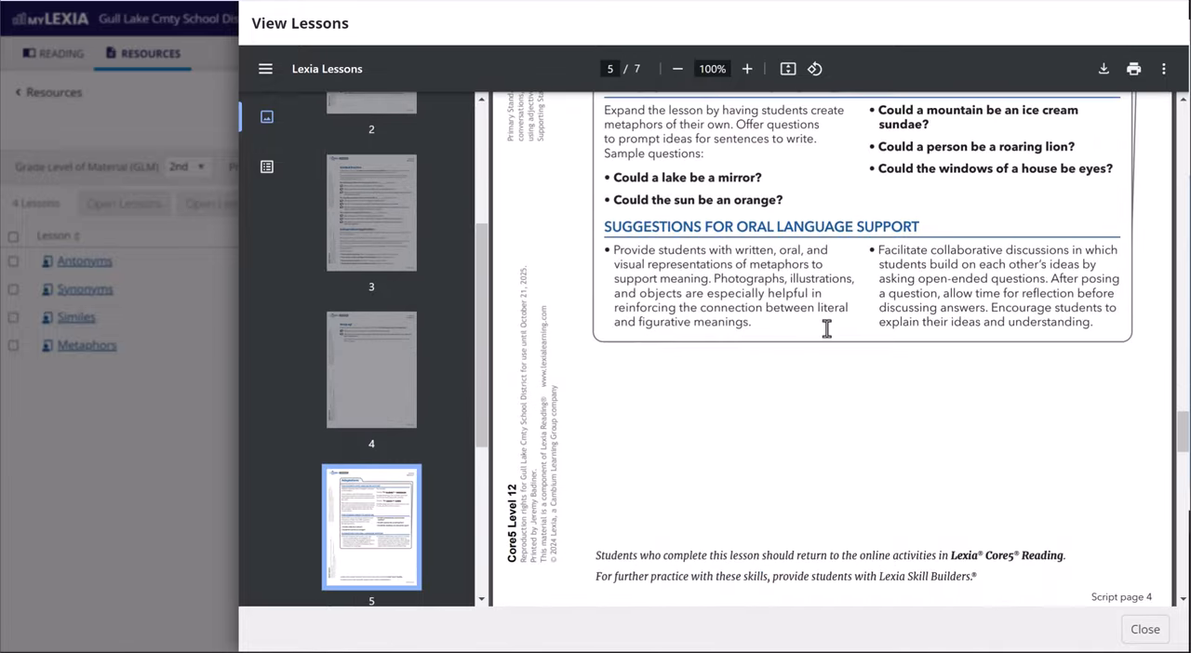
{"action": "left_click", "coordinate": [371, 527]}
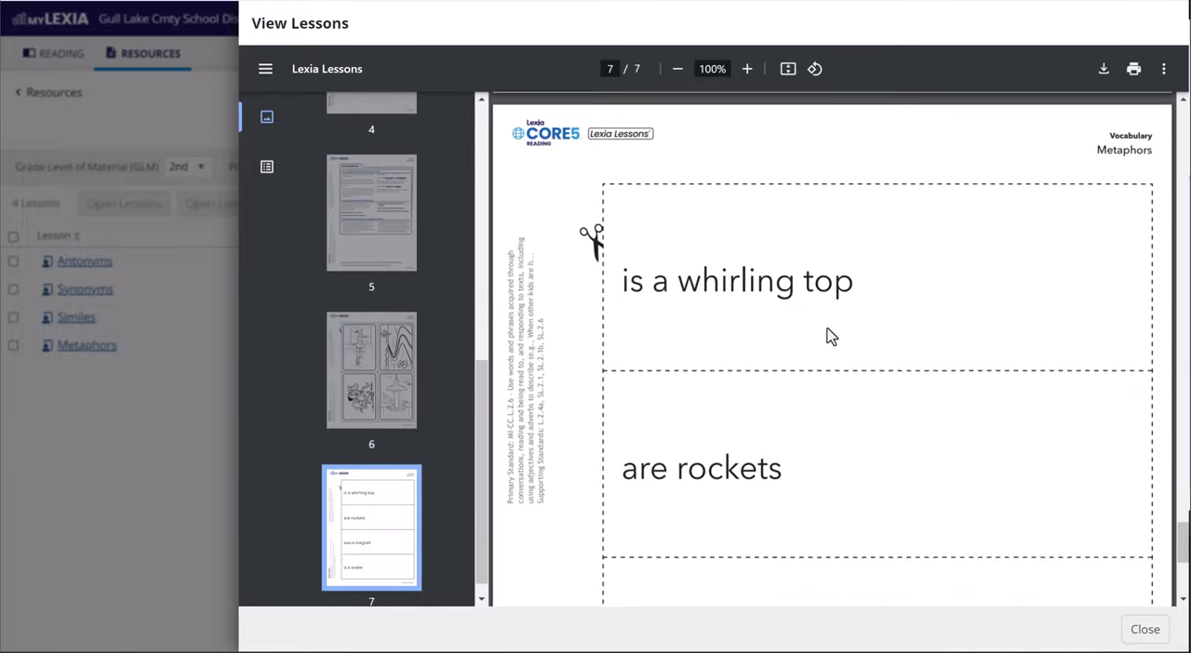
{"action": "scroll", "scroll_direction": "down", "scroll_amount": 3}
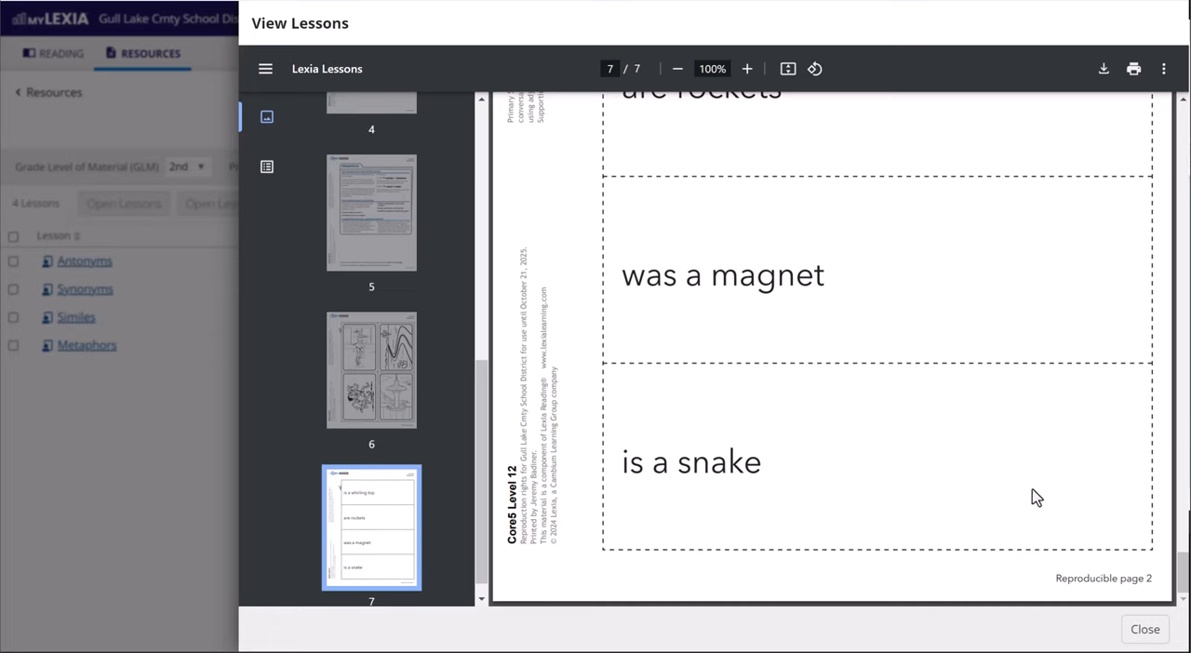
{"action": "left_click", "coordinate": [1144, 629]}
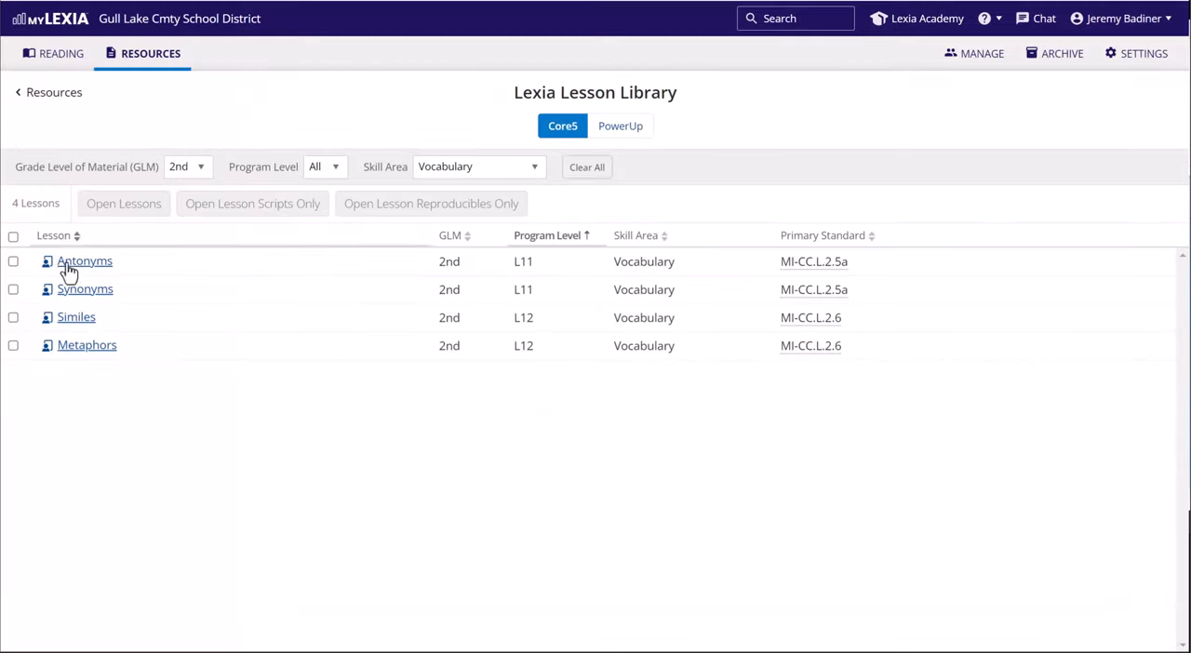
{"action": "mouse_move", "coordinate": [203, 159]}
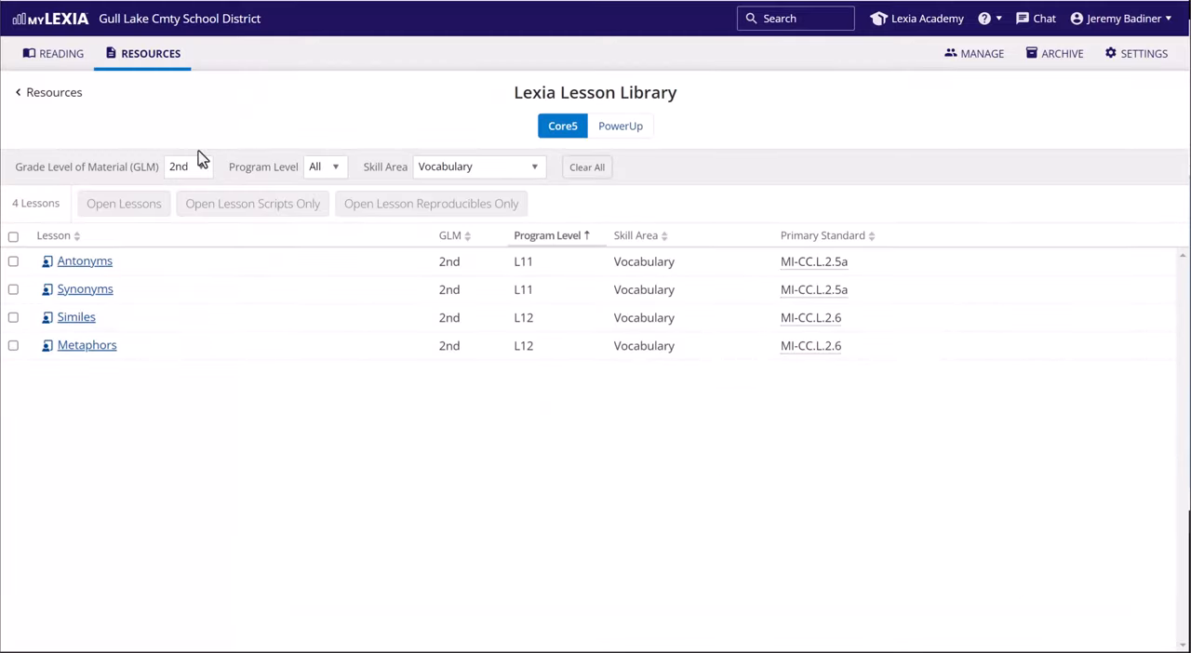
- Refilter the Lesson Library to 1st-grade Vocabulary lessons
{"action": "left_click", "coordinate": [187, 166]}
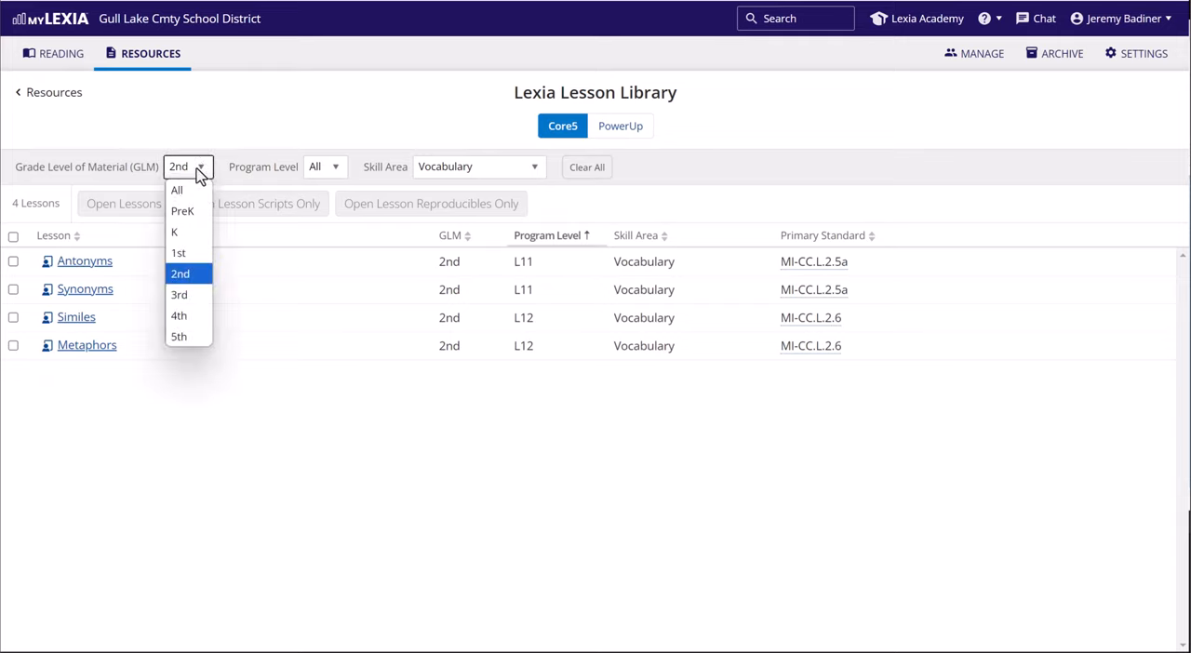
{"action": "mouse_move", "coordinate": [179, 252]}
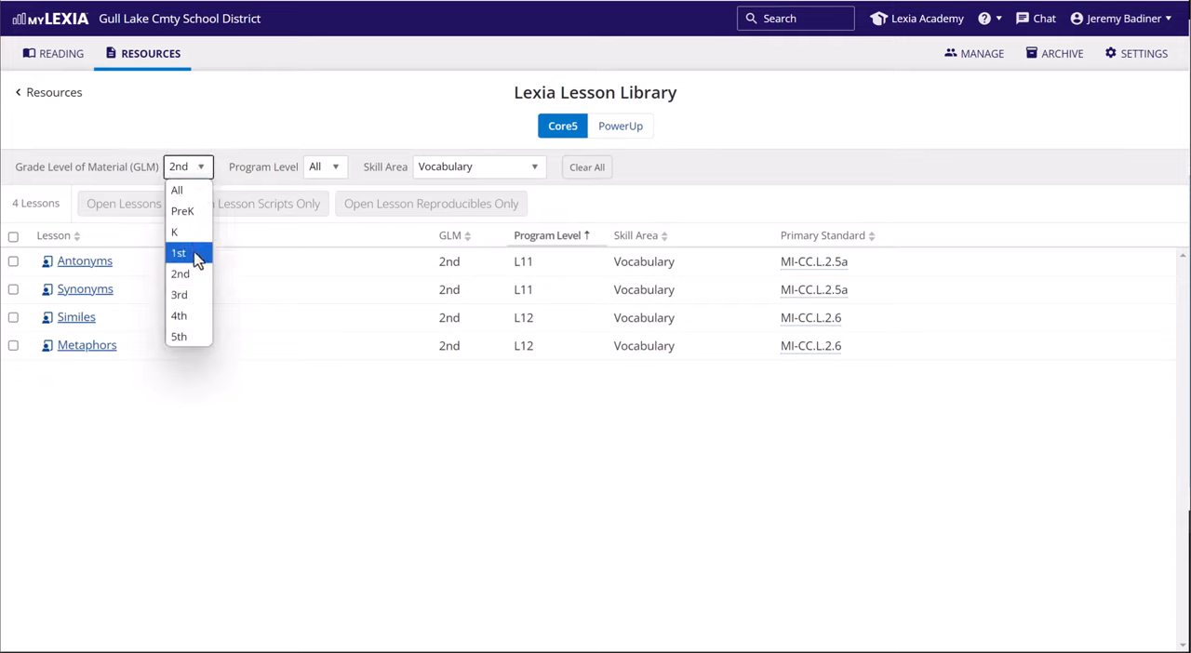
{"action": "left_click", "coordinate": [178, 252]}
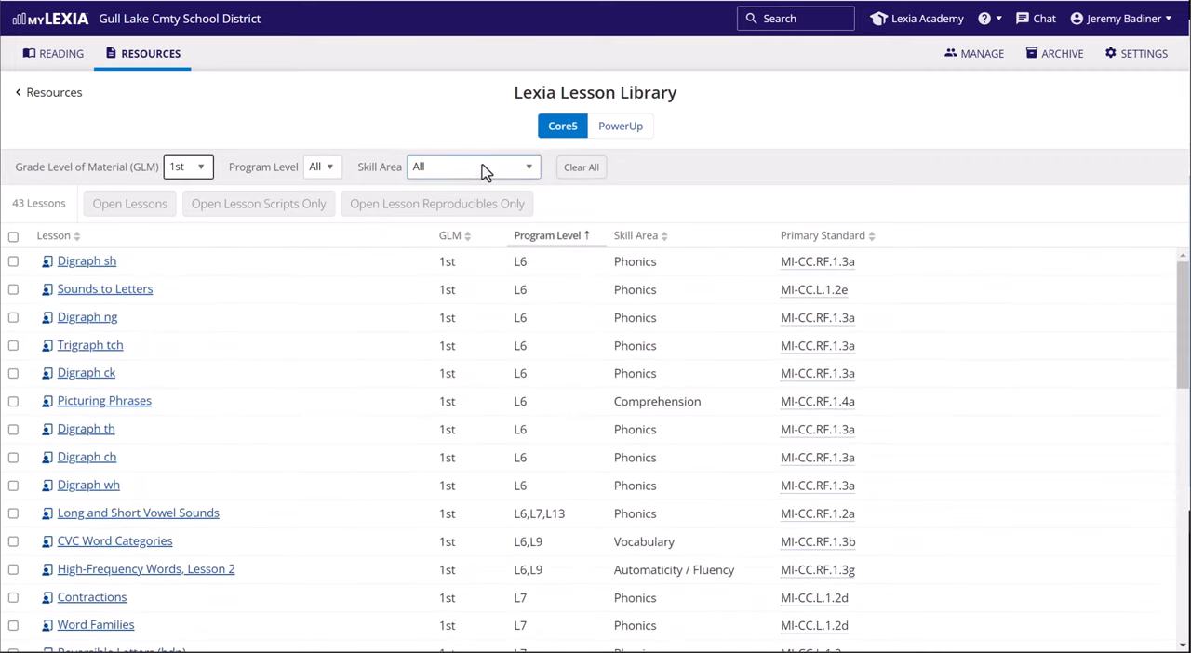
{"action": "left_click", "coordinate": [473, 167]}
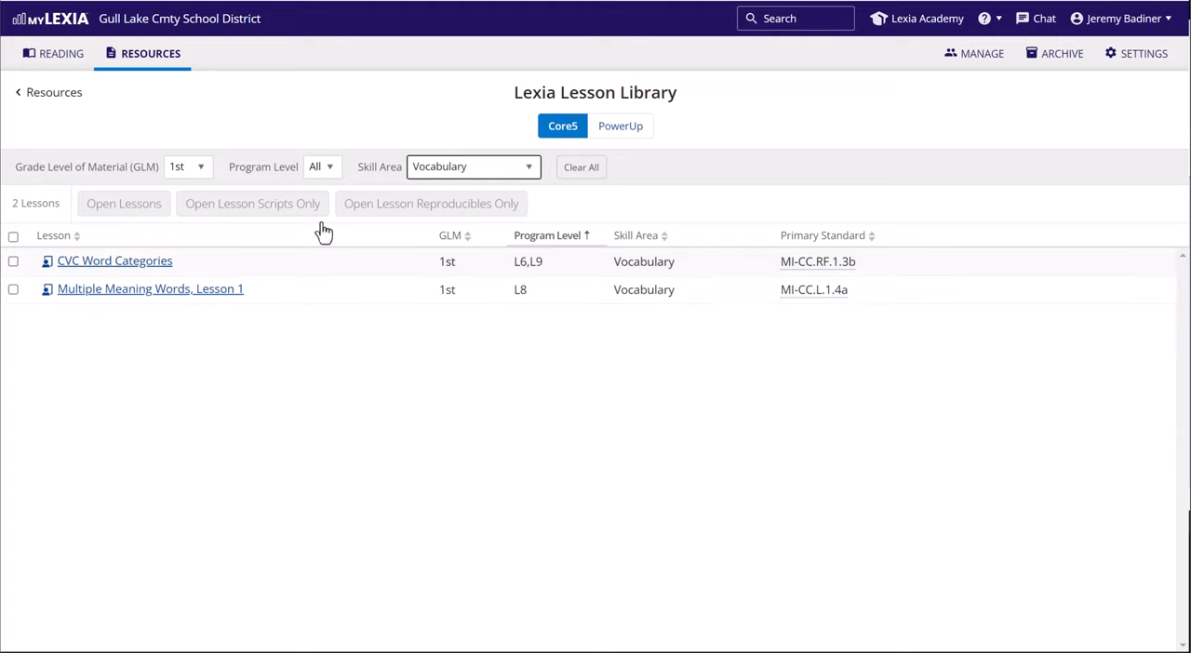
{"action": "mouse_move", "coordinate": [317, 146]}
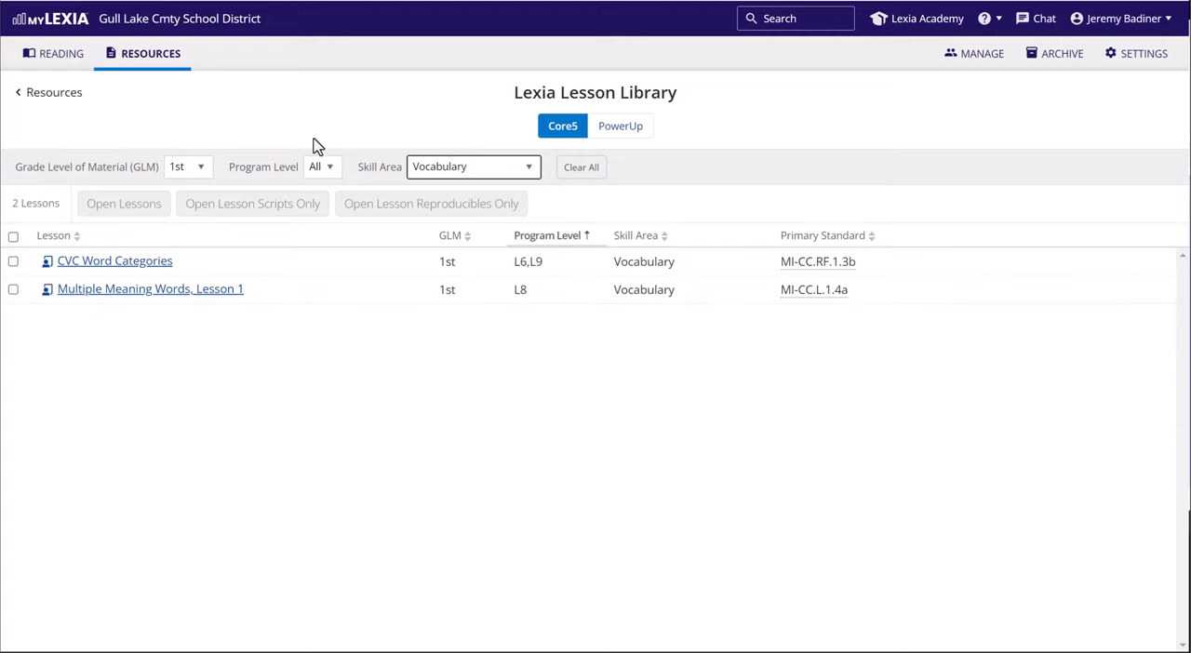
{"action": "mouse_move", "coordinate": [244, 124]}
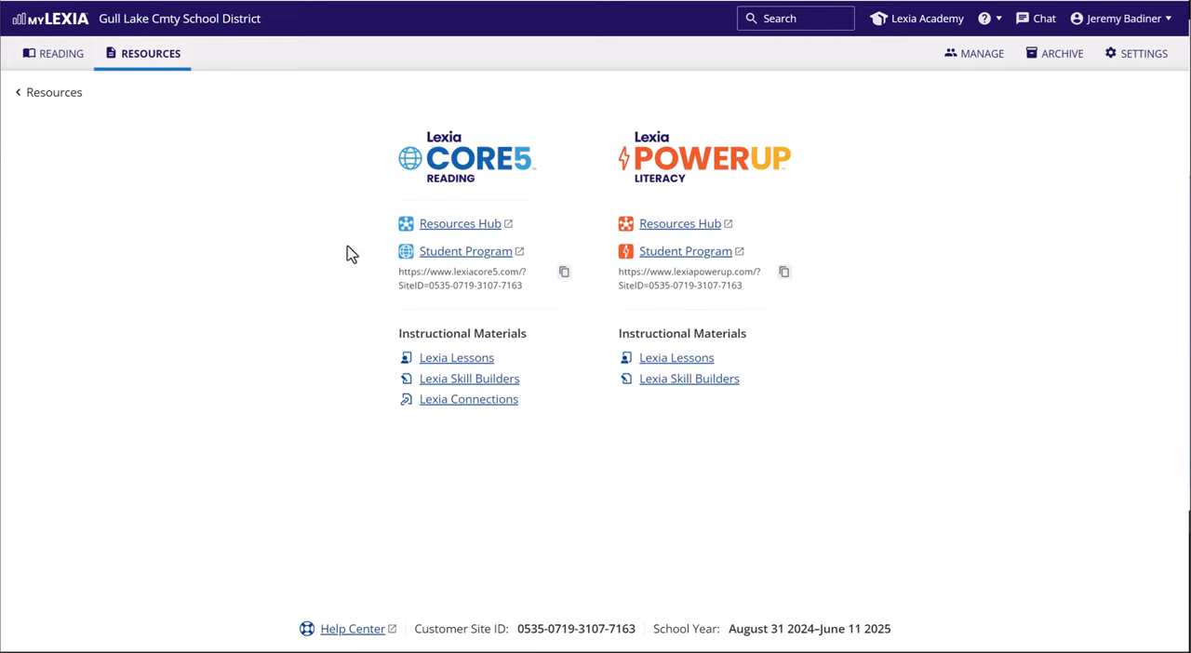
{"action": "mouse_move", "coordinate": [450, 391]}
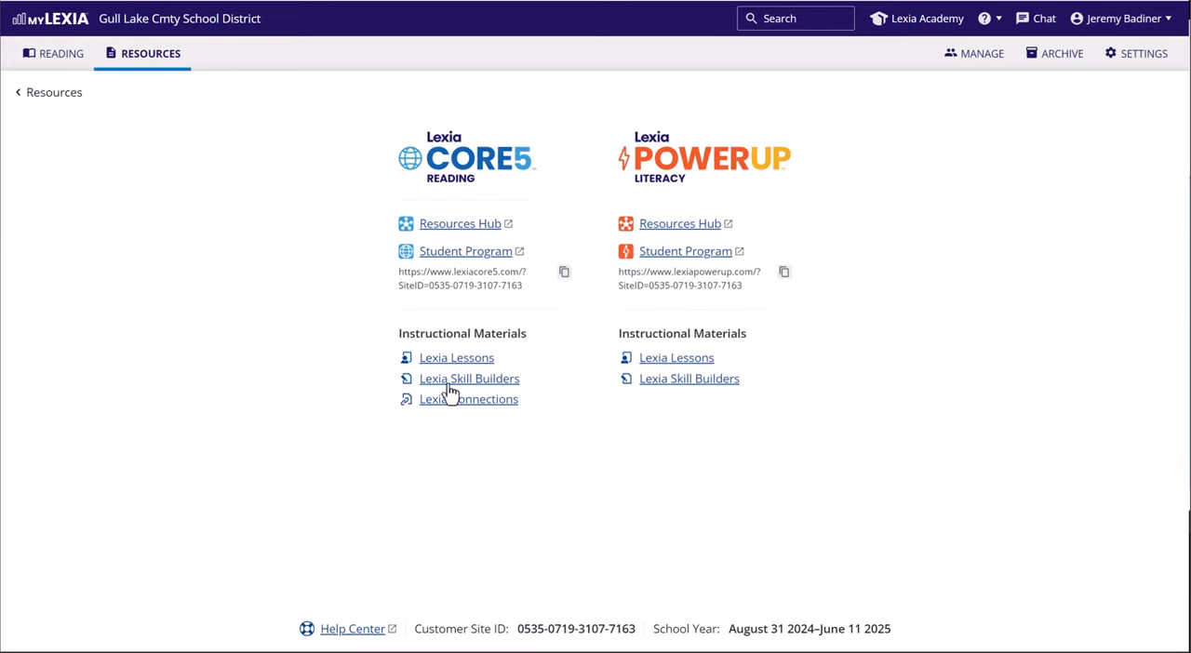
- Open the Skill Builder library filtered to 2nd grade and Vocabulary
{"action": "left_click", "coordinate": [469, 378]}
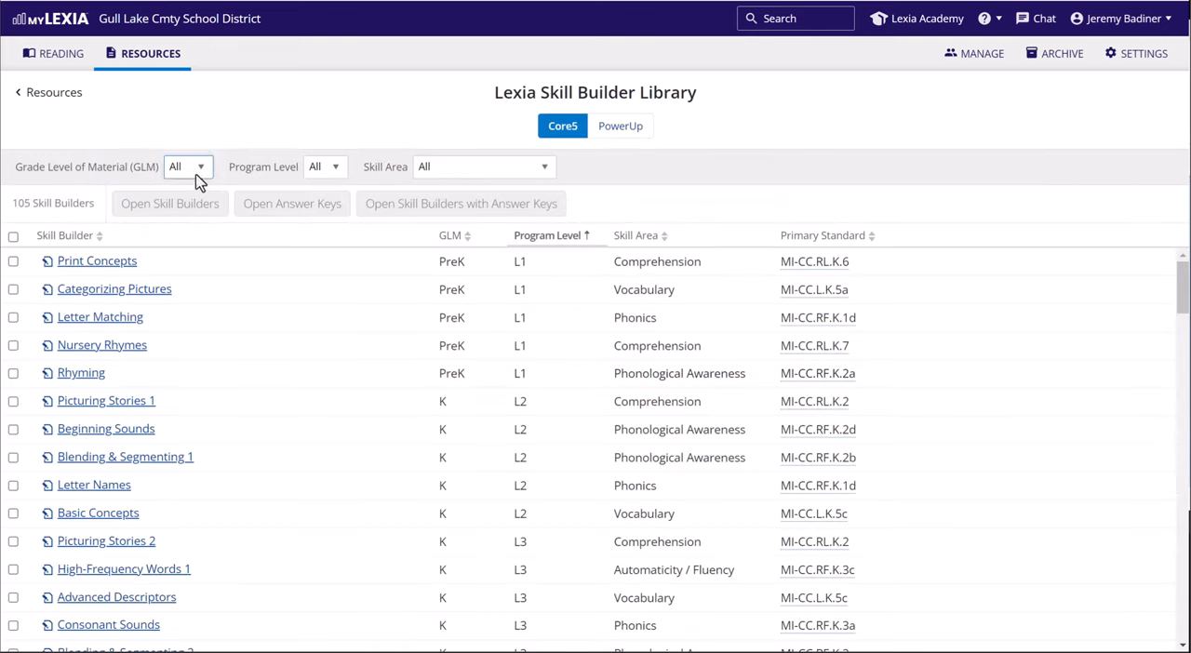
{"action": "left_click", "coordinate": [187, 167]}
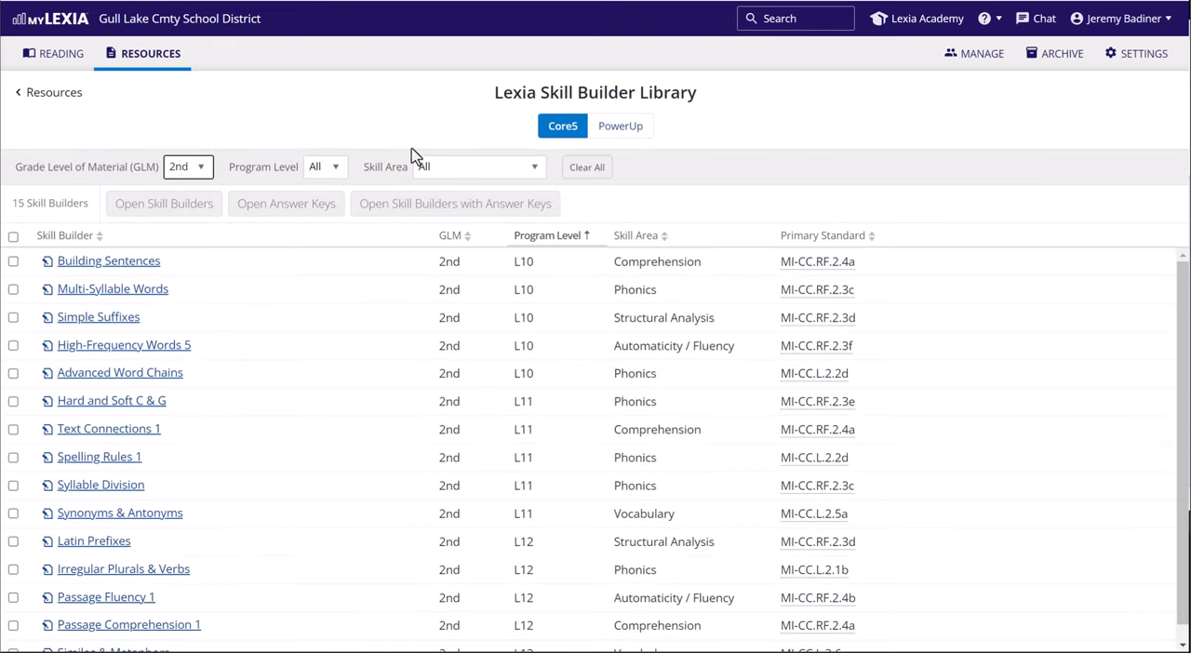
{"action": "left_click", "coordinate": [478, 167]}
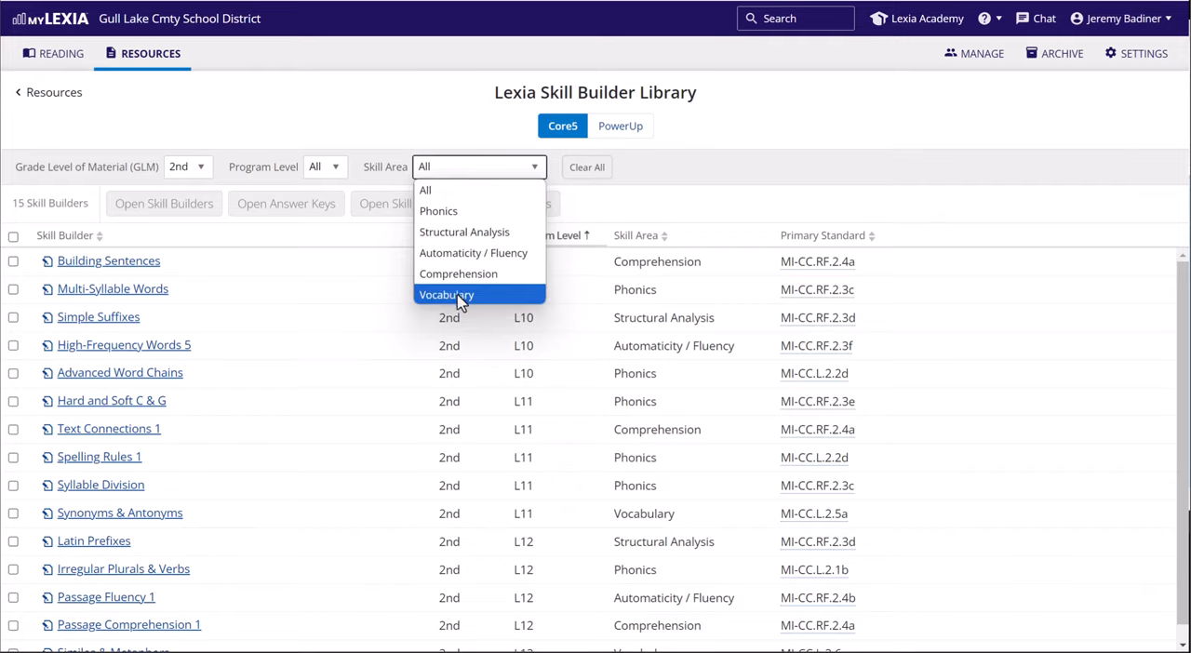
{"action": "left_click", "coordinate": [446, 295]}
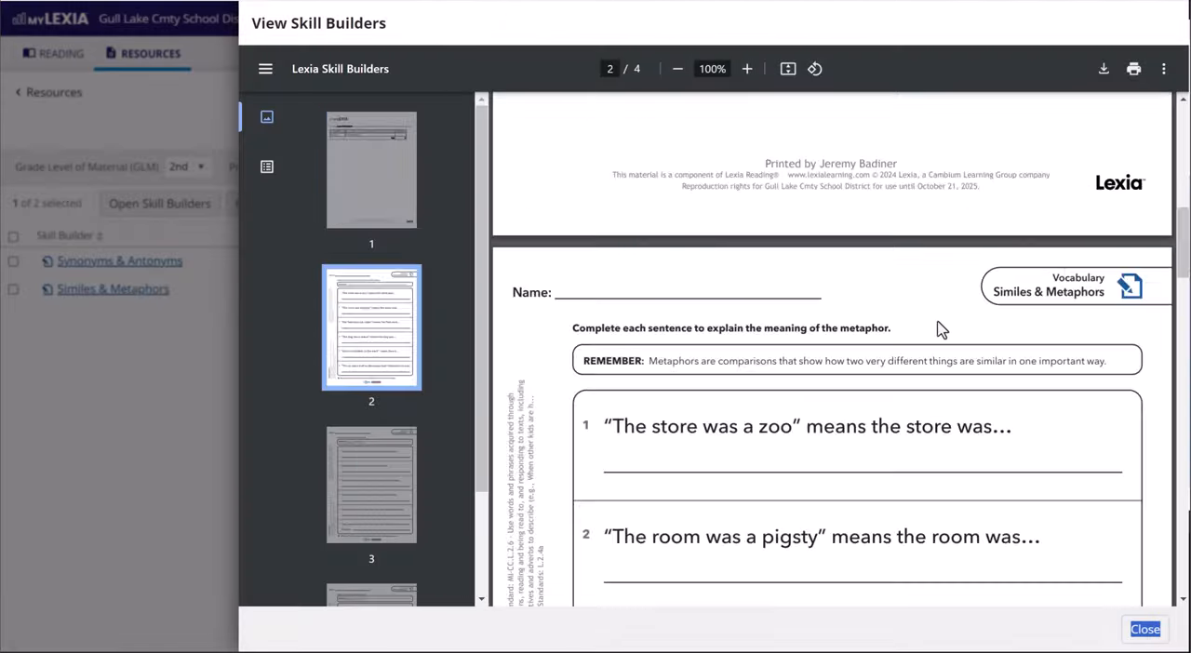
- Browse the Similes & Metaphors skill builder PDF, jumping to its first and last pages
{"action": "scroll", "scroll_direction": "down", "scroll_amount": 3}
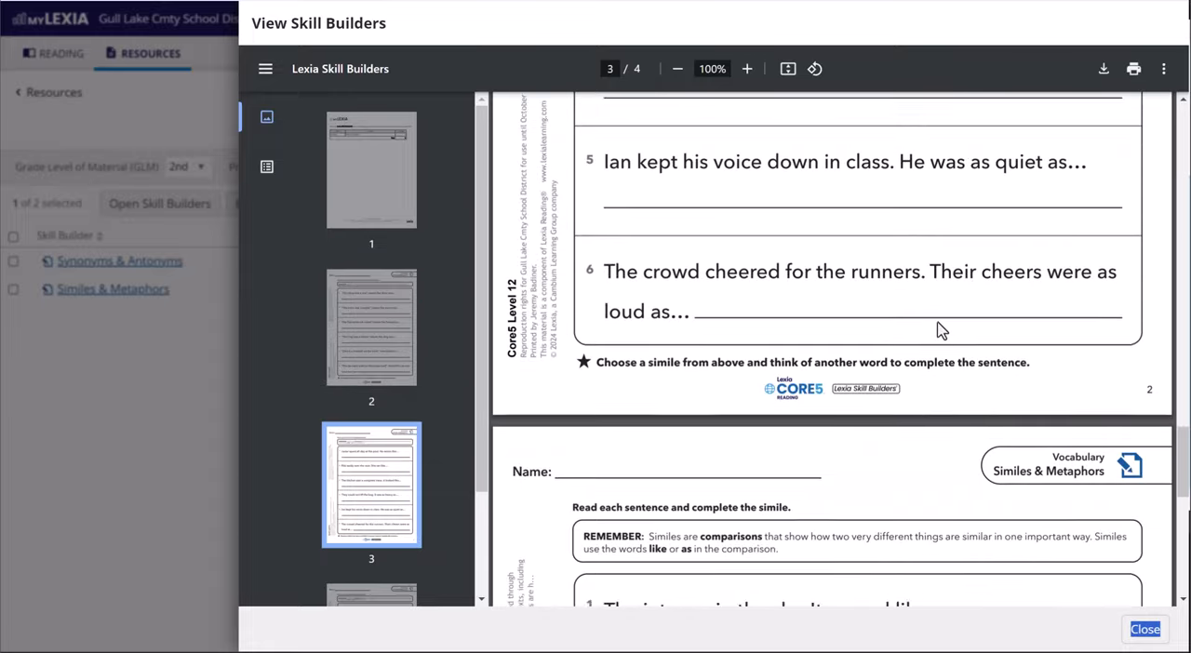
{"action": "left_click", "coordinate": [371, 169]}
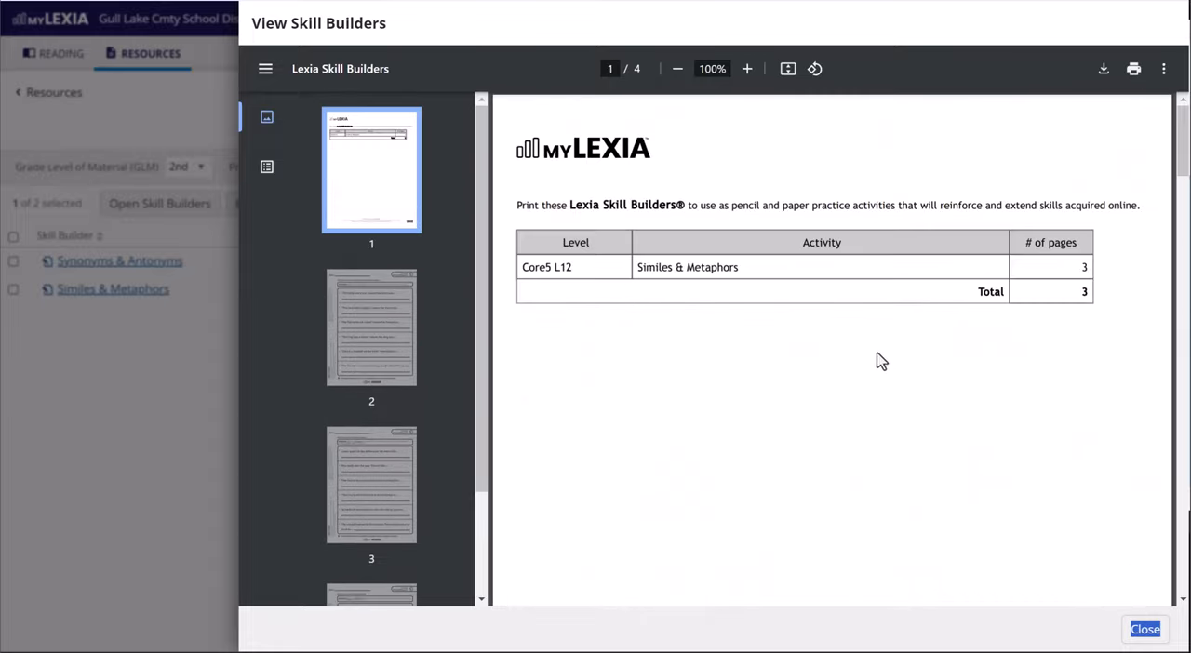
{"action": "left_click", "coordinate": [371, 526]}
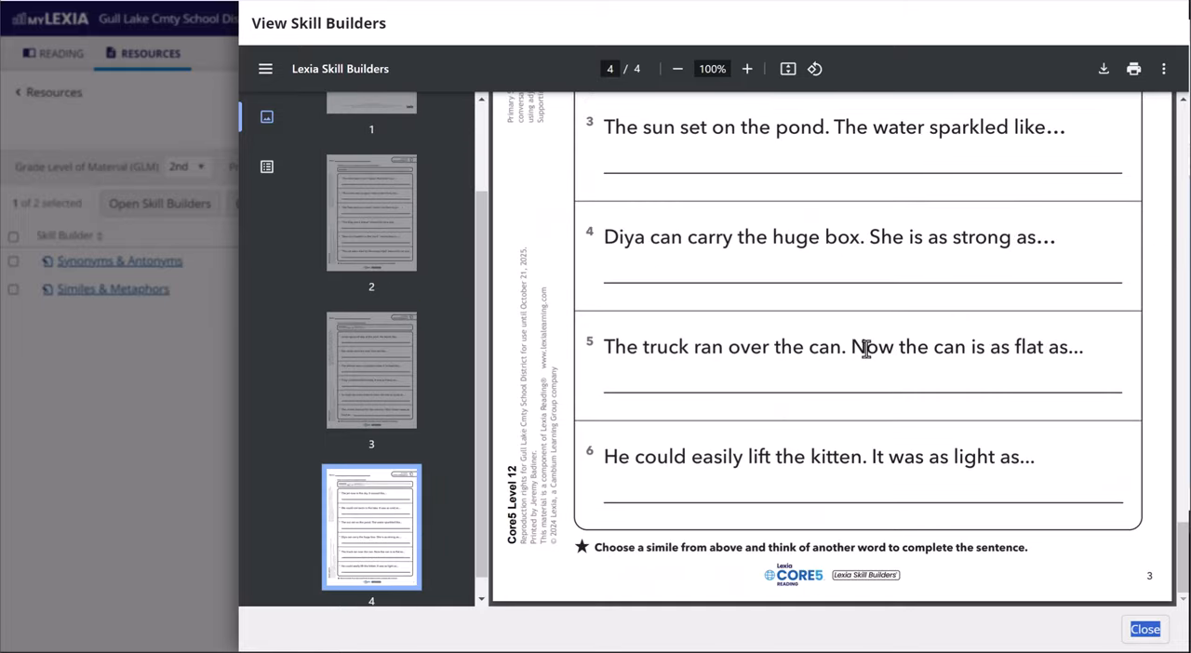
{"action": "mouse_move", "coordinate": [1156, 545]}
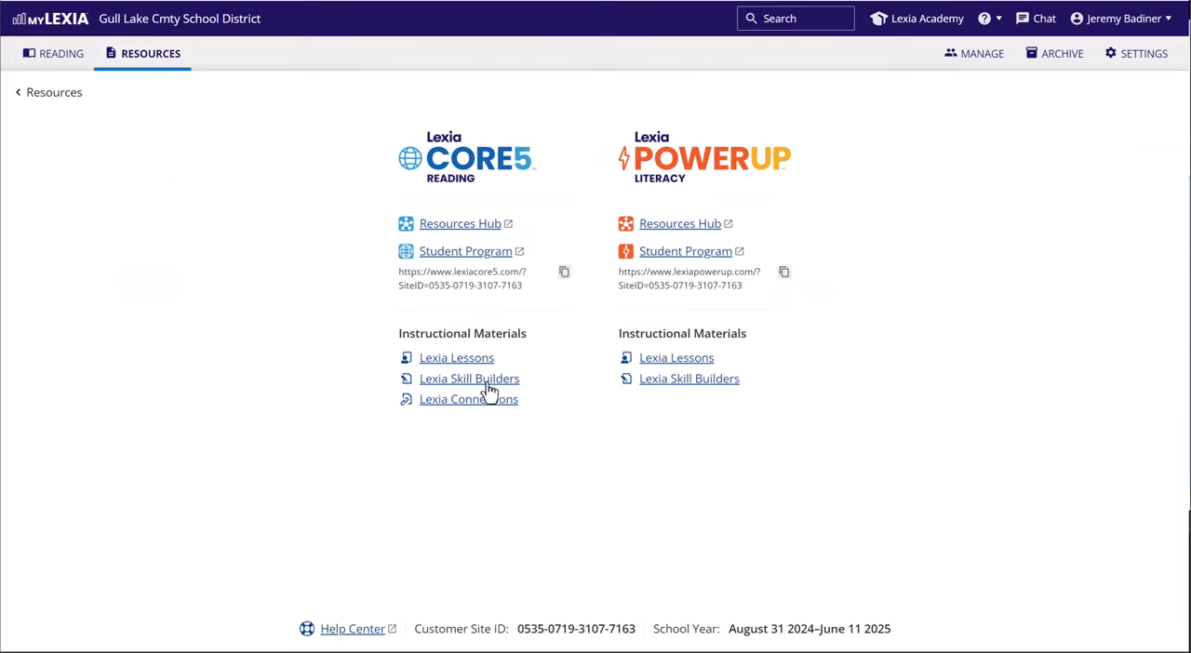
- Open Lexia Connections filtered to 2nd starting grade and Vocabulary
{"action": "left_click", "coordinate": [468, 398]}
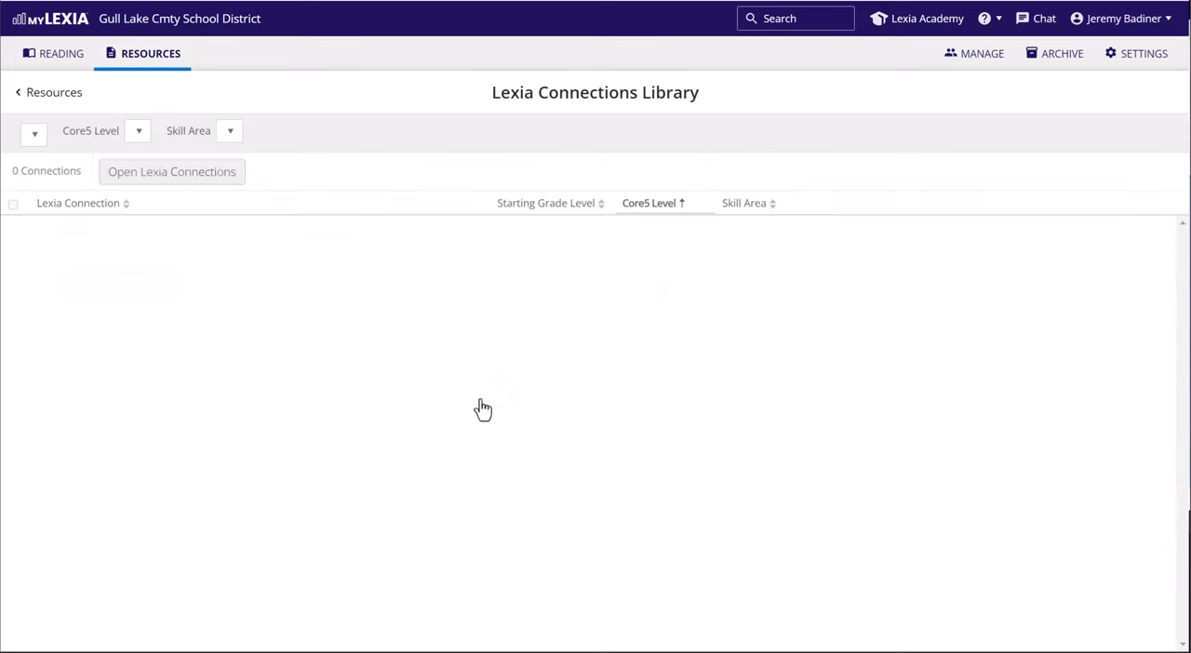
{"action": "left_click", "coordinate": [142, 130]}
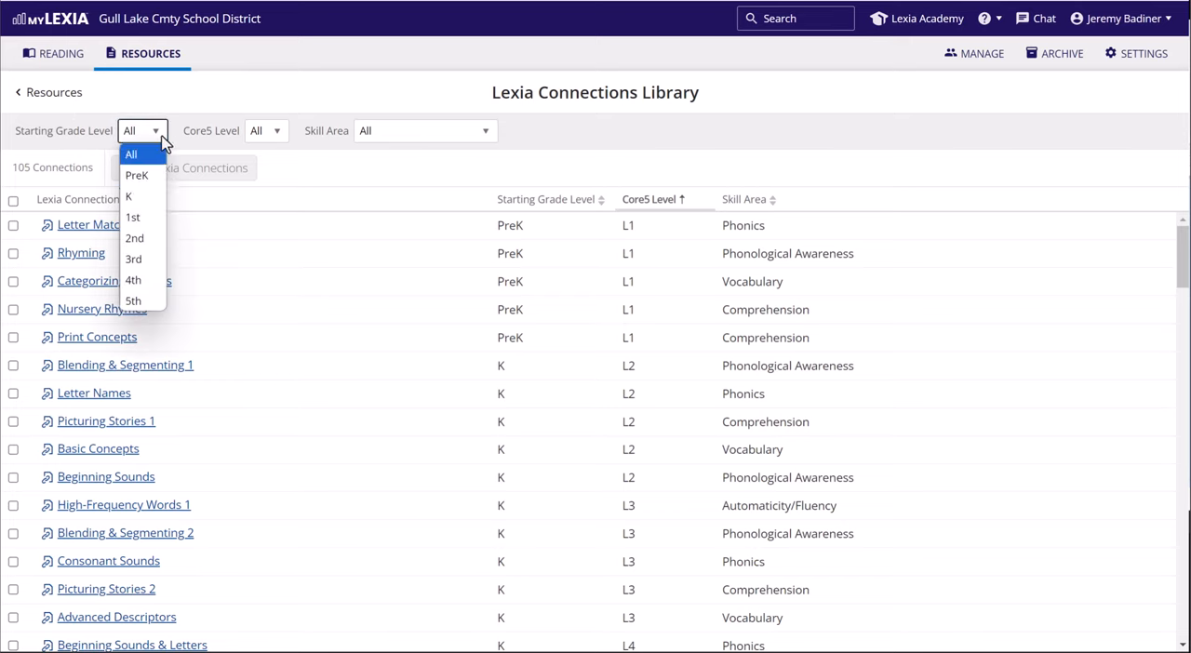
{"action": "left_click", "coordinate": [423, 130]}
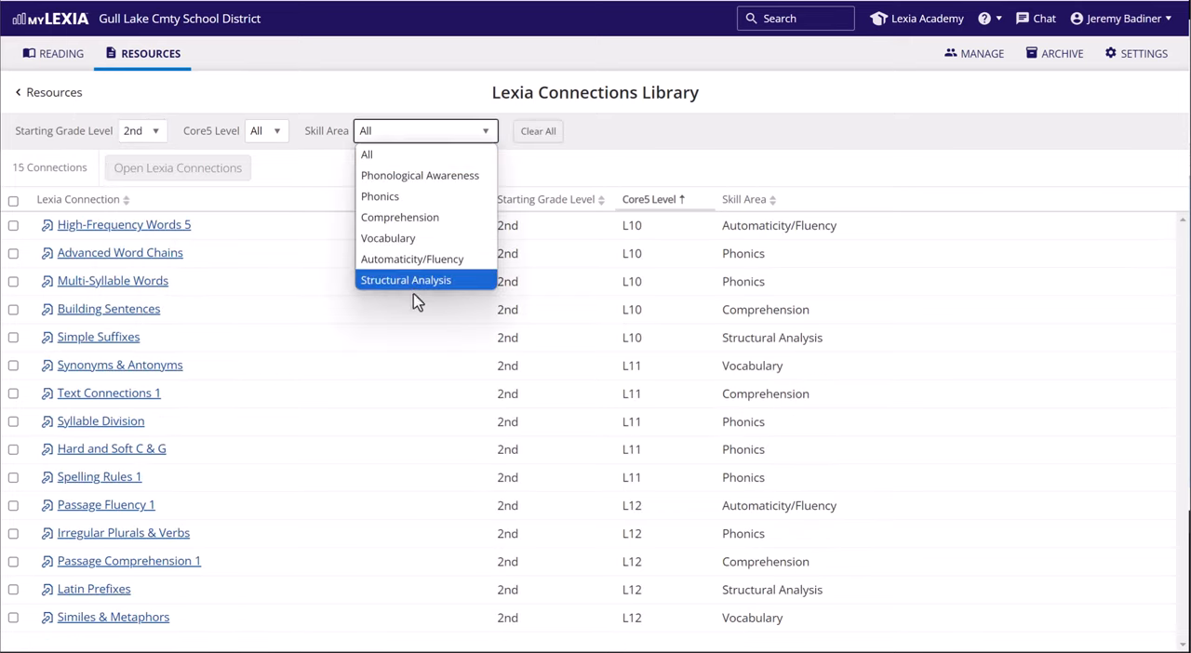
{"action": "left_click", "coordinate": [388, 238]}
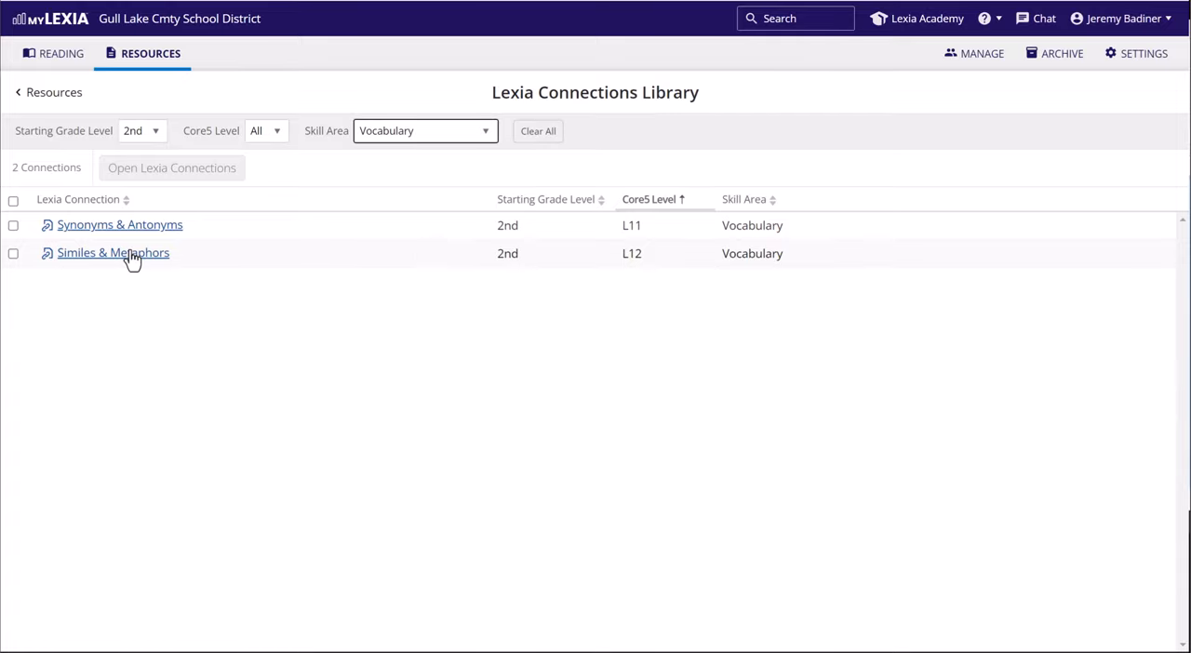
- Preview the two-page Similes & Metaphors connection PDF, then close it
{"action": "left_click", "coordinate": [112, 252]}
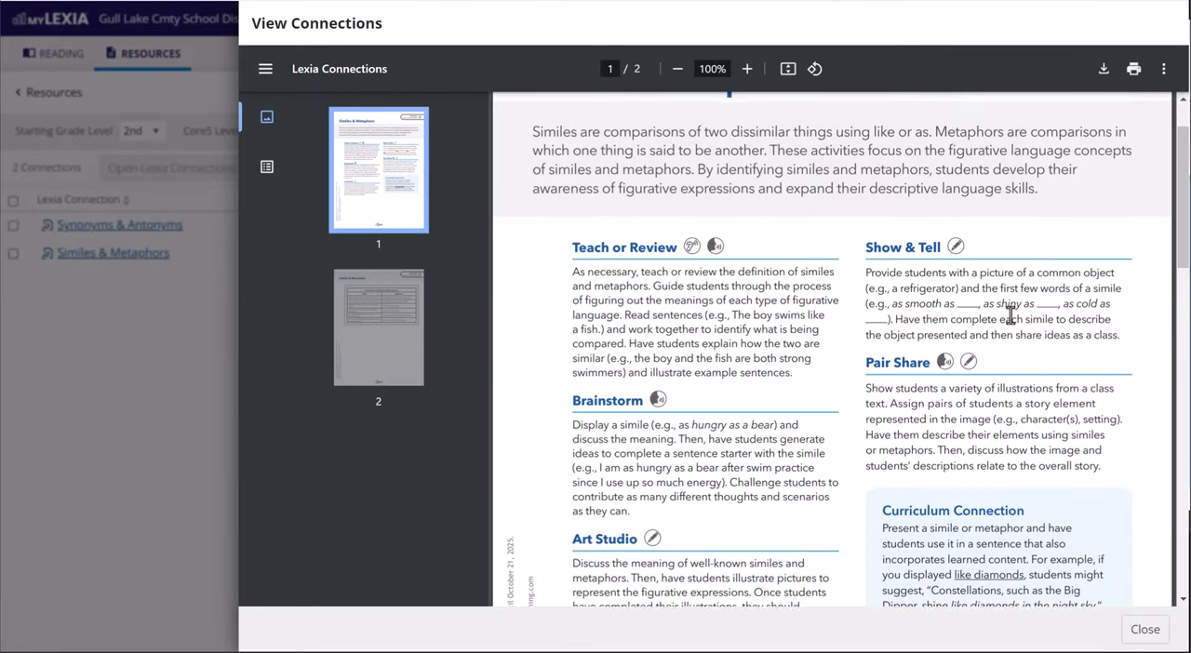
{"action": "scroll", "scroll_direction": "down", "scroll_amount": 3}
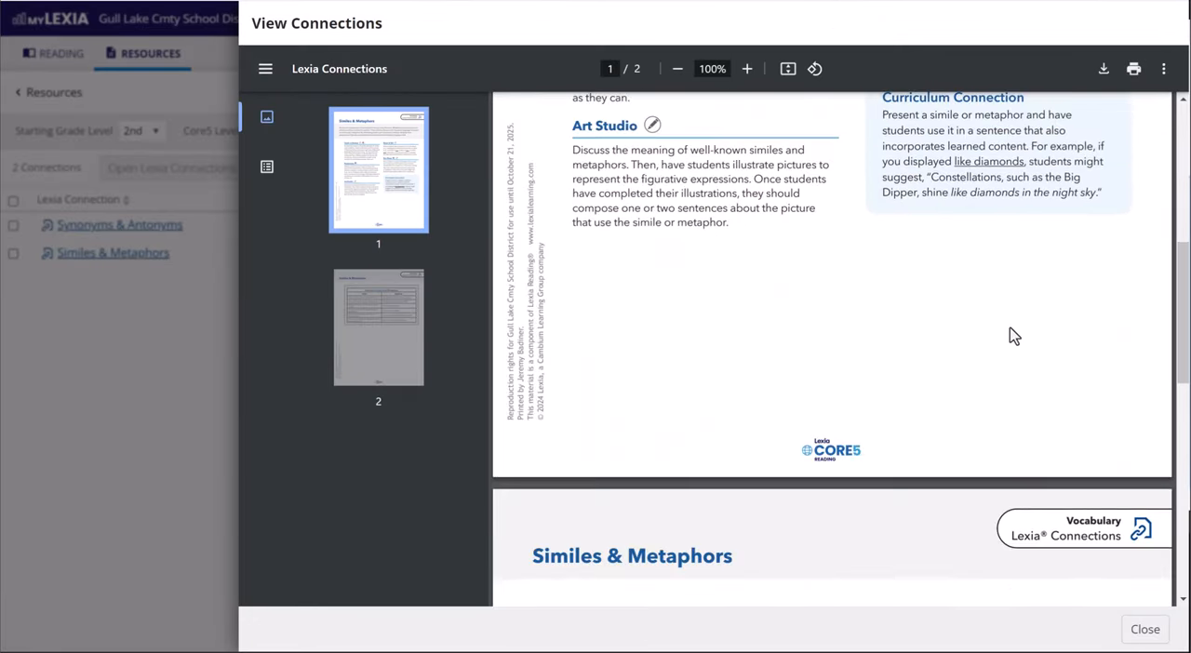
{"action": "left_click", "coordinate": [378, 327]}
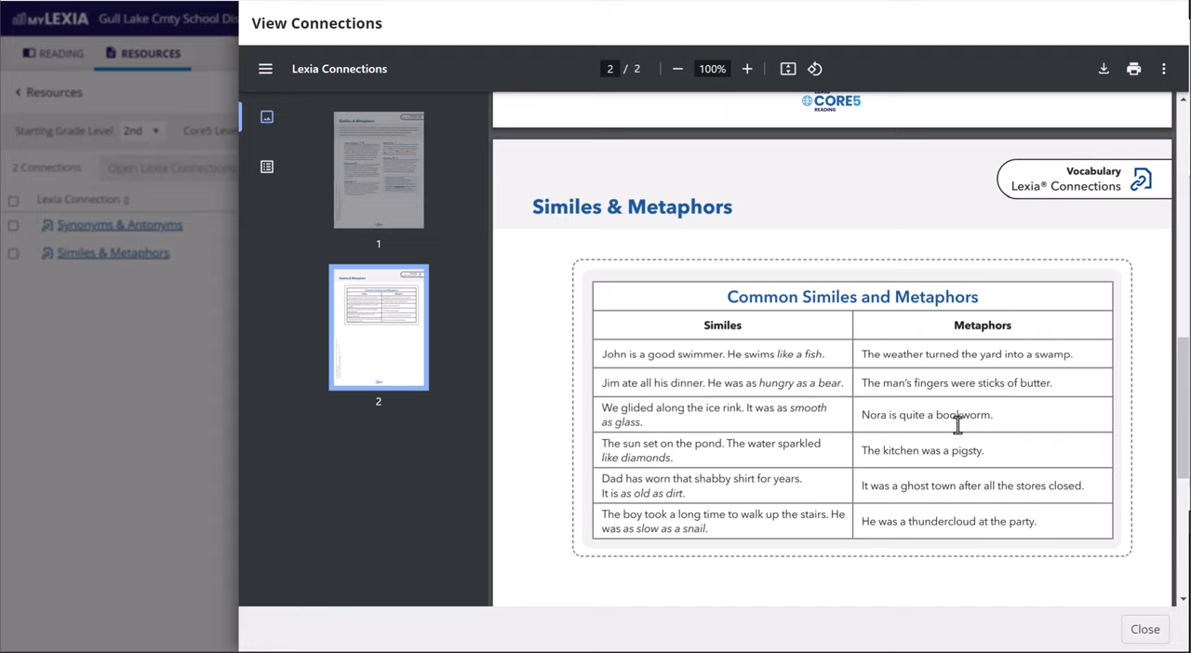
{"action": "mouse_move", "coordinate": [957, 426]}
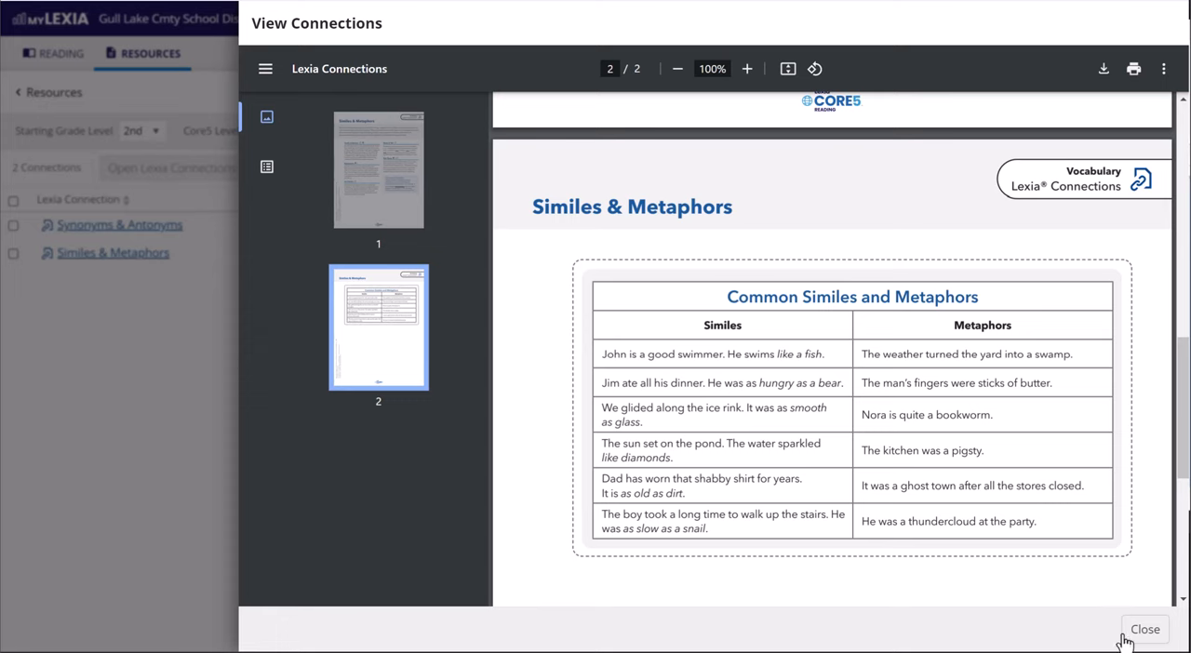
{"action": "left_click", "coordinate": [1144, 629]}
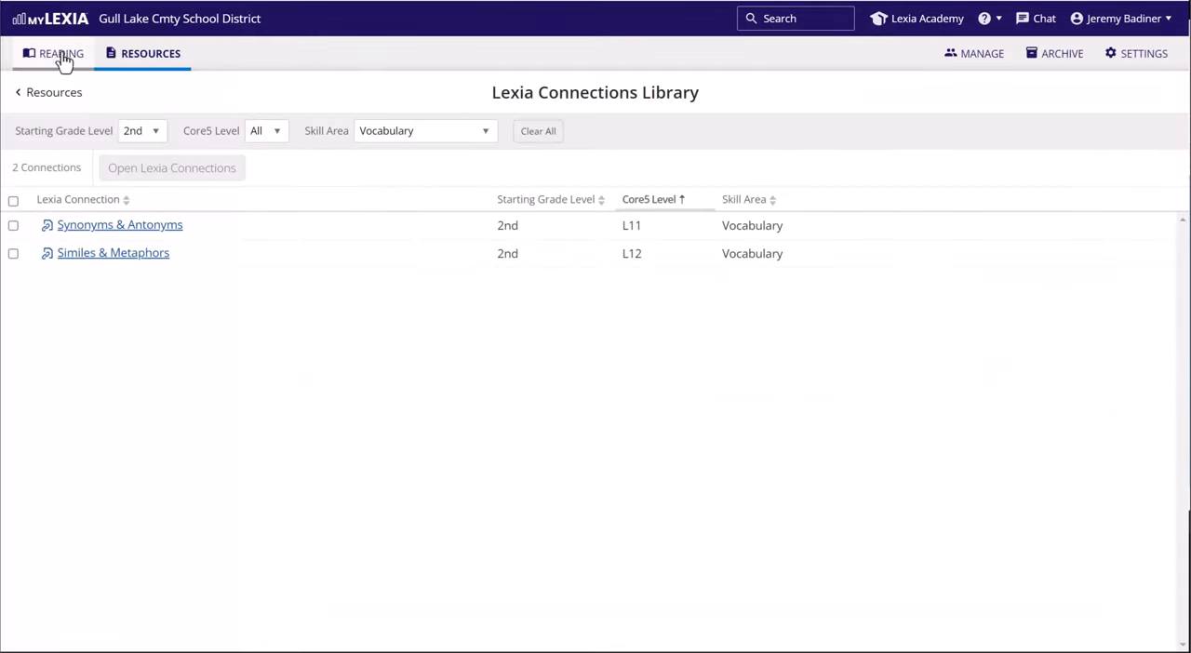
- View the district Reading overview, then return to the Resources page
{"action": "left_click", "coordinate": [62, 53]}
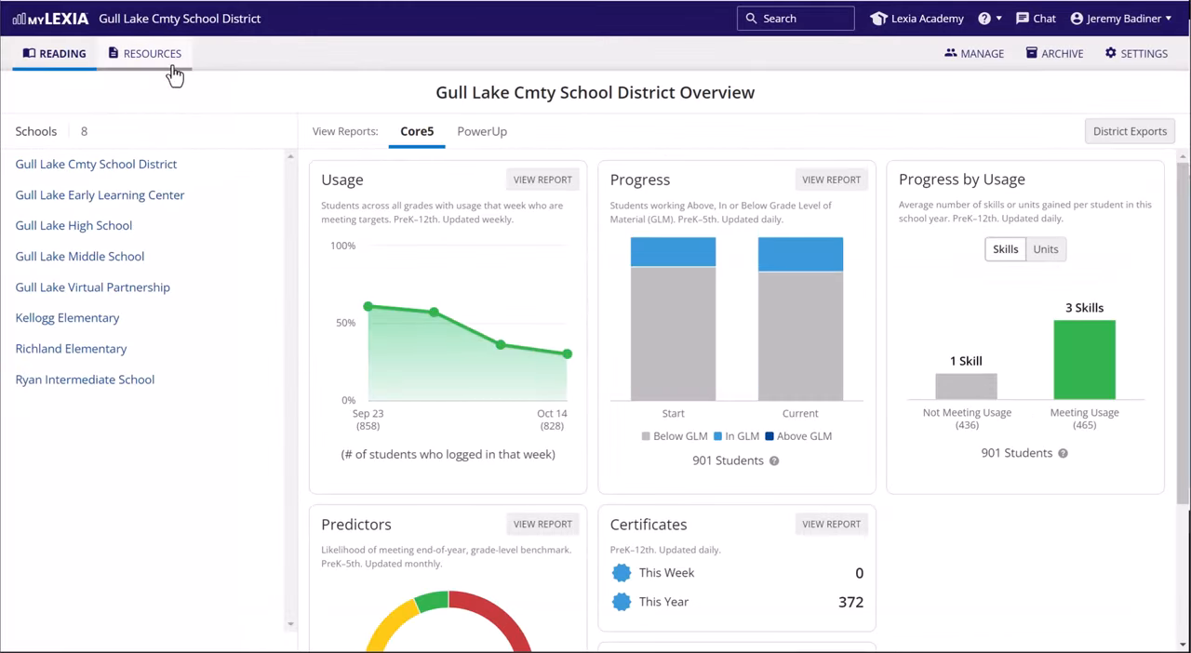
{"action": "left_click", "coordinate": [150, 53]}
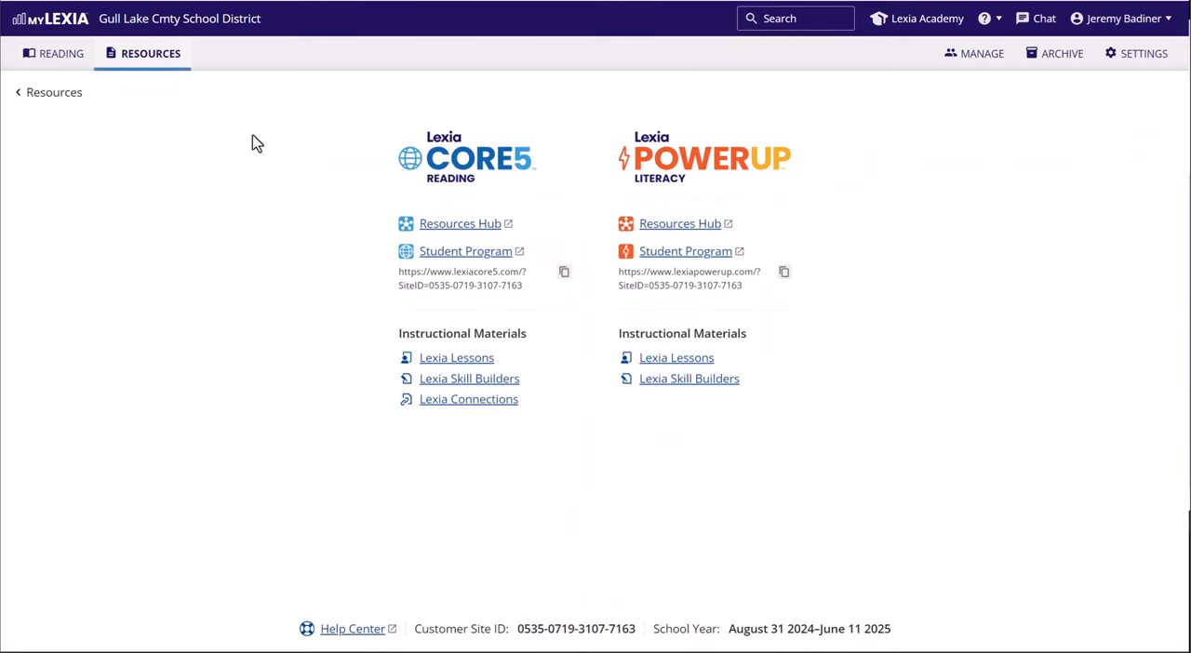
{"action": "mouse_move", "coordinate": [502, 429]}
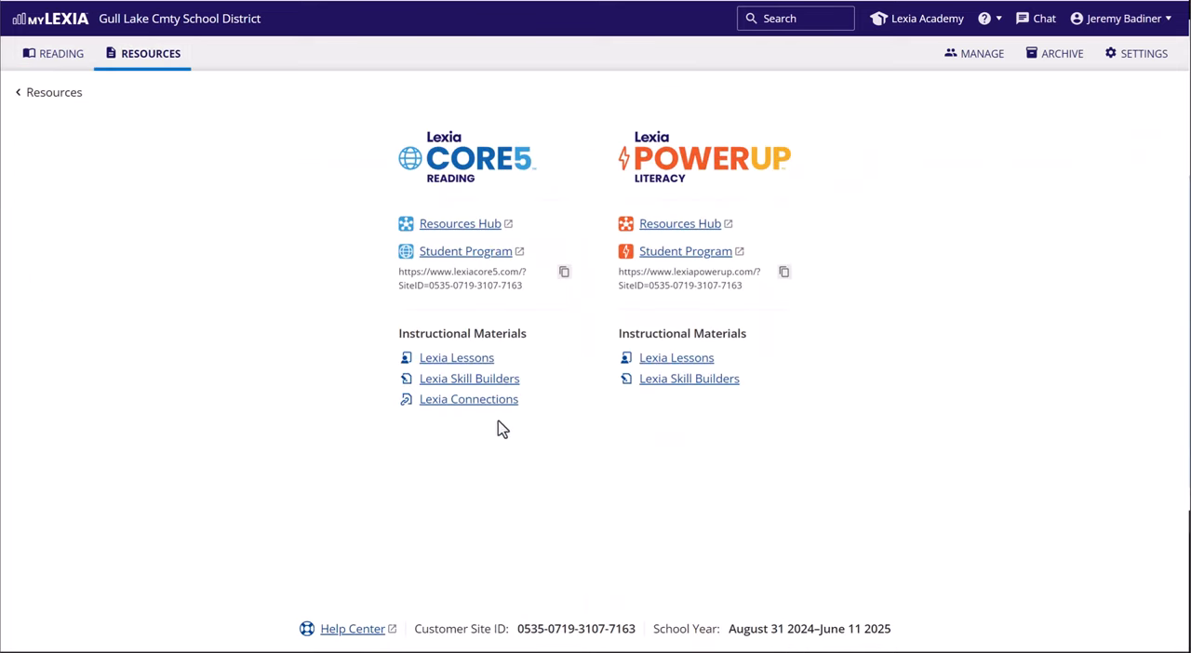
{"action": "mouse_move", "coordinate": [430, 434]}
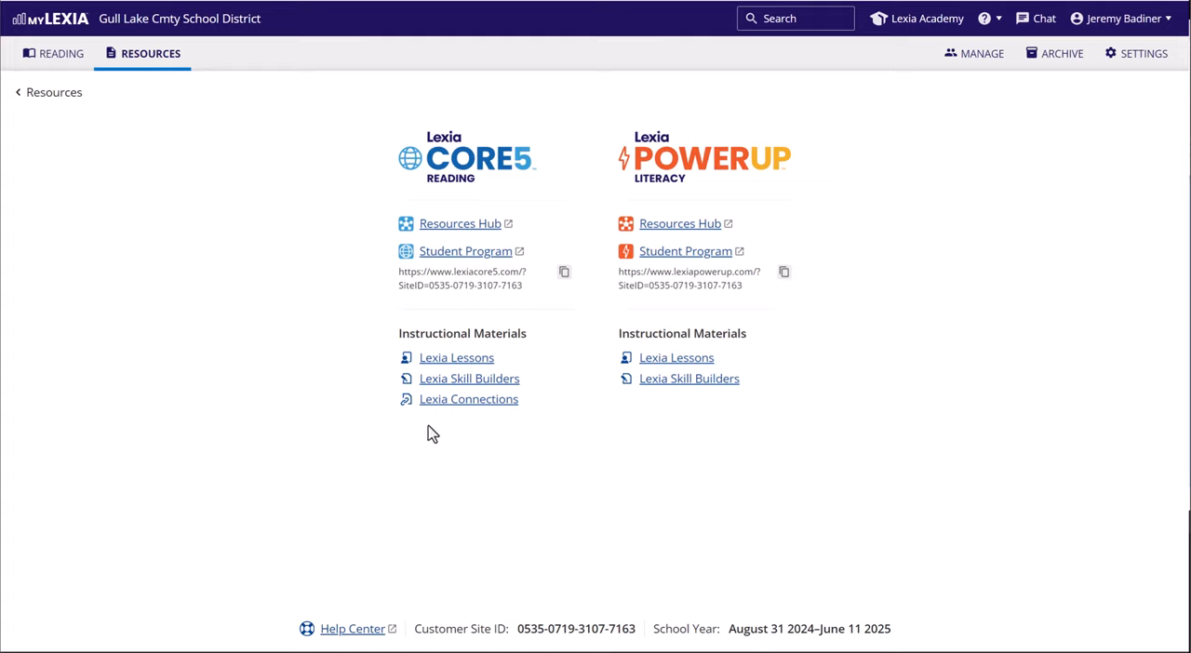
{"action": "mouse_move", "coordinate": [460, 228]}
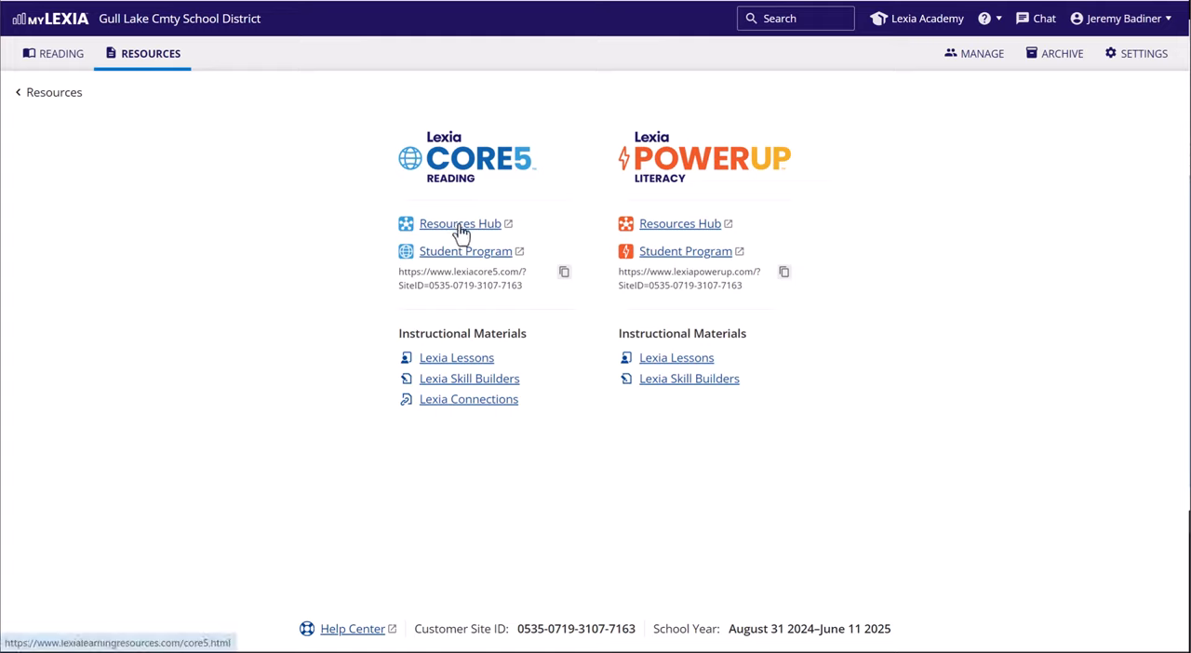
{"action": "mouse_move", "coordinate": [469, 363]}
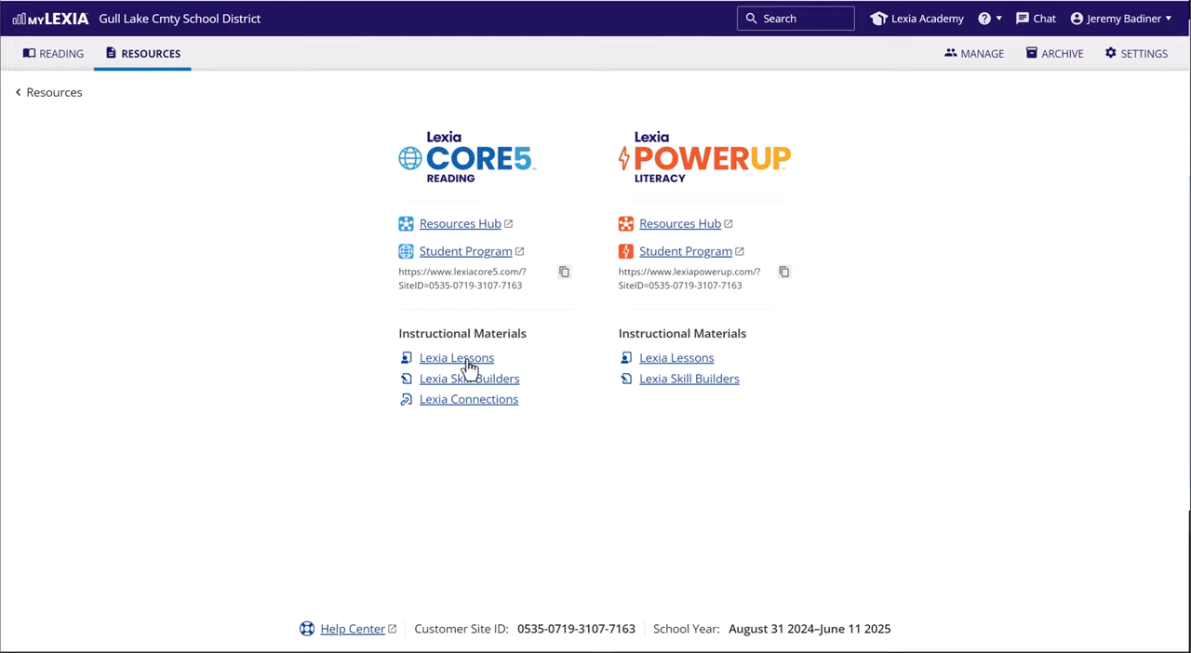
{"action": "mouse_move", "coordinate": [500, 412]}
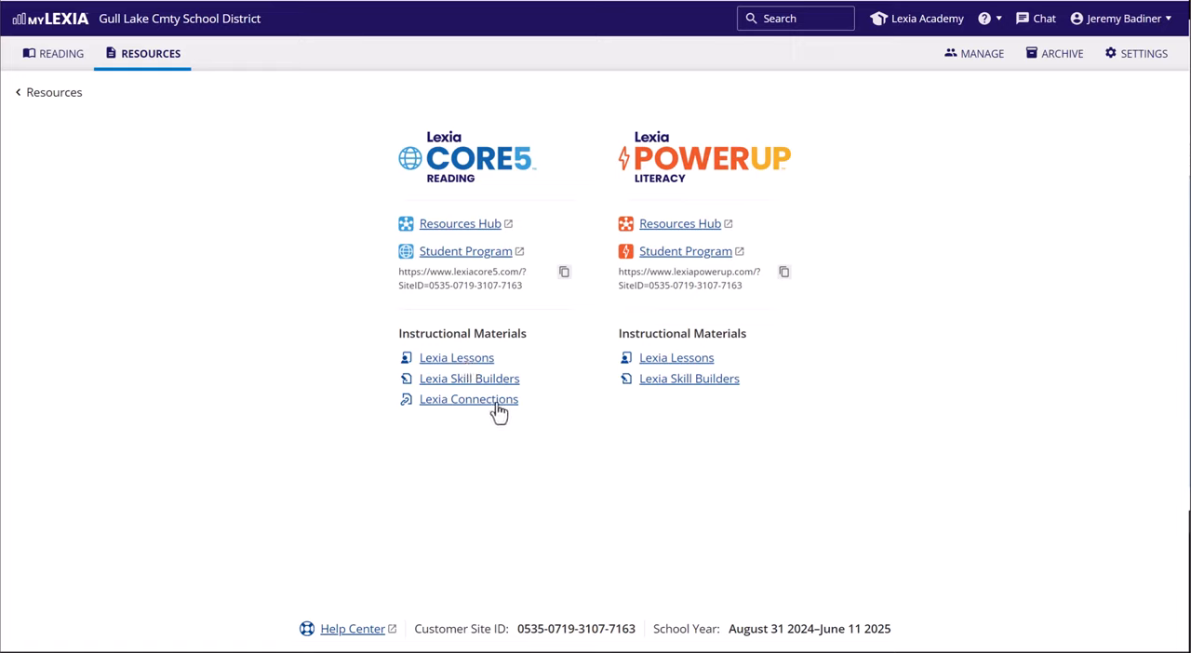
{"action": "mouse_move", "coordinate": [491, 416]}
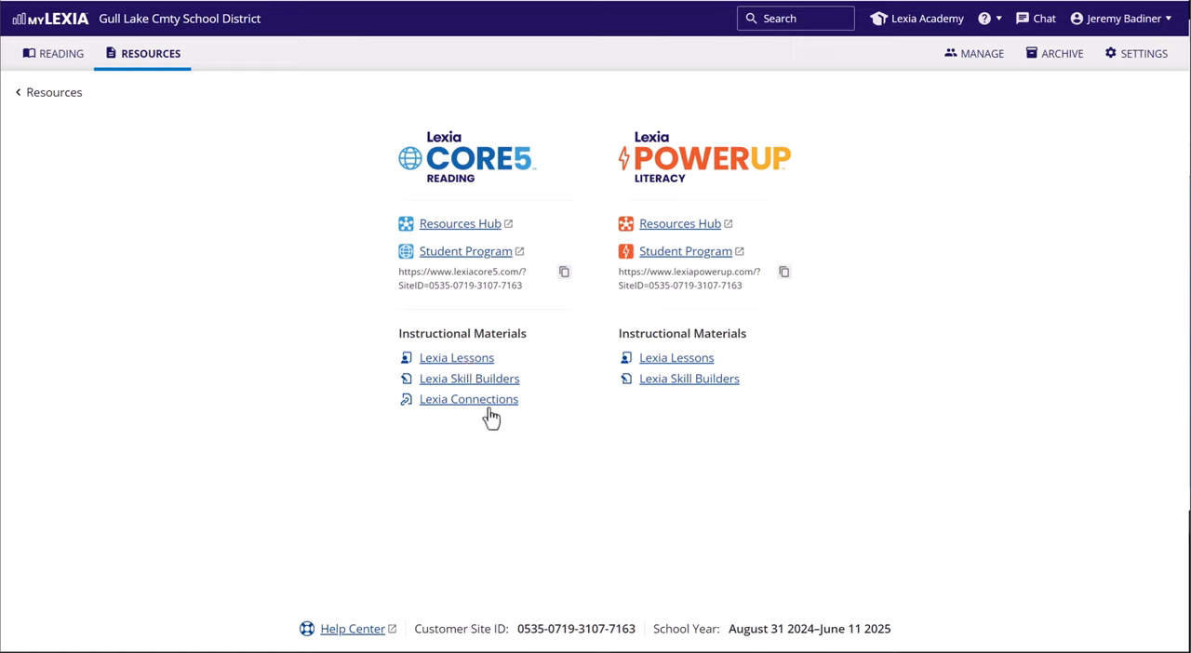
{"action": "mouse_move", "coordinate": [460, 224]}
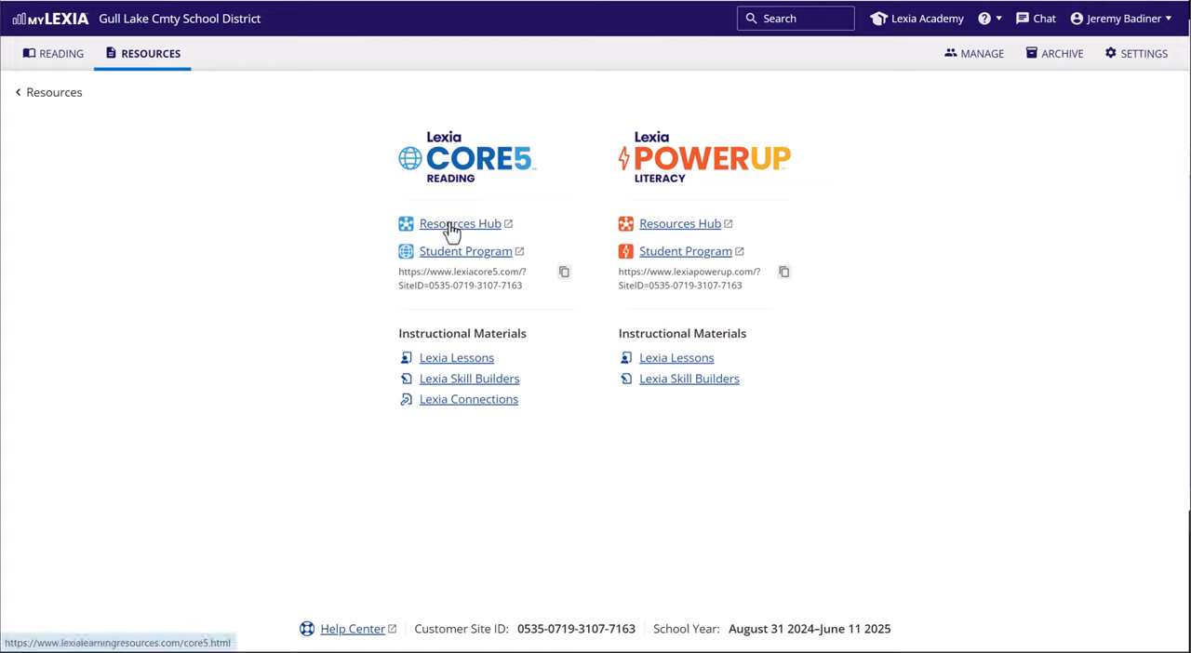
{"action": "mouse_move", "coordinate": [490, 389]}
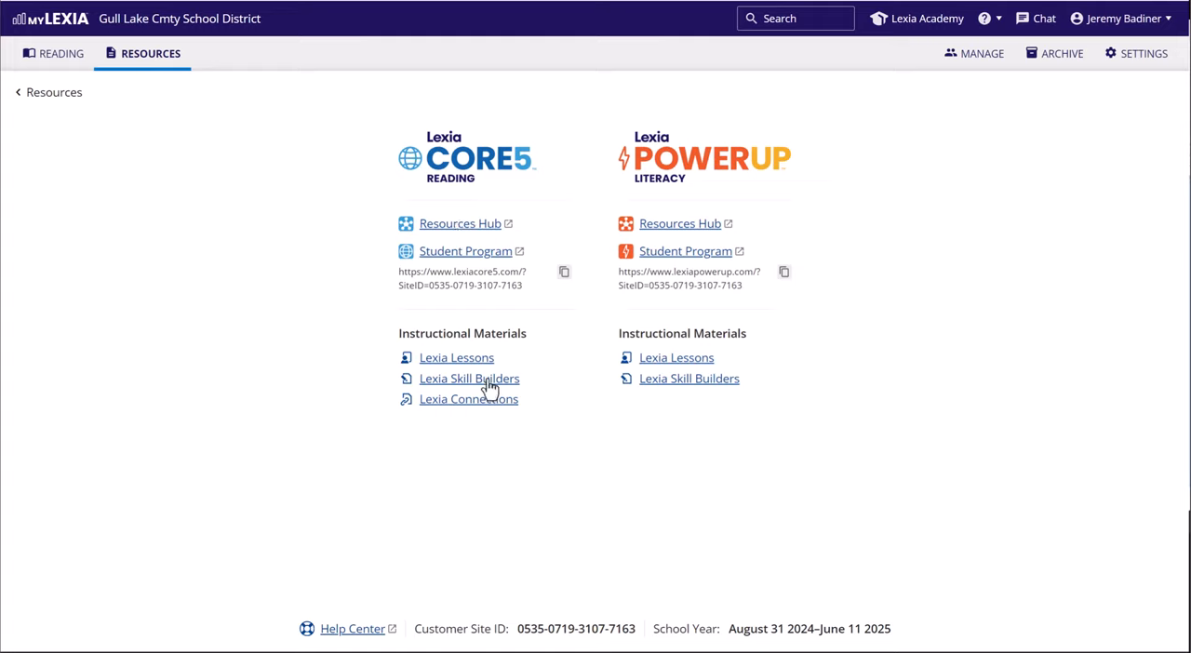
{"action": "mouse_move", "coordinate": [456, 259]}
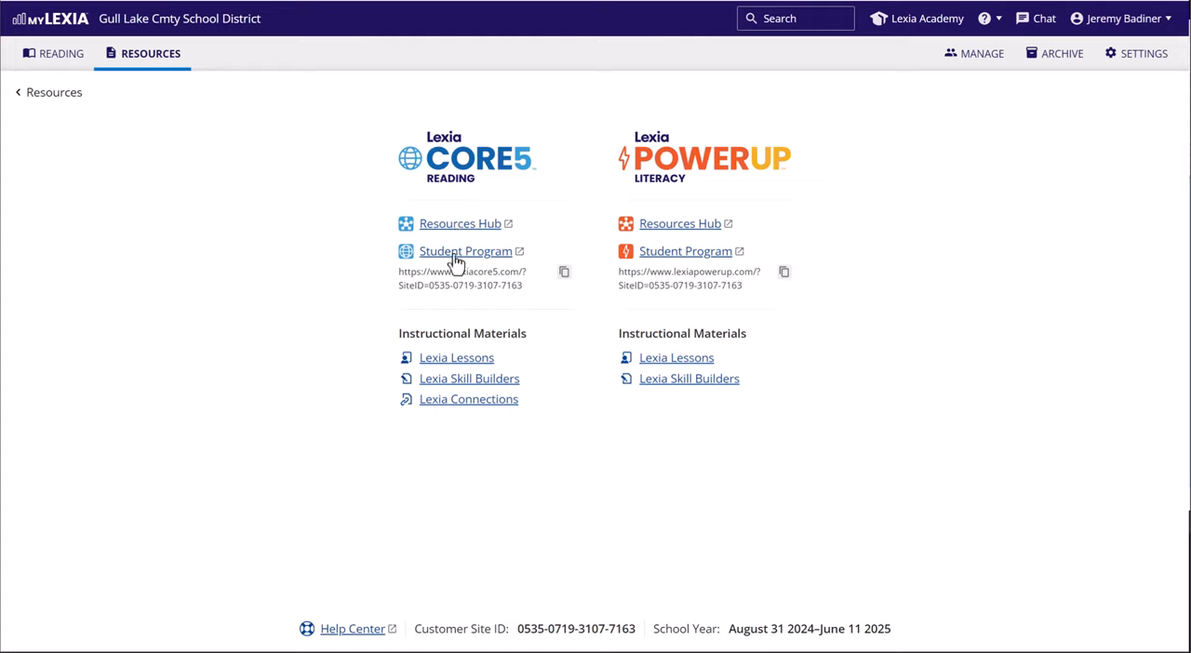
{"action": "mouse_move", "coordinate": [436, 329]}
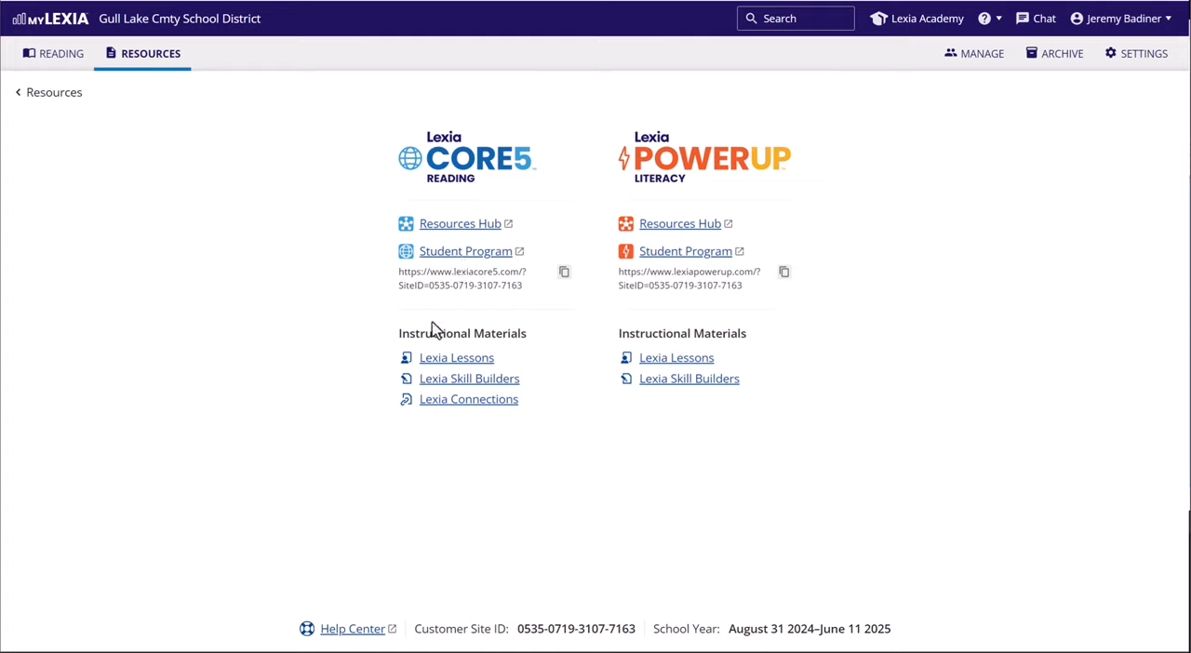
{"action": "mouse_move", "coordinate": [502, 310]}
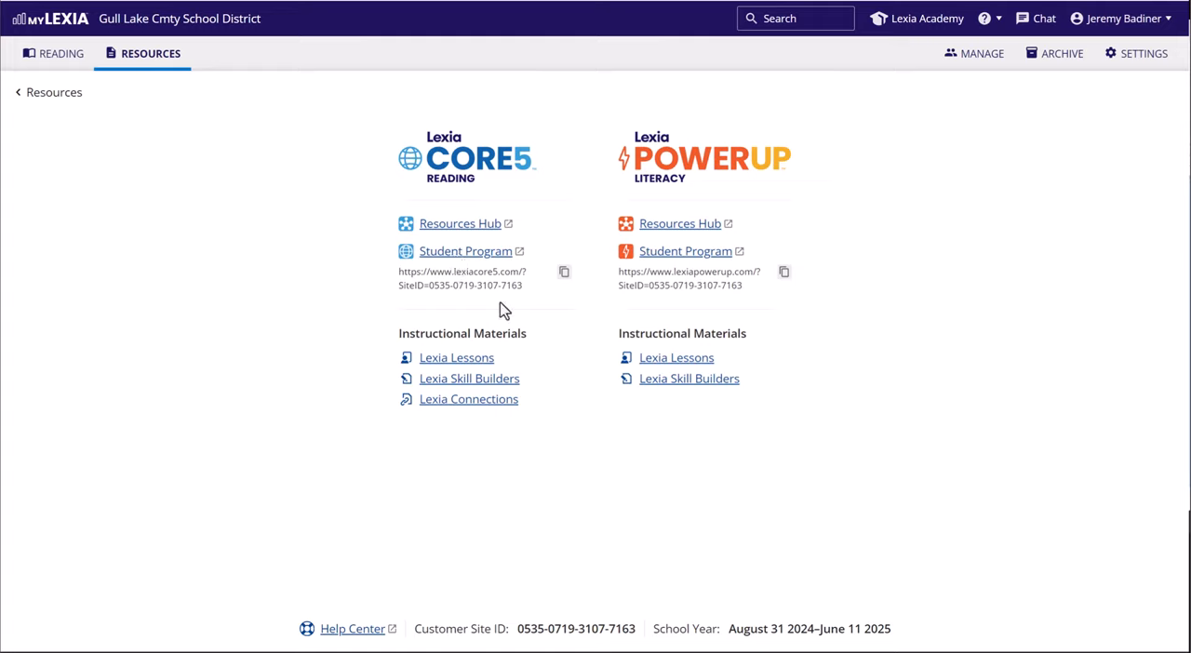
{"action": "mouse_move", "coordinate": [269, 524]}
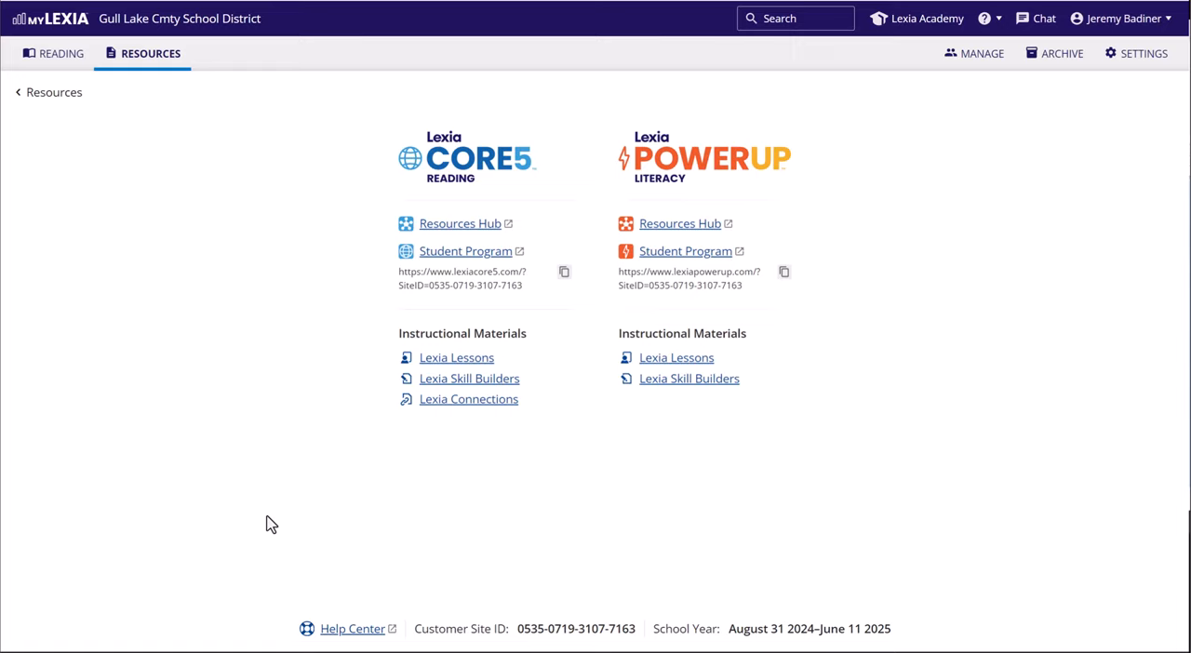
{"action": "mouse_move", "coordinate": [266, 492]}
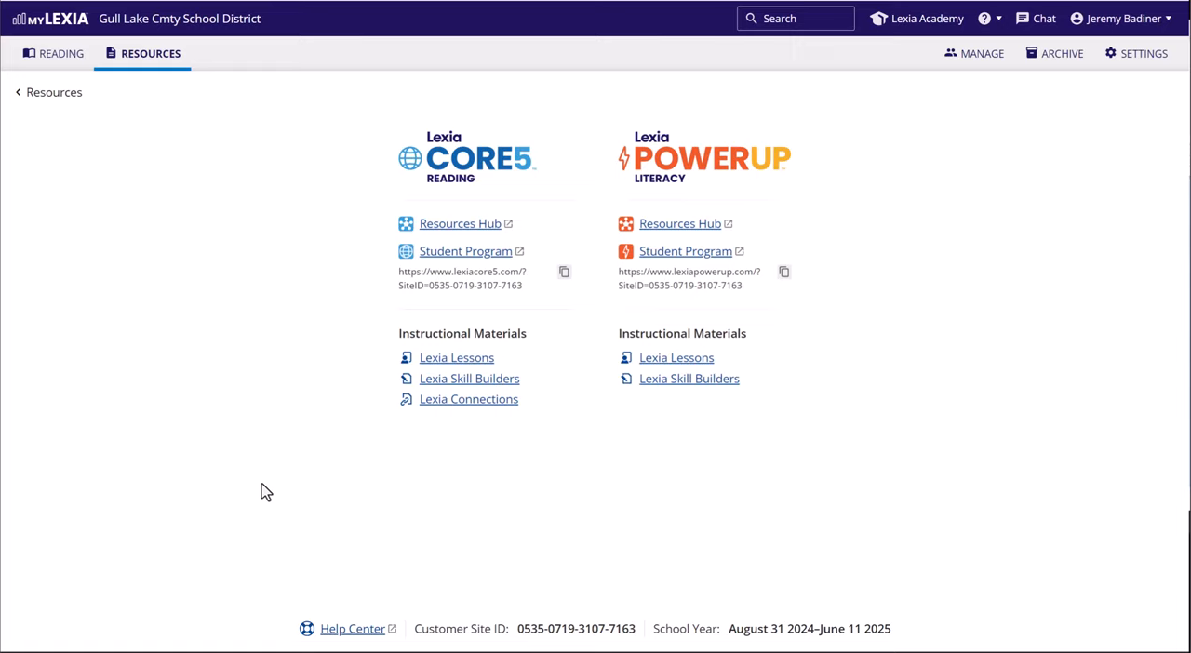